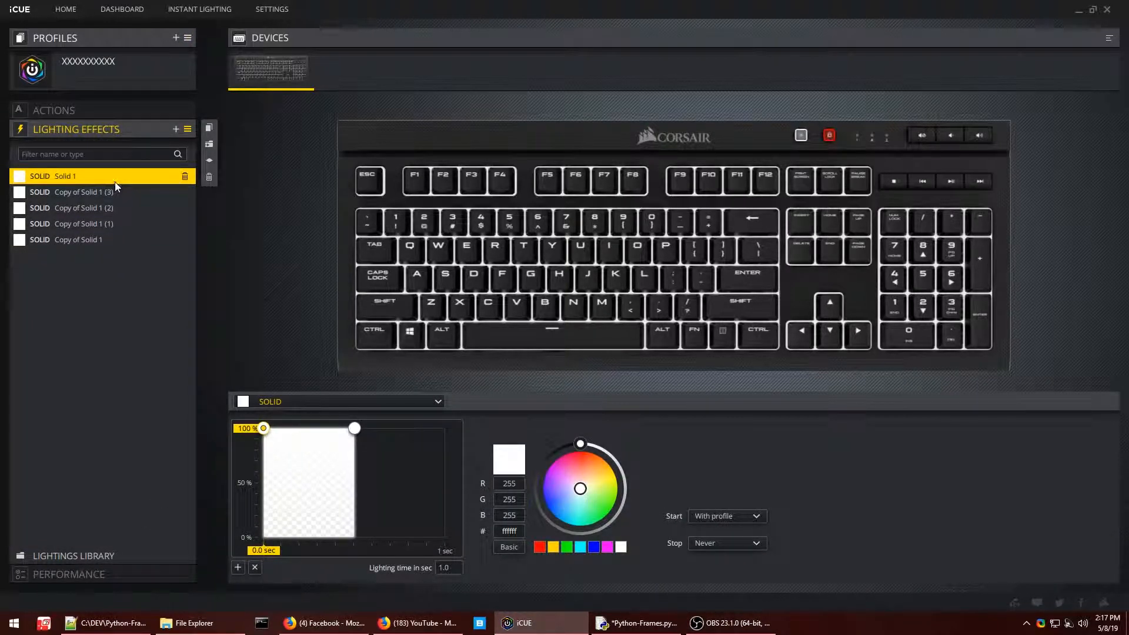
# Review the copied Solid effects' timing and shift when Copy of Solid 1 (3) starts lighting
pyautogui.click(78, 192)
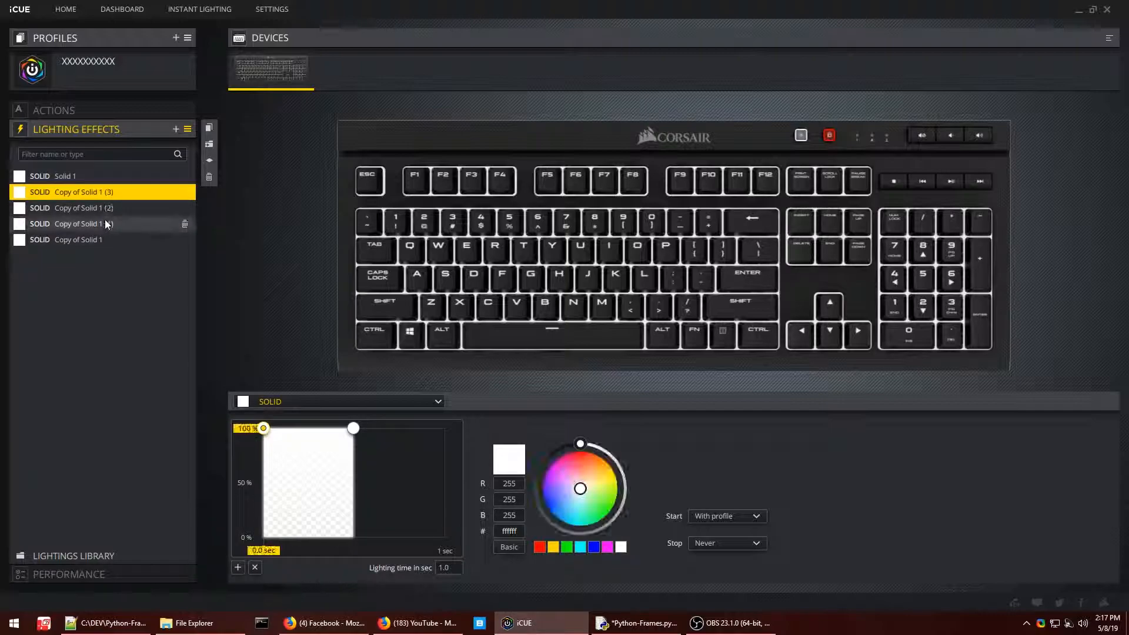
pyautogui.click(79, 223)
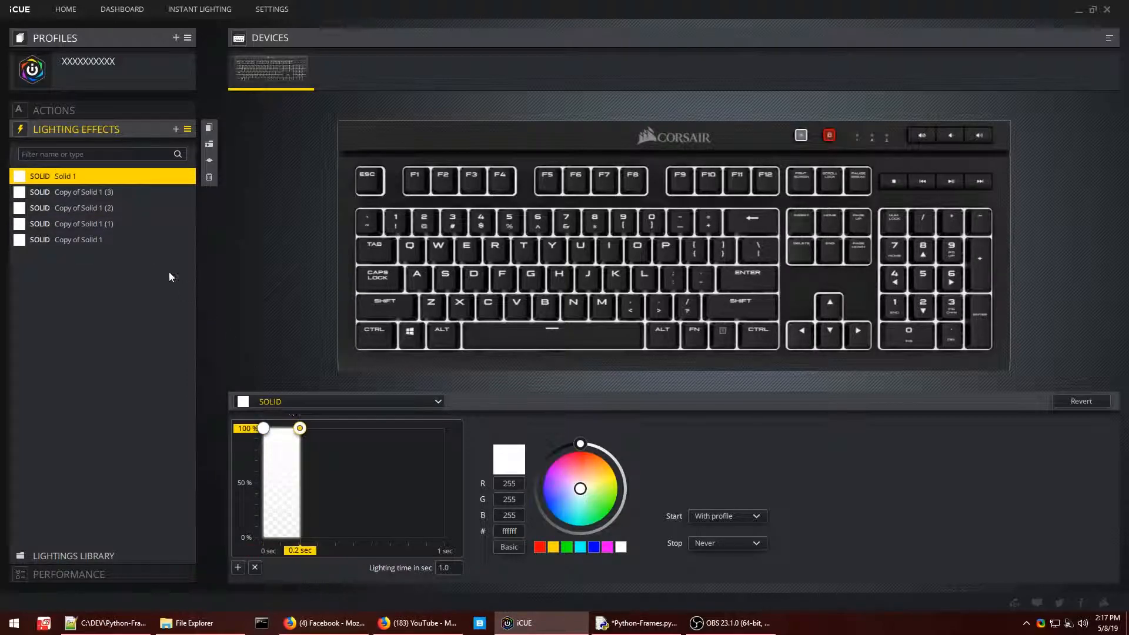
pyautogui.click(79, 192)
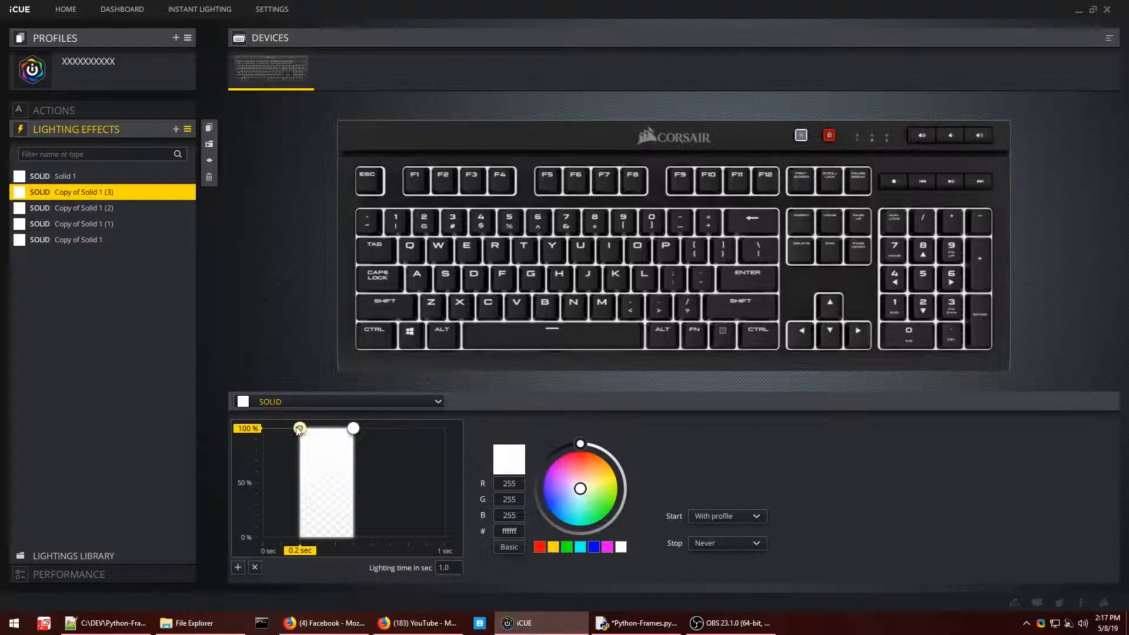
pyautogui.moveTo(353, 428); pyautogui.dragTo(337, 428)
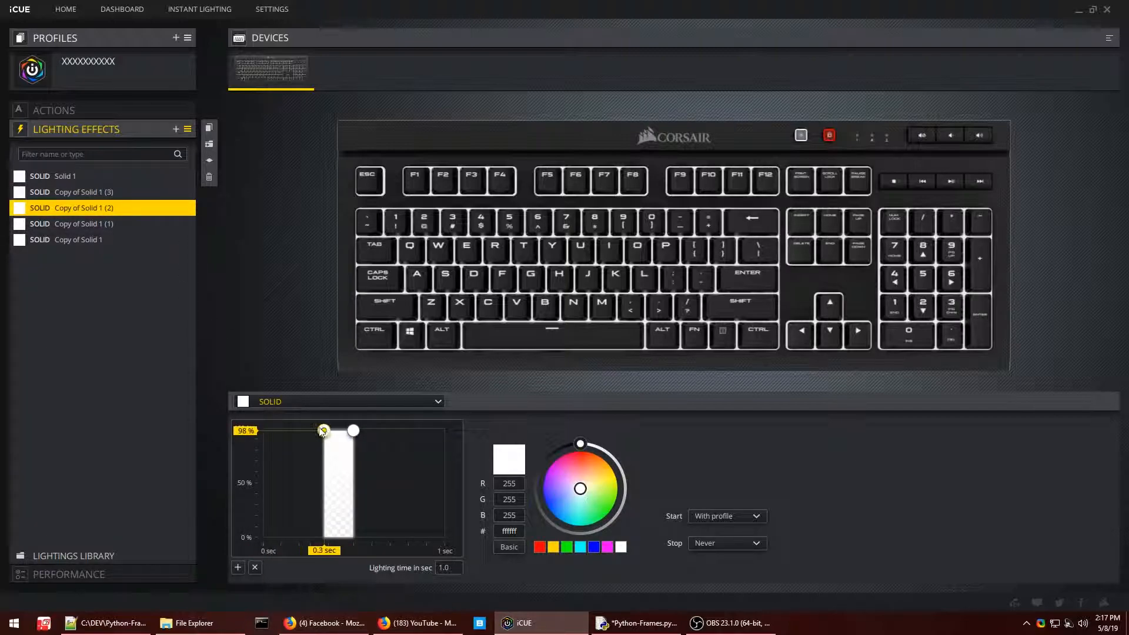
# Trim Copy of Solid 1 (2) to span 0 to 0.2 seconds on the timeline
pyautogui.moveTo(322, 430); pyautogui.dragTo(330, 429)
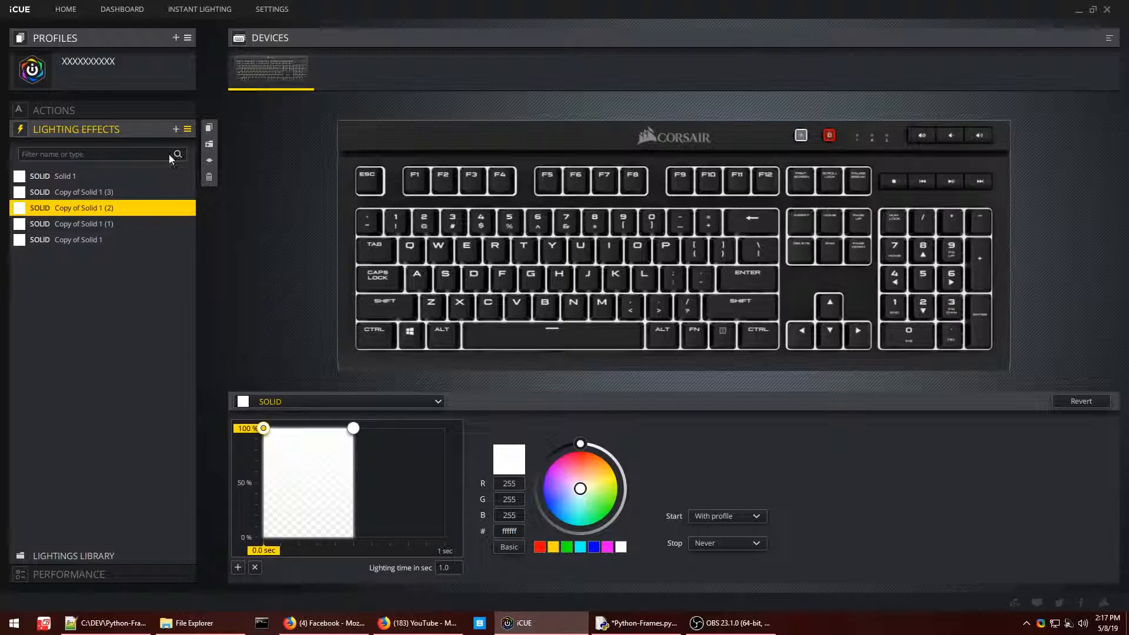
pyautogui.moveTo(269, 289)
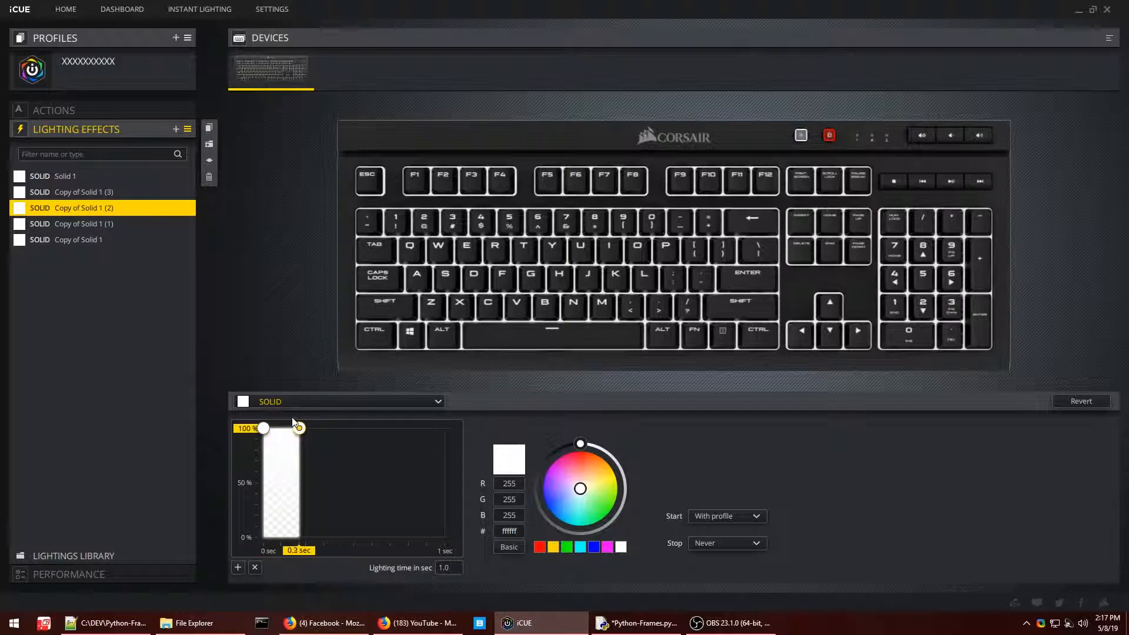
pyautogui.moveTo(298, 427); pyautogui.dragTo(292, 427)
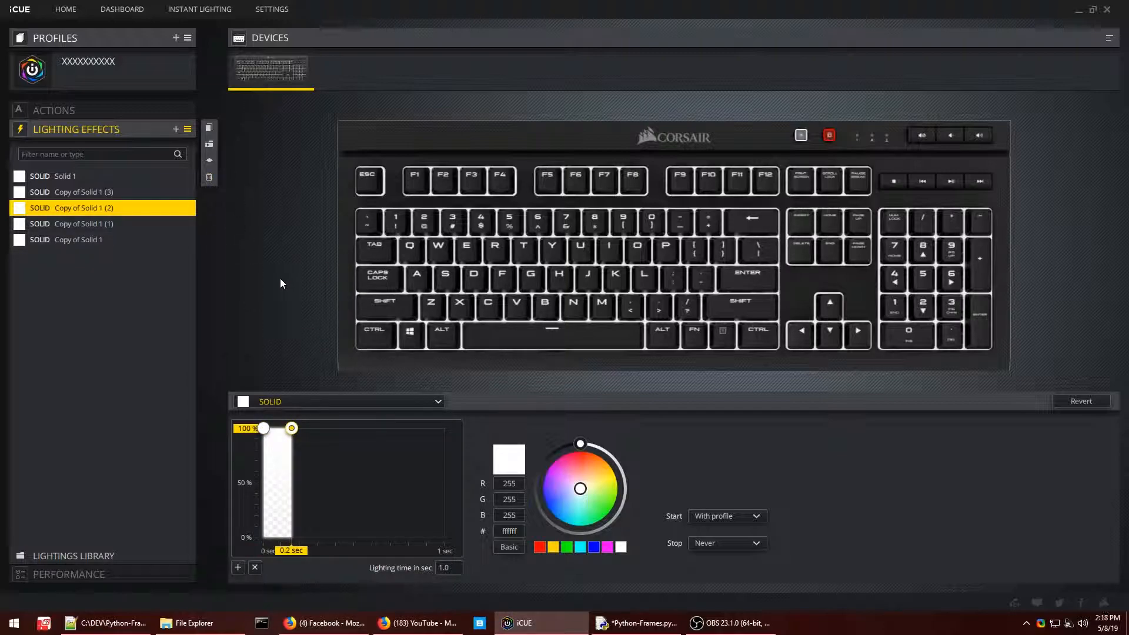
pyautogui.moveTo(313, 287)
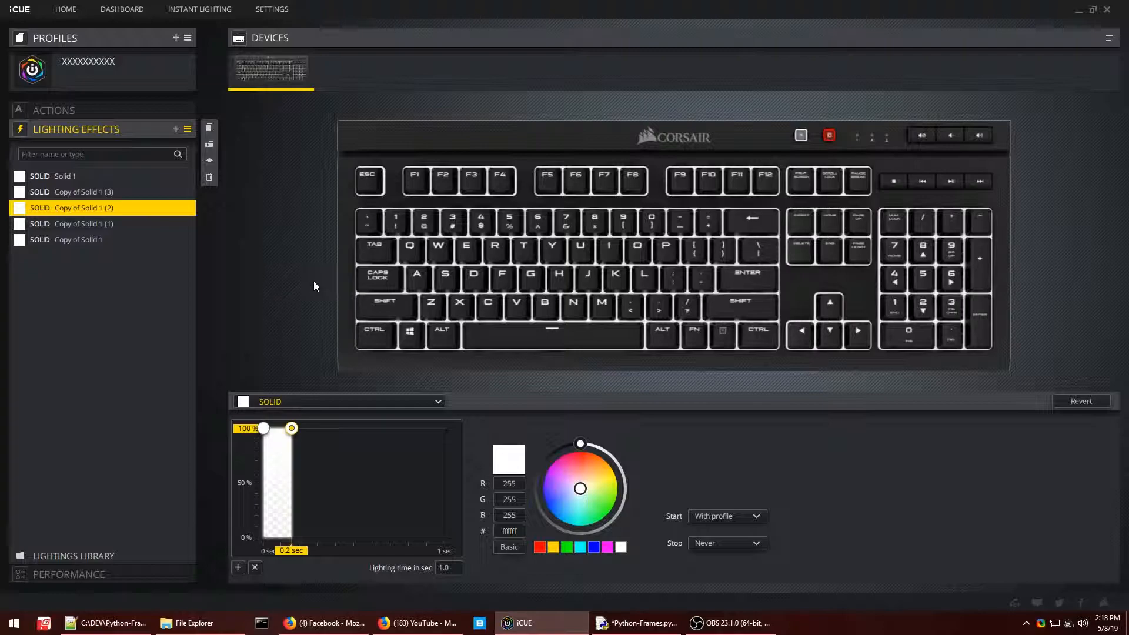
pyautogui.moveTo(319, 301)
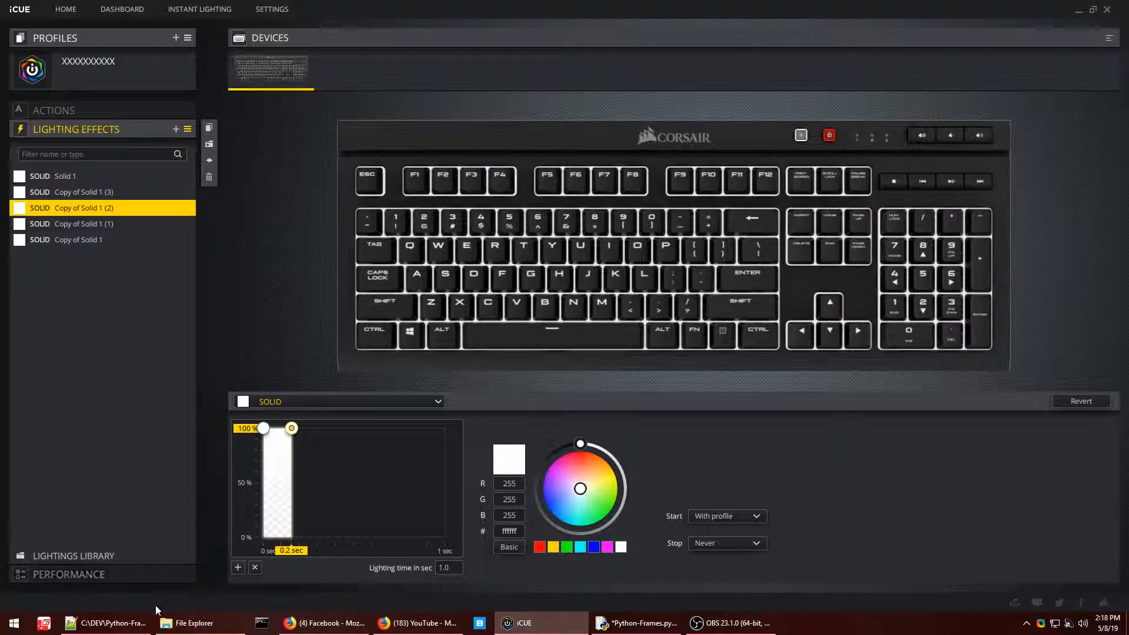
# Read through the start.txt profile header, then switch to the mid-1st.txt Solid 1 layer template
pyautogui.click(106, 623)
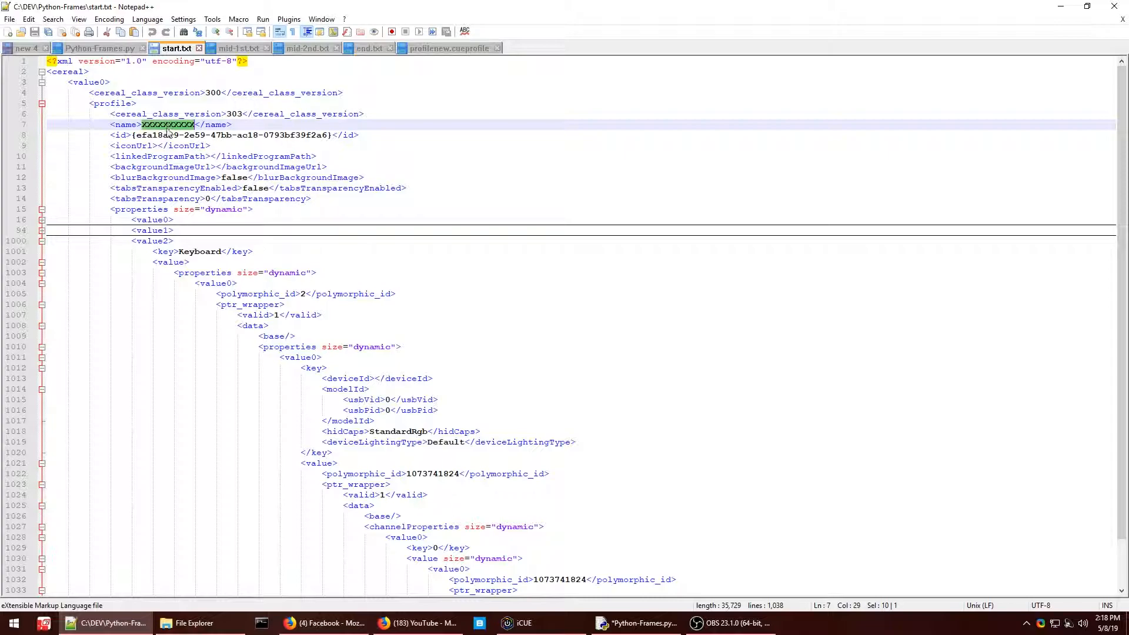
pyautogui.scroll(-3)
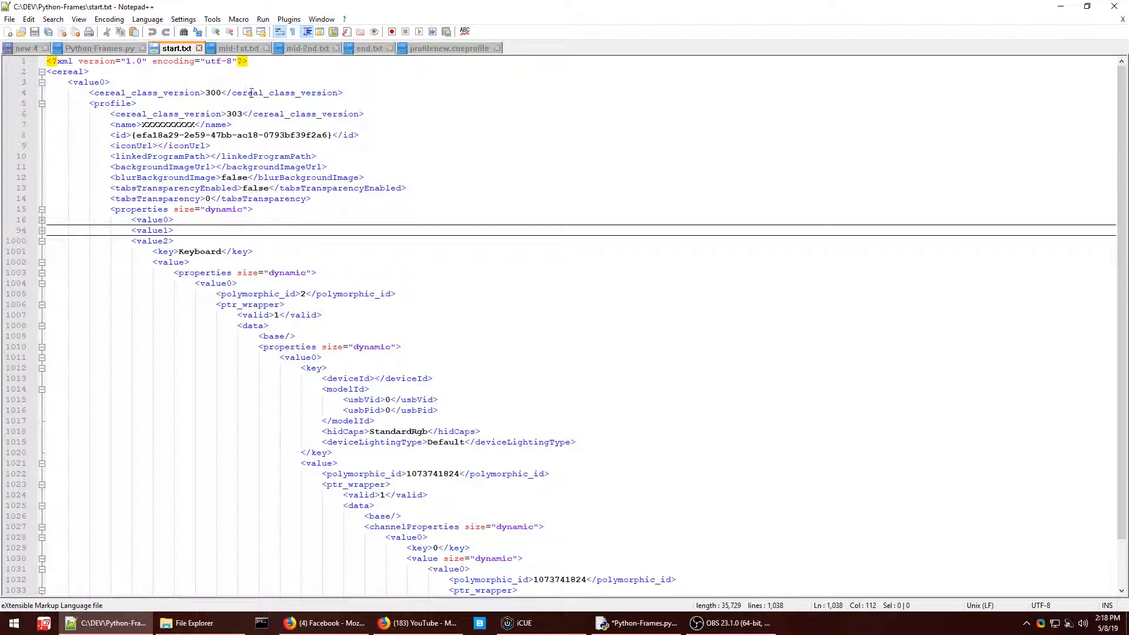
pyautogui.click(237, 48)
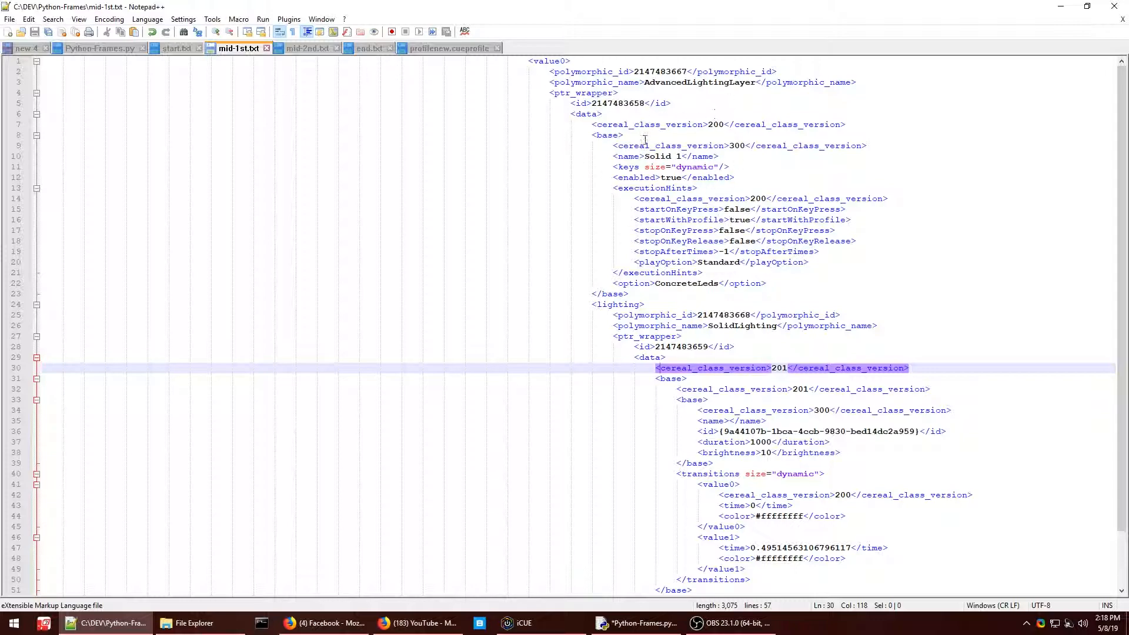
# Scroll mid-1st.txt and switch to the mid-2nd.txt Copy of Solid 1 (3) template
pyautogui.scroll(-3)
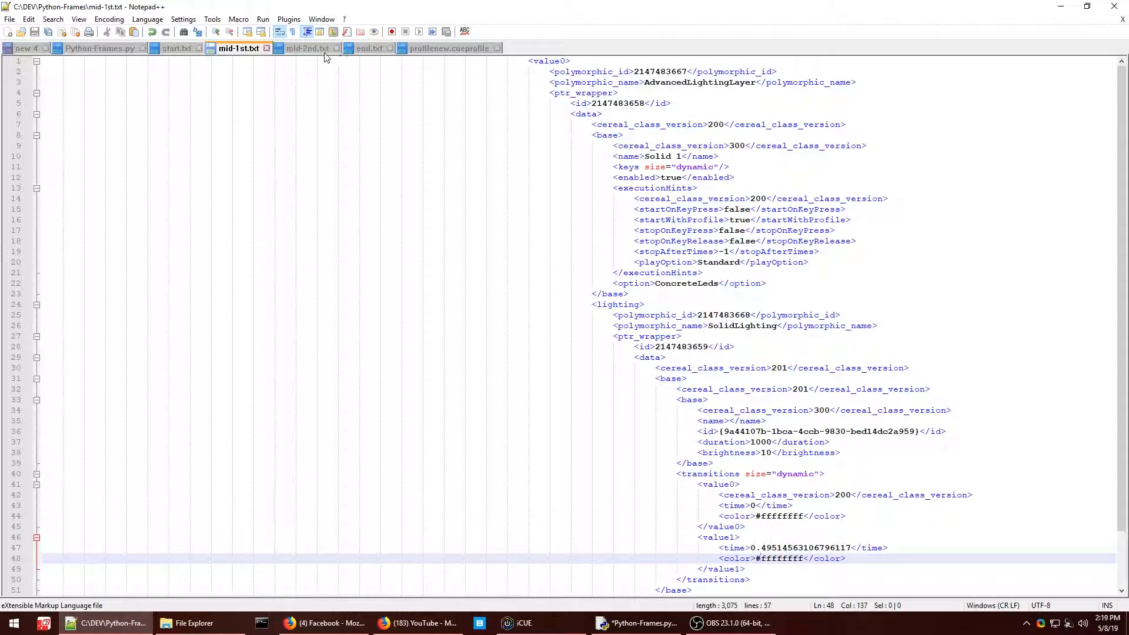
pyautogui.click(306, 49)
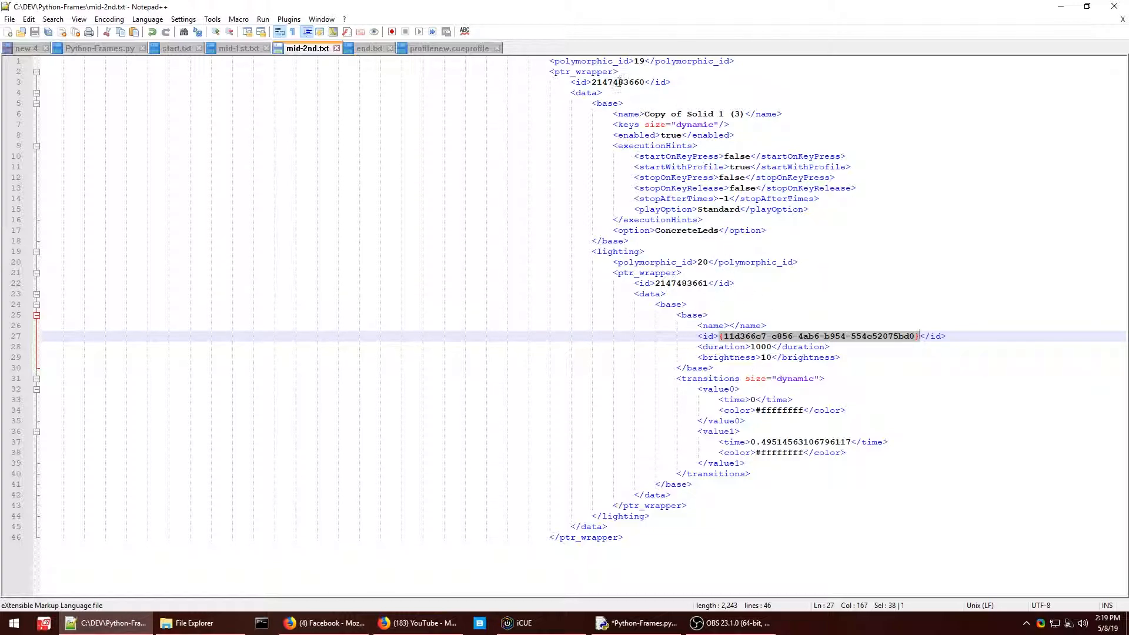
# Inspect the layer id and lighting values in the mid-2nd.txt template
pyautogui.doubleClick(677, 284)
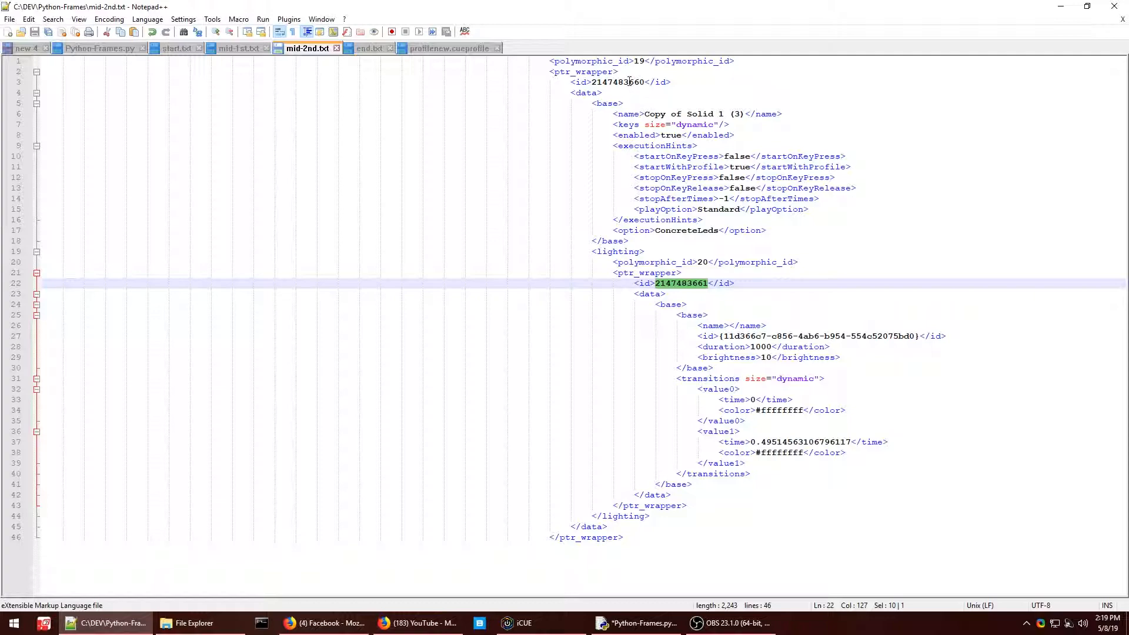
pyautogui.click(684, 283)
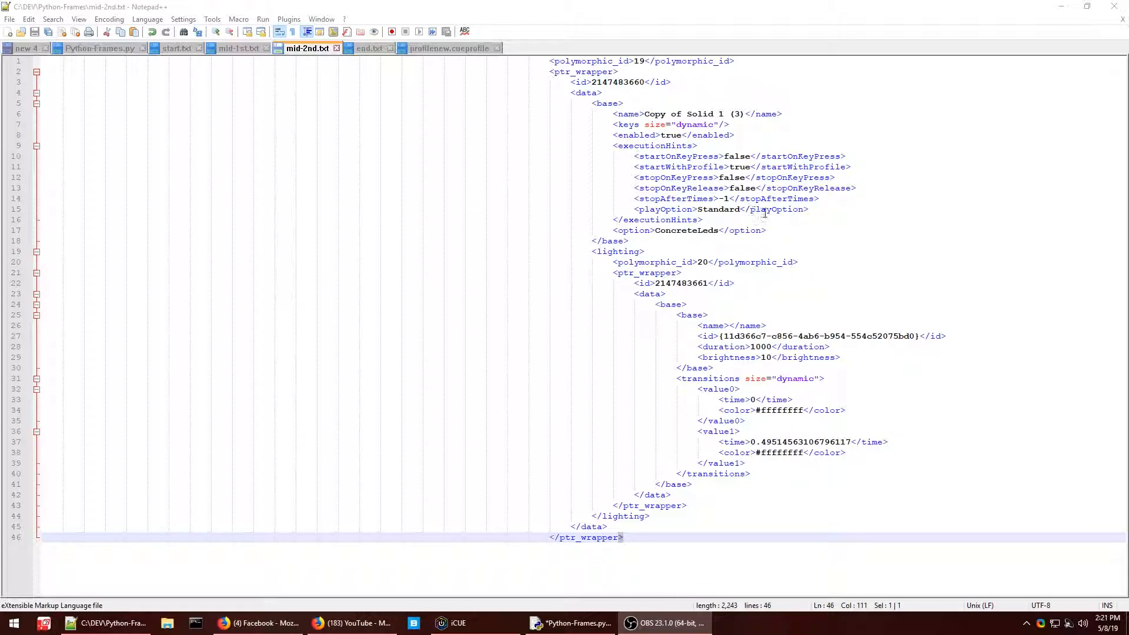
pyautogui.moveTo(692, 360)
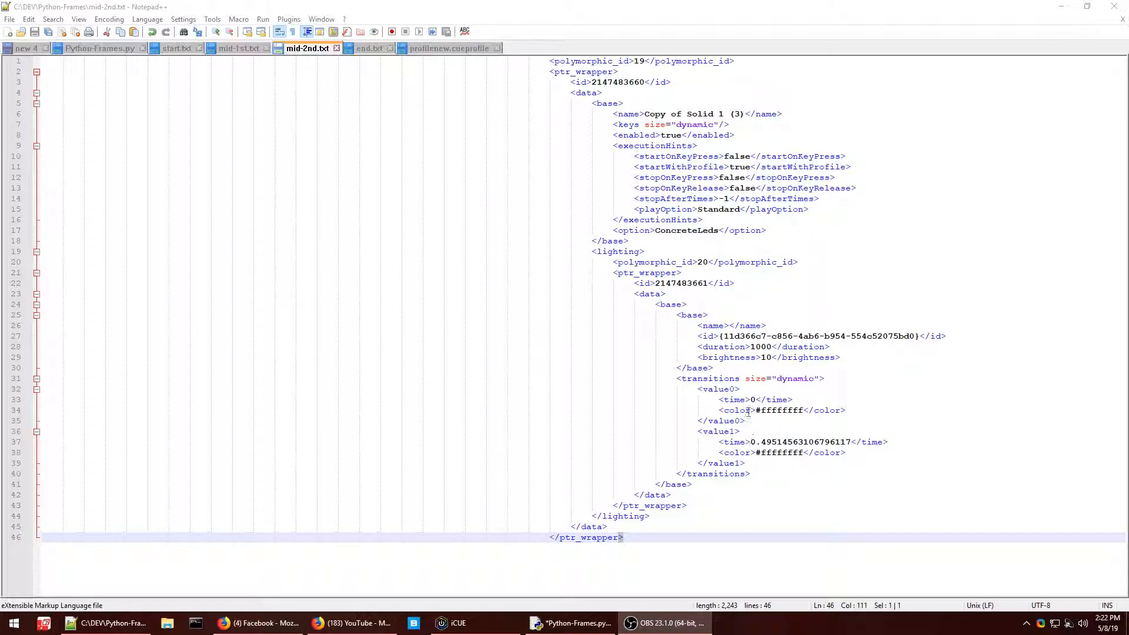
pyautogui.click(739, 441)
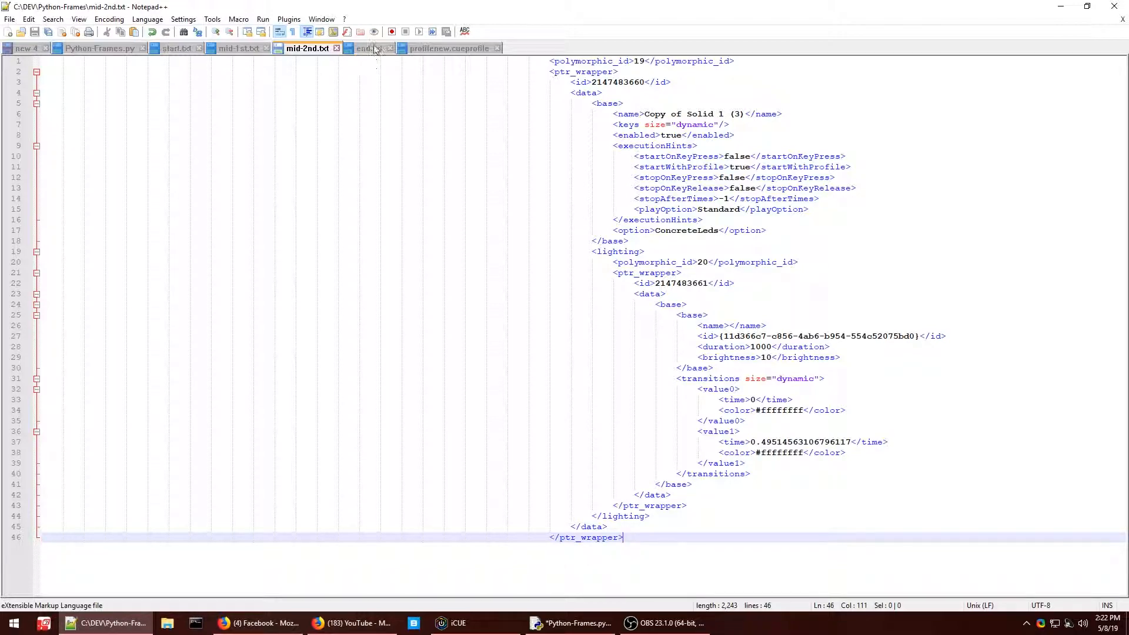
# Read through the end.txt closing template, then bring up the Python-Frames.py script
pyautogui.click(369, 48)
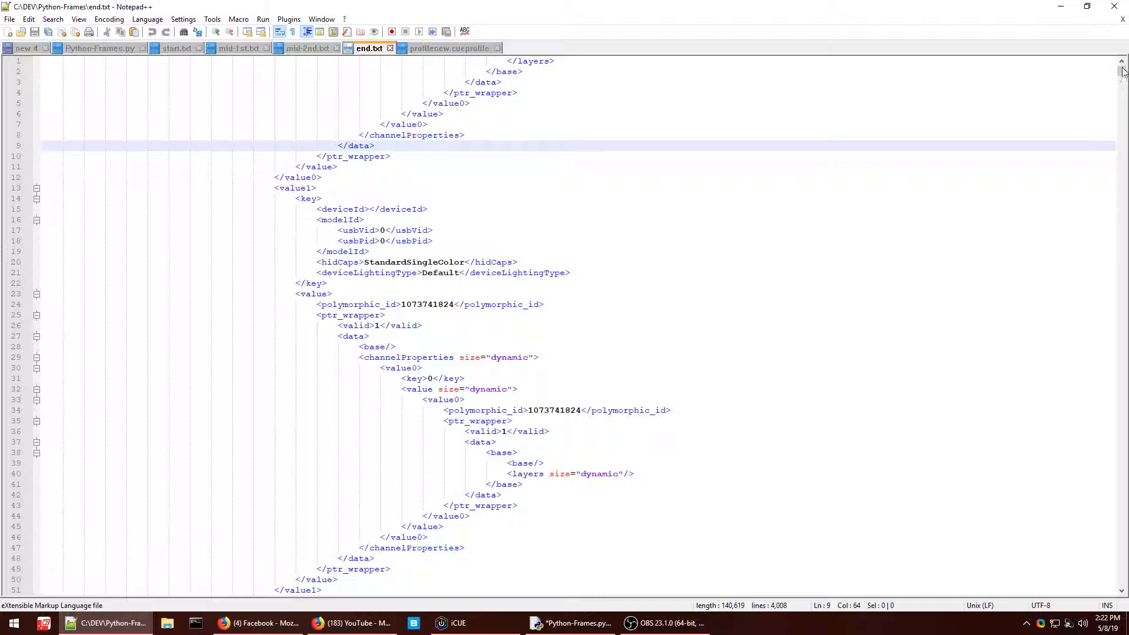
pyautogui.scroll(-3)
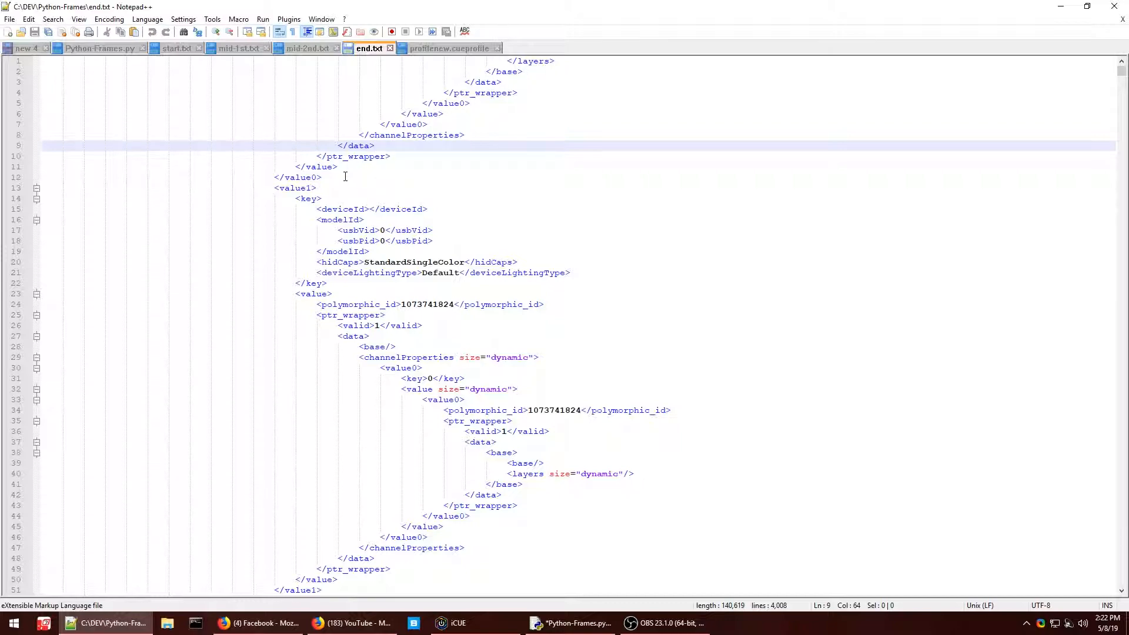
pyautogui.click(374, 146)
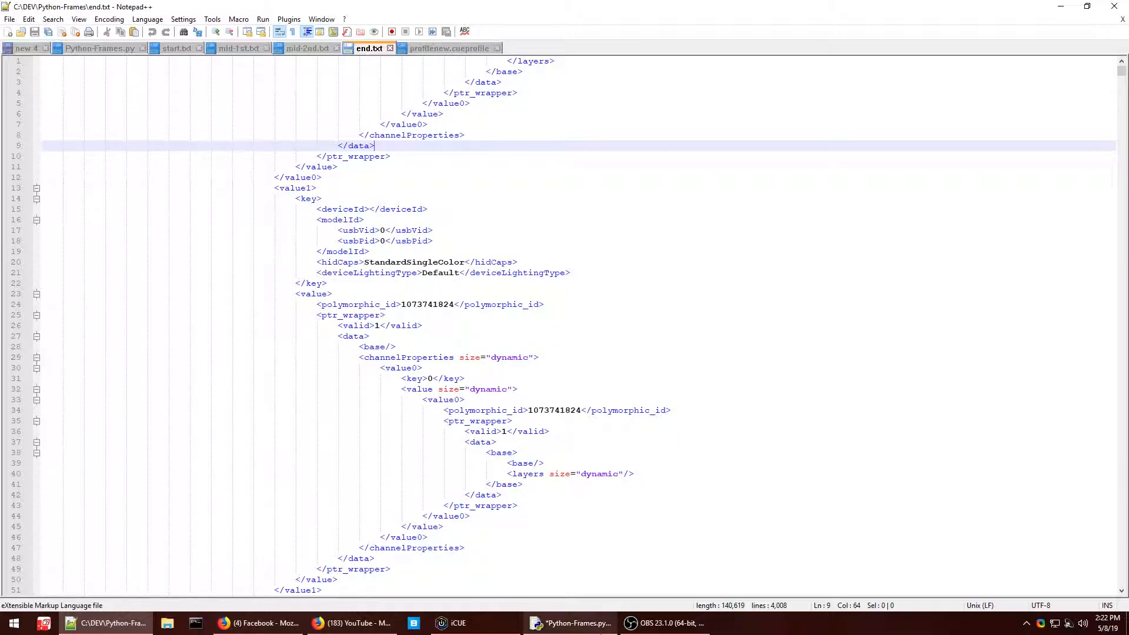
pyautogui.click(571, 623)
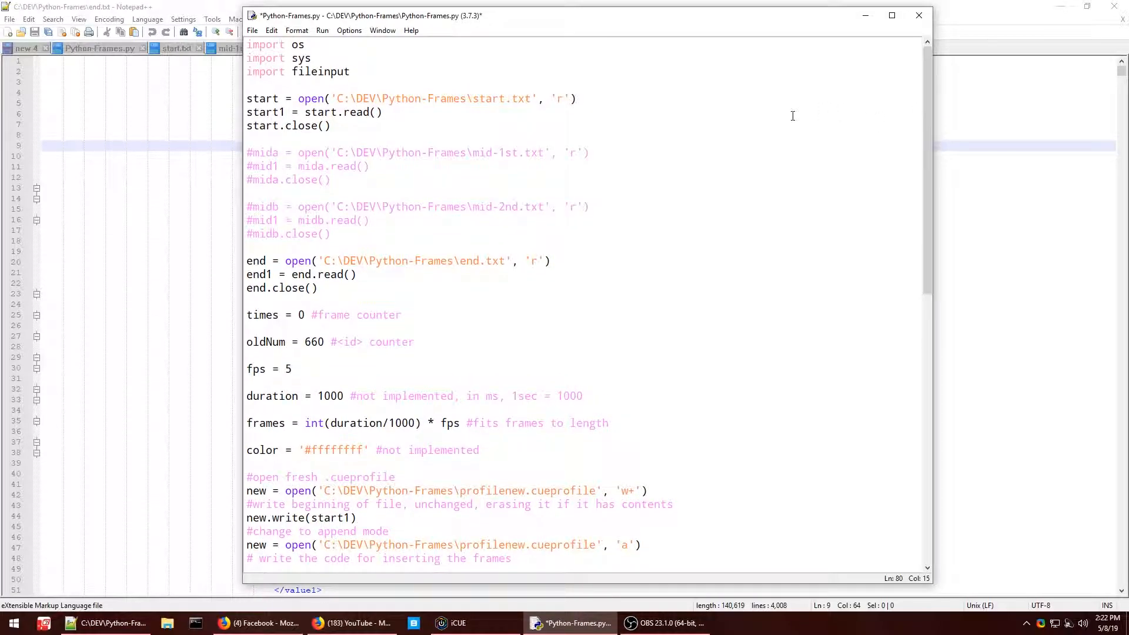
pyautogui.moveTo(463, 142)
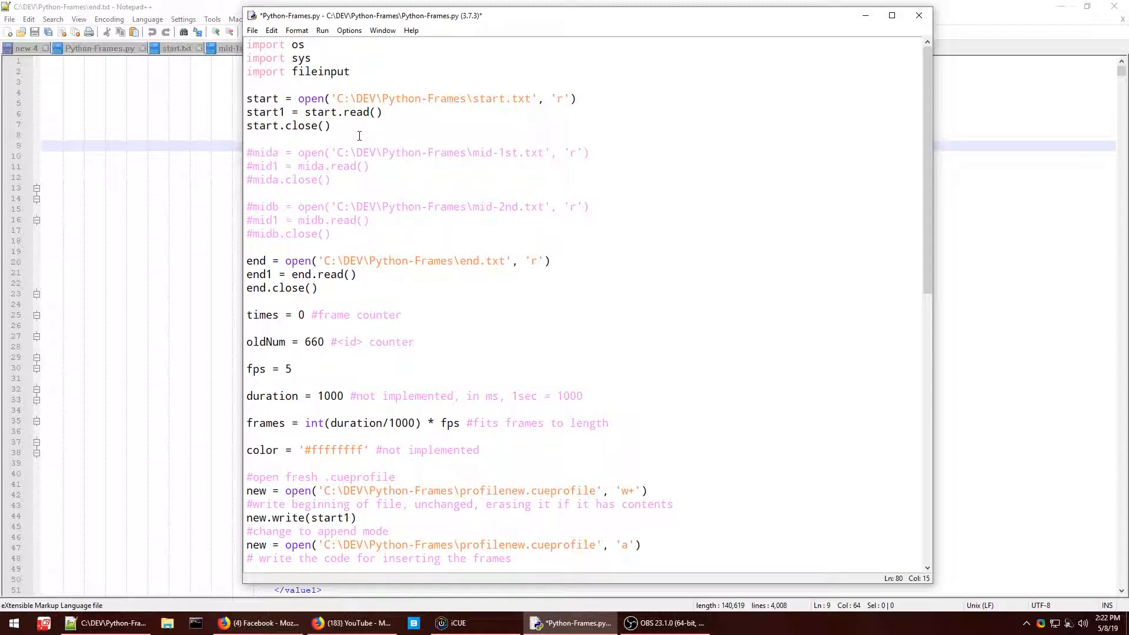
pyautogui.moveTo(446, 120)
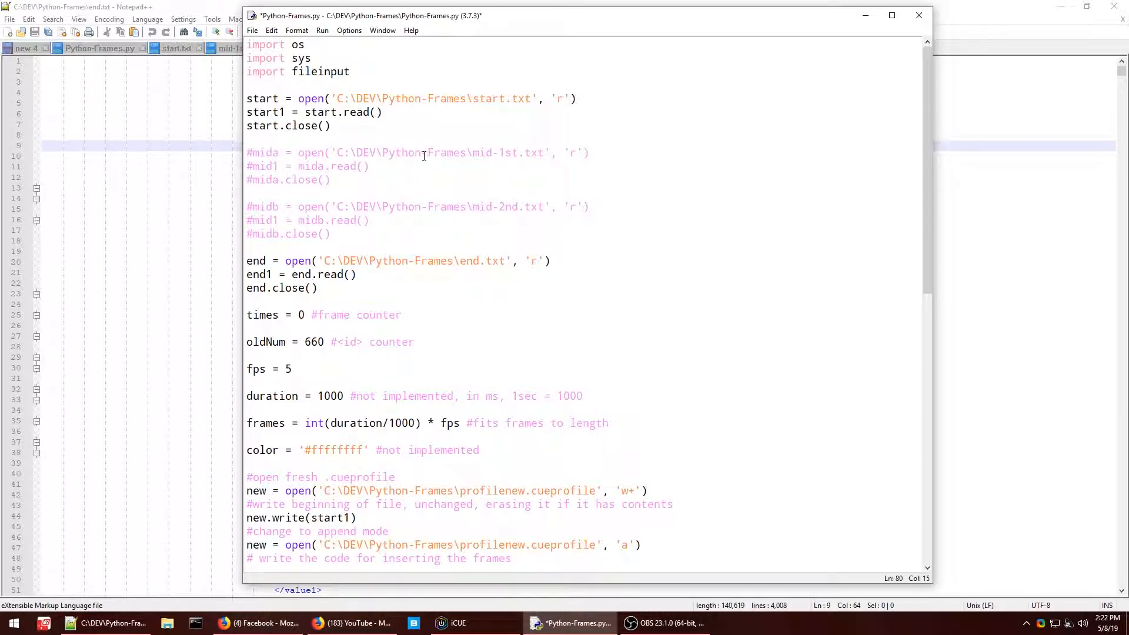
# Scroll through Python-Frames.py to see how it combines the start, mid and end templates
pyautogui.scroll(-3)
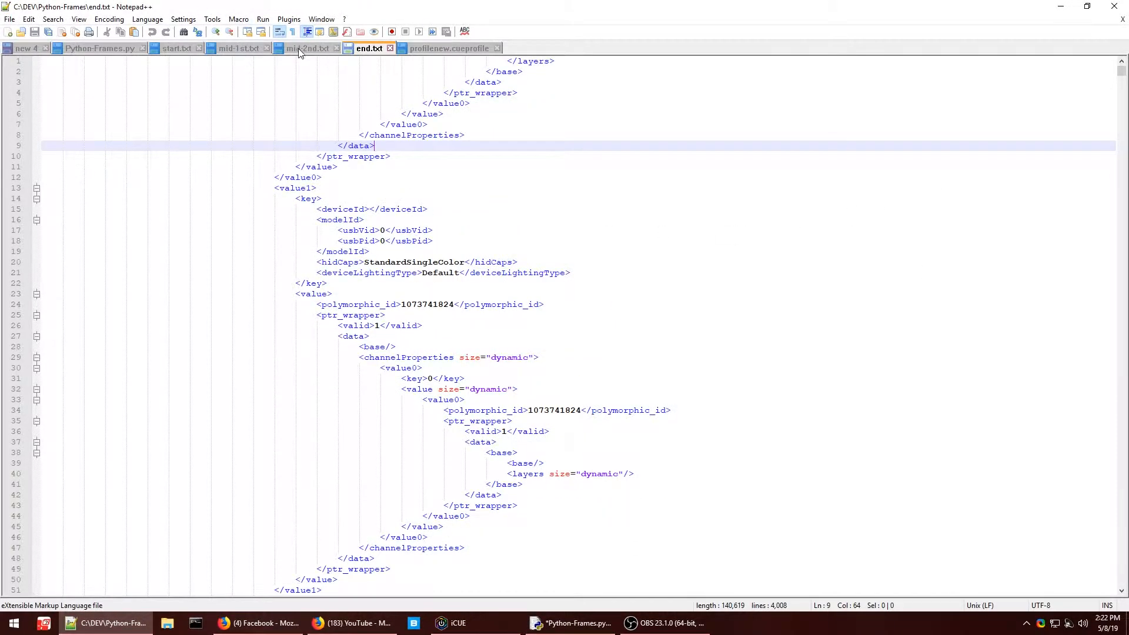
# Check the mid-1st.txt and mid-2nd.txt frame templates, then return to the Python-Frames script
pyautogui.click(237, 48)
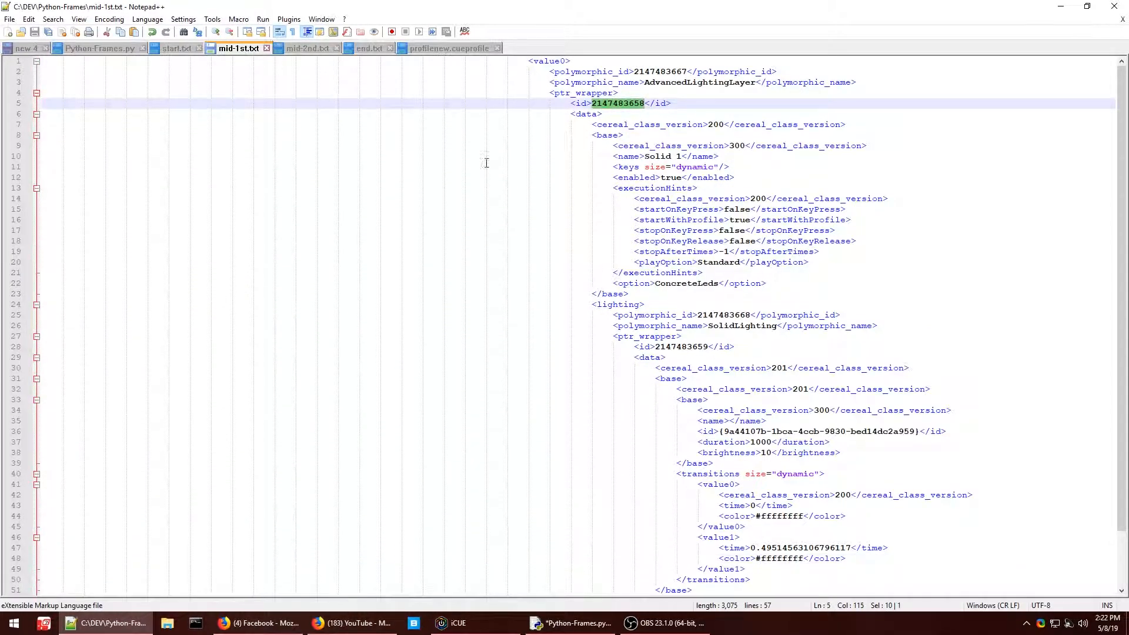
pyautogui.click(307, 48)
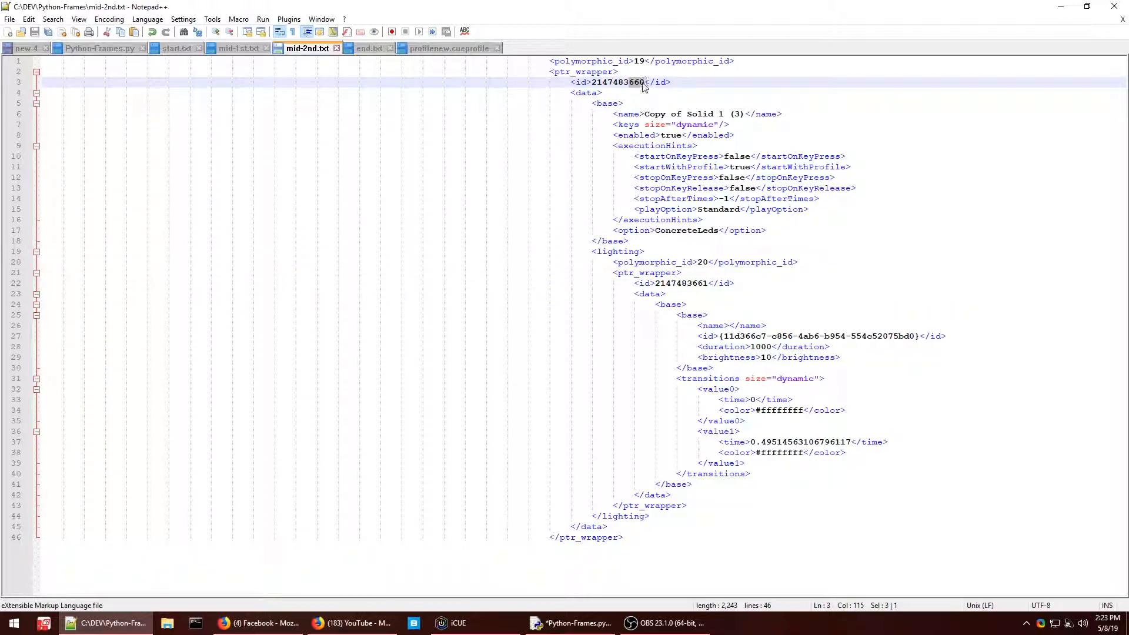
pyautogui.click(570, 623)
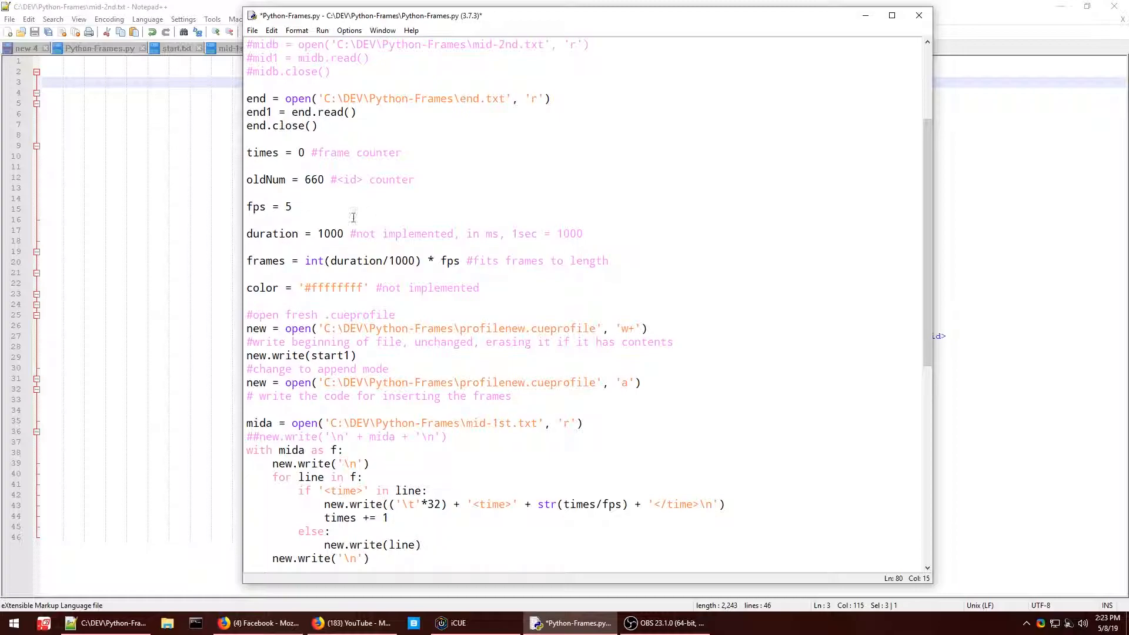
# Read the script's frame-writing loop and compare it against the second time value in mid-1st.txt
pyautogui.scroll(-3)
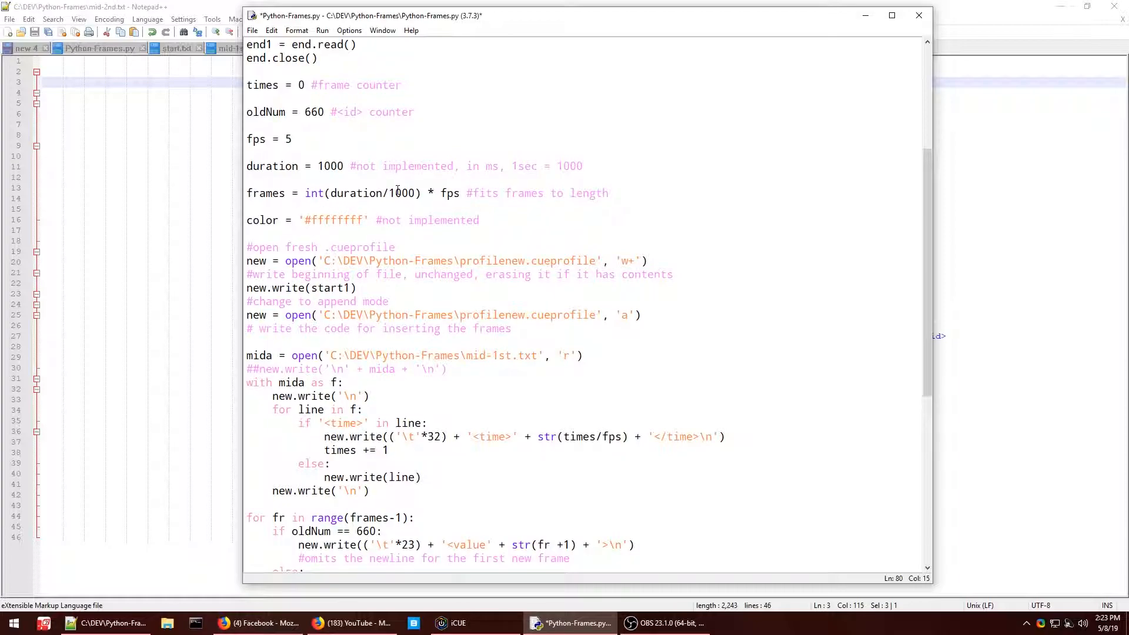
pyautogui.moveTo(475, 139)
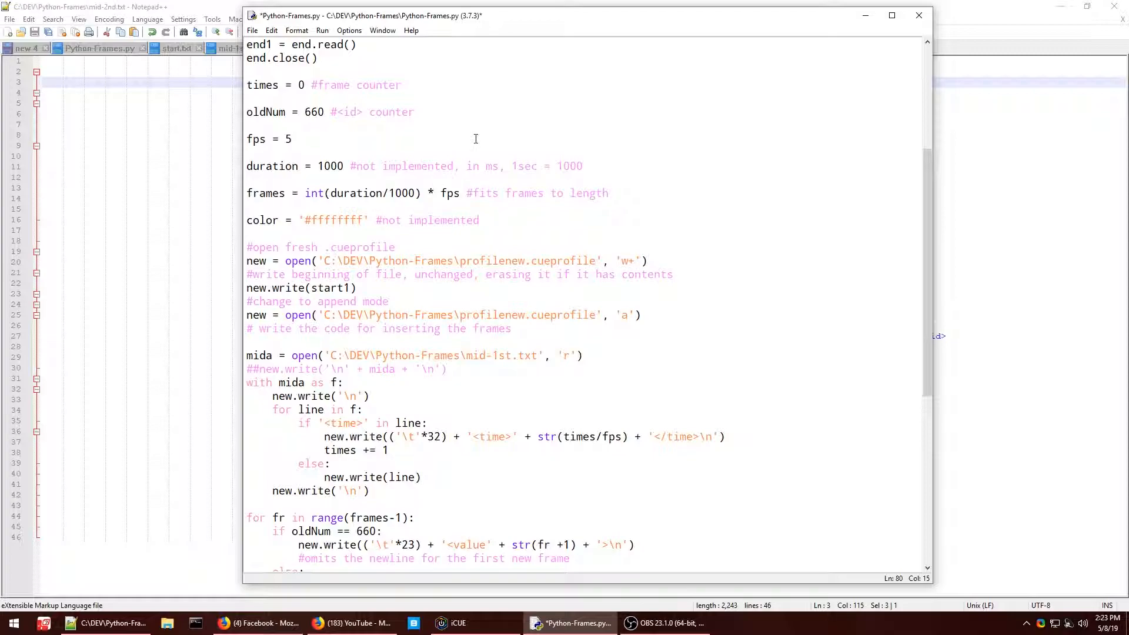
pyautogui.moveTo(473, 149)
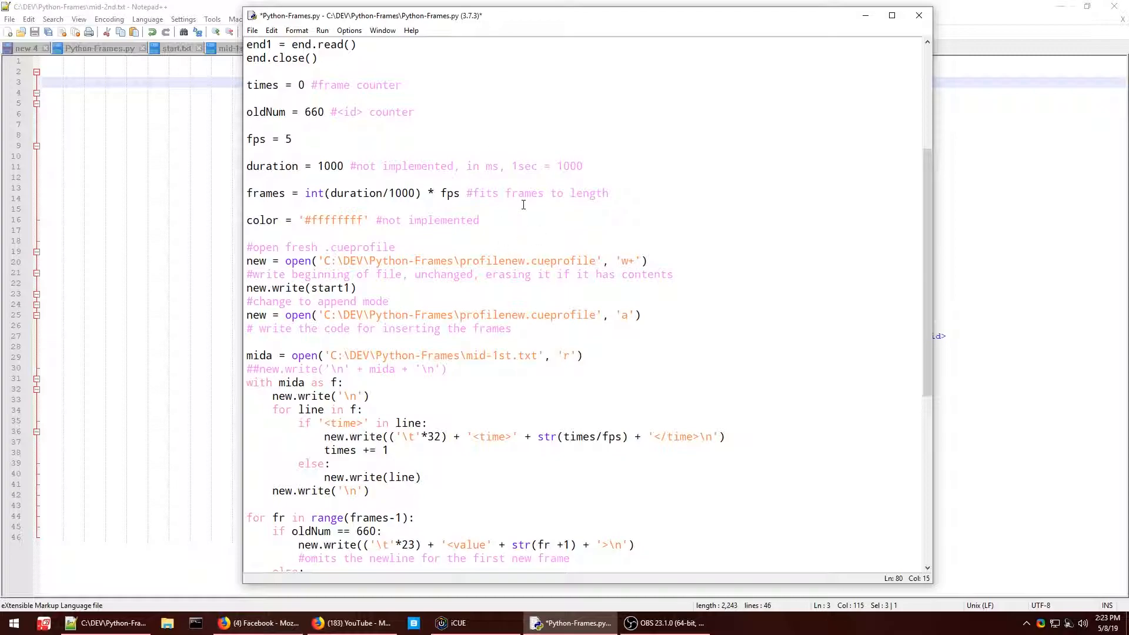
pyautogui.scroll(-3)
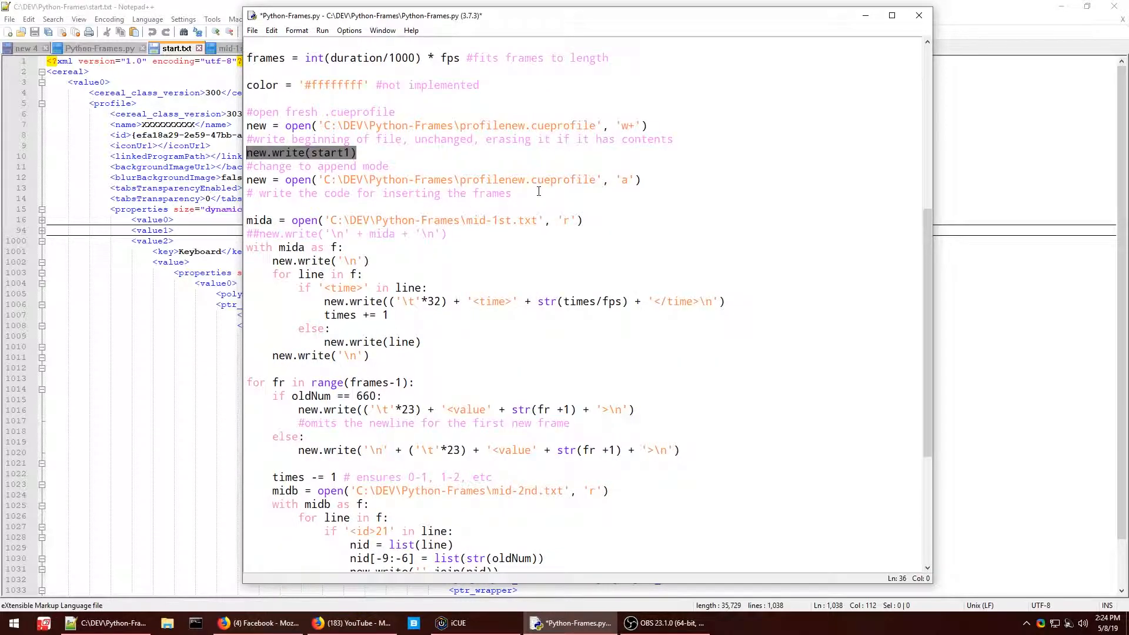
pyautogui.click(542, 179)
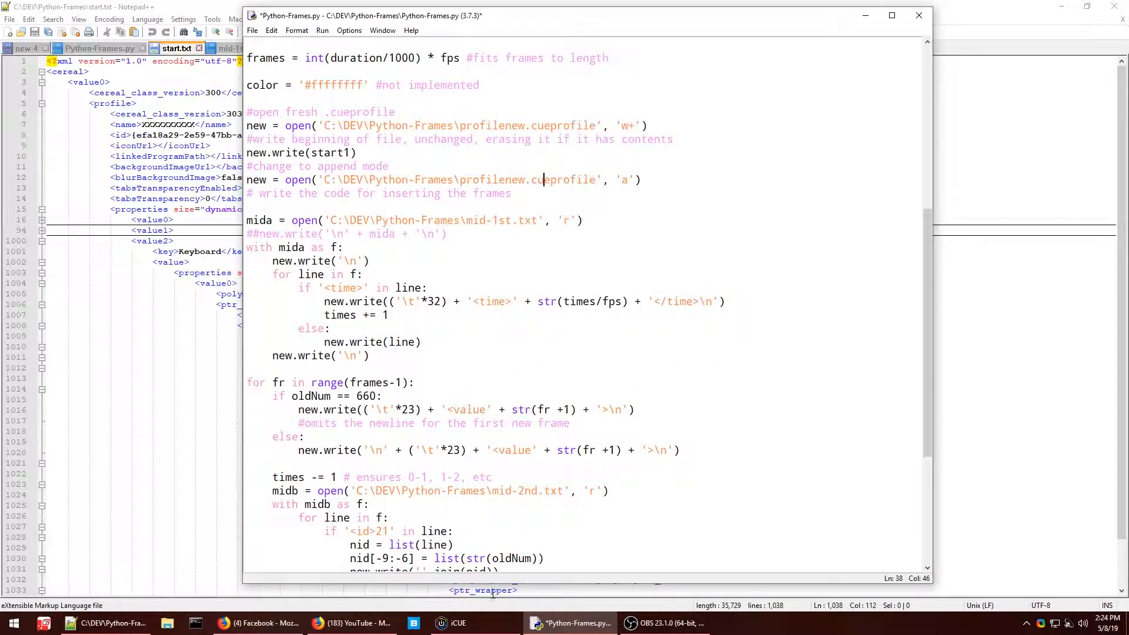
pyautogui.moveTo(387, 113)
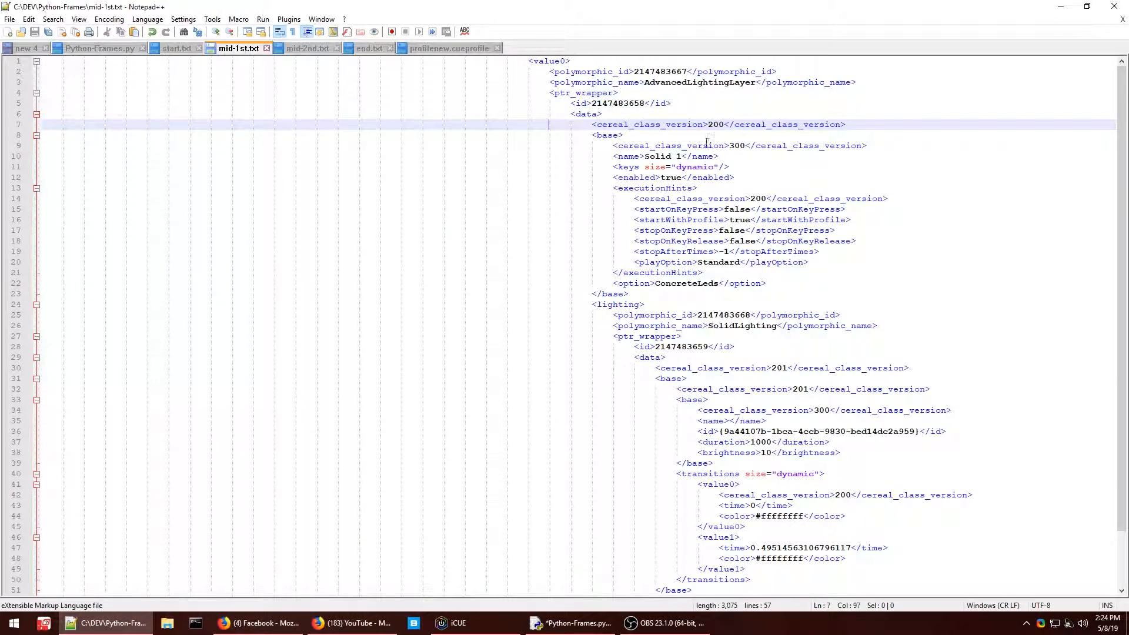
pyautogui.scroll(-3)
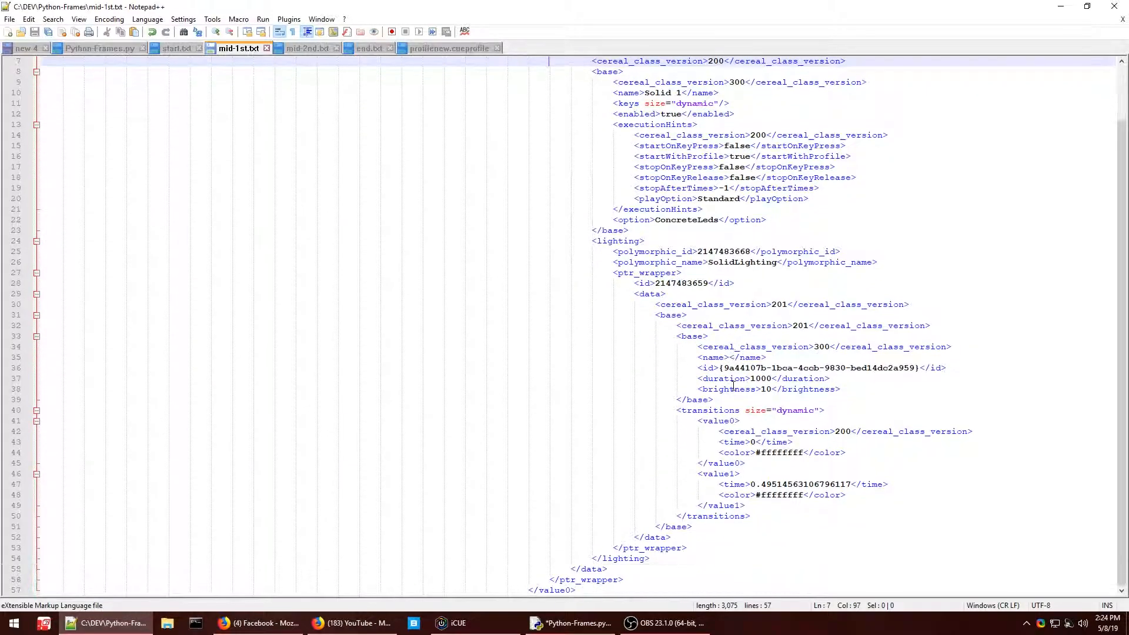
pyautogui.click(757, 442)
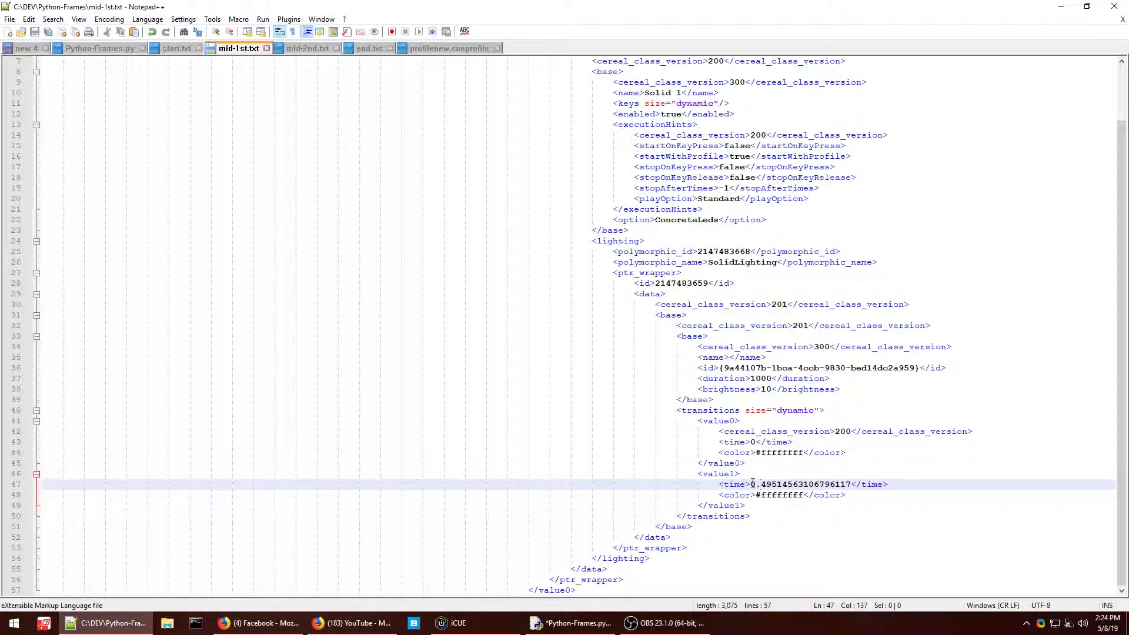
# Review the script's second-template loop and finish on the mid-1st.txt lighting block
pyautogui.click(569, 624)
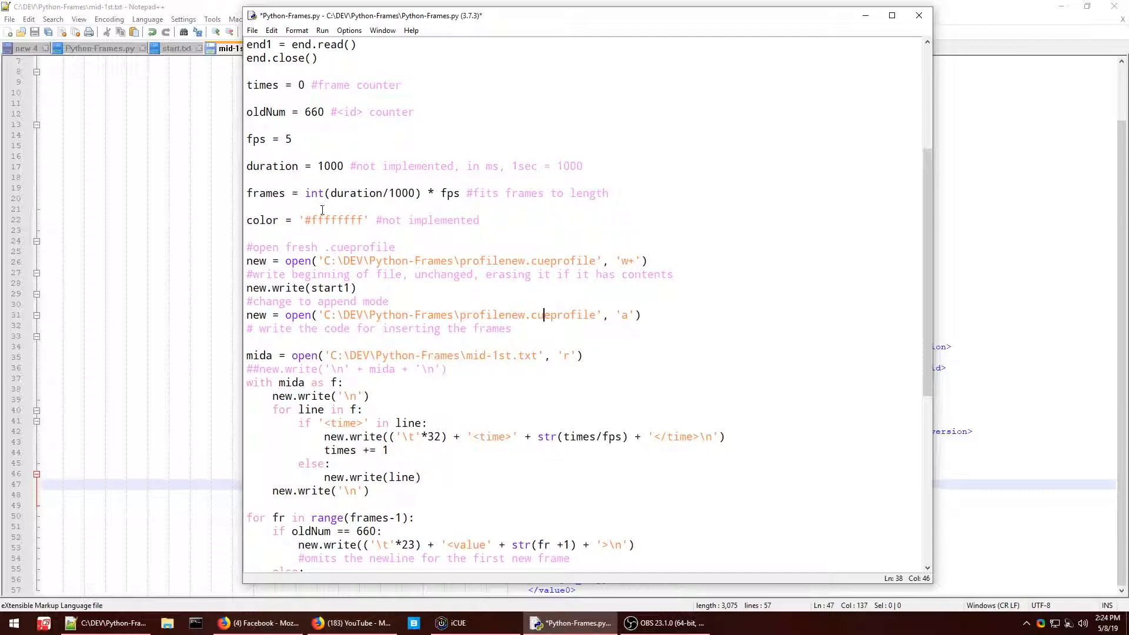
pyautogui.scroll(-3)
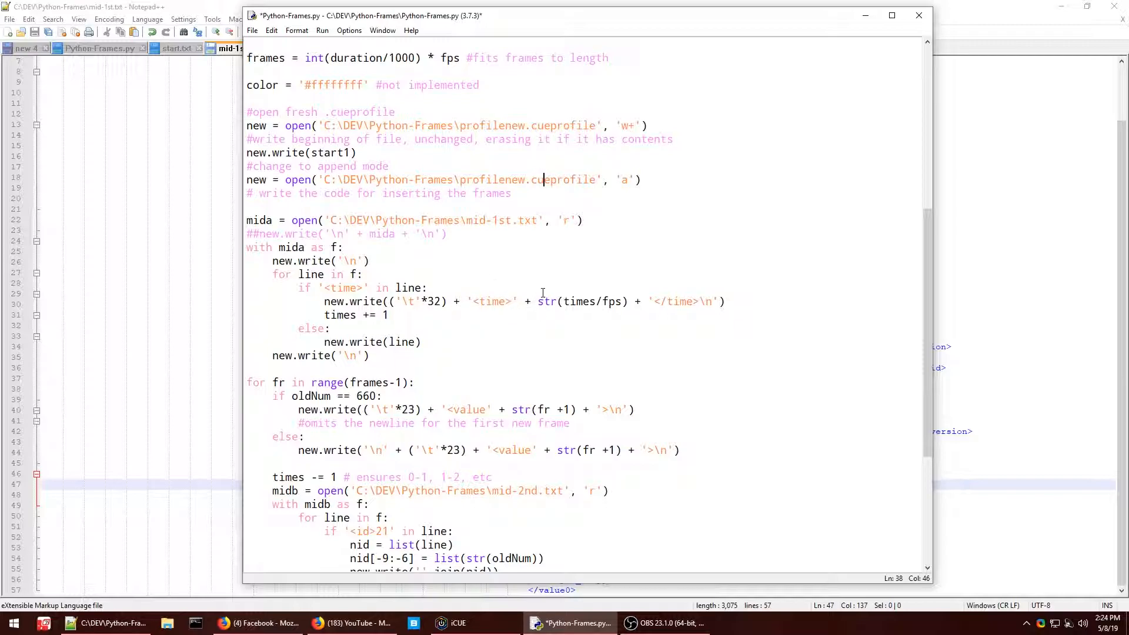
pyautogui.moveTo(681, 281)
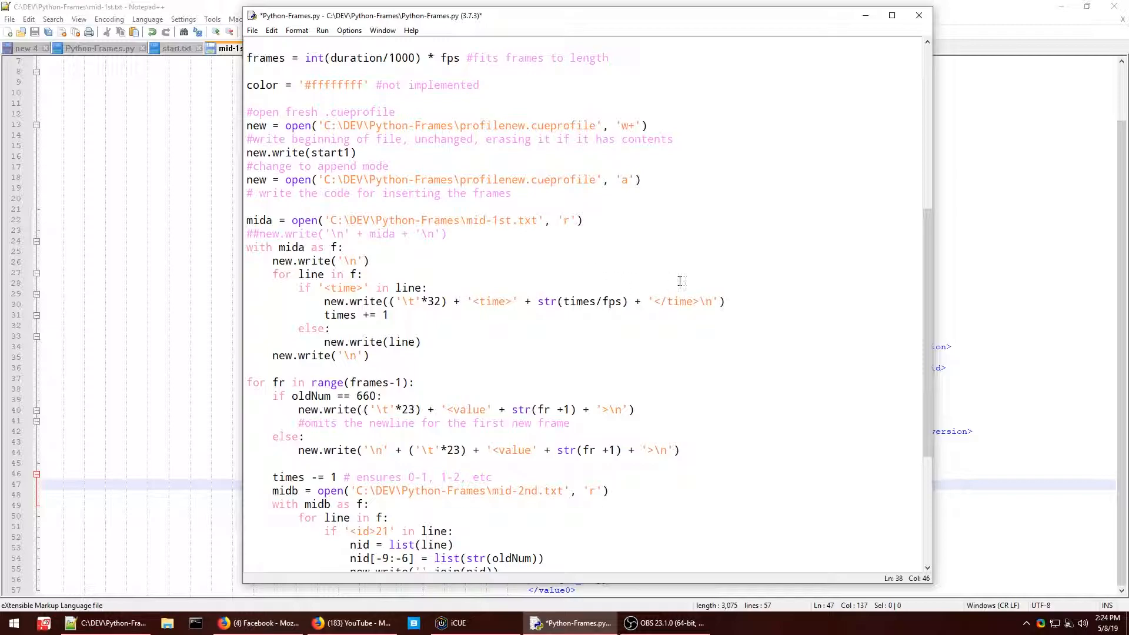
pyautogui.moveTo(635, 310)
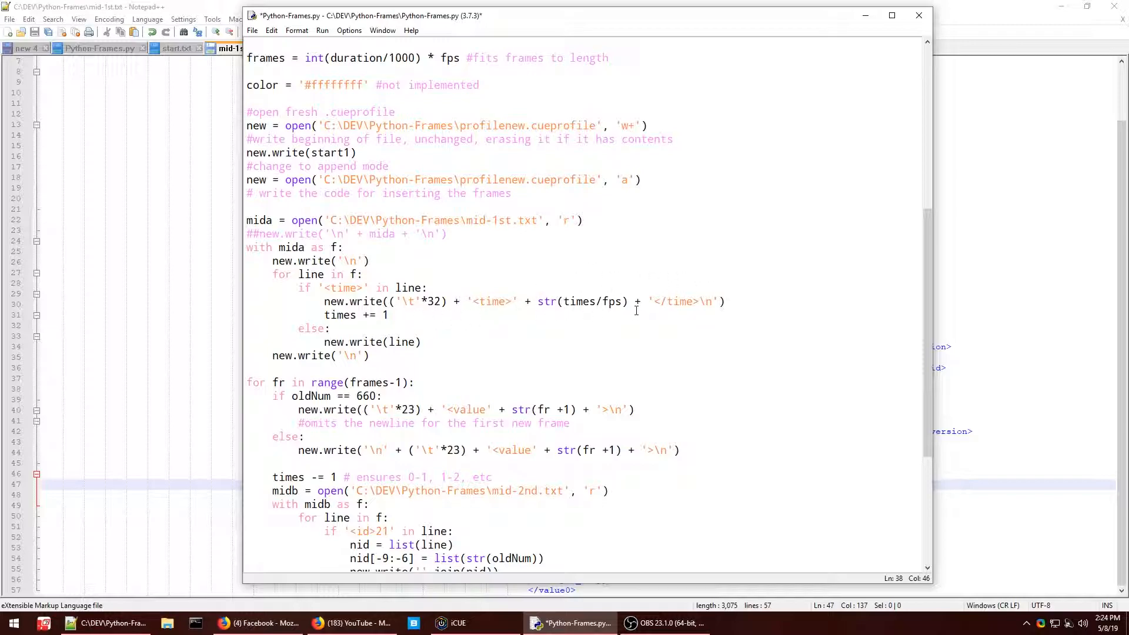
pyautogui.scroll(-3)
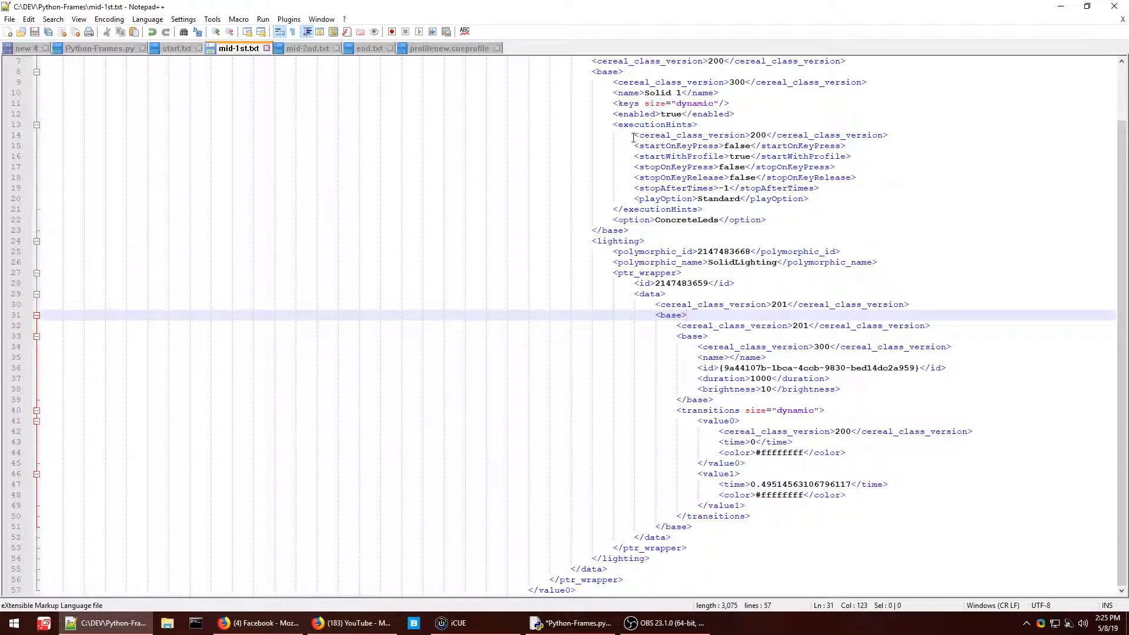
pyautogui.moveTo(493, 586)
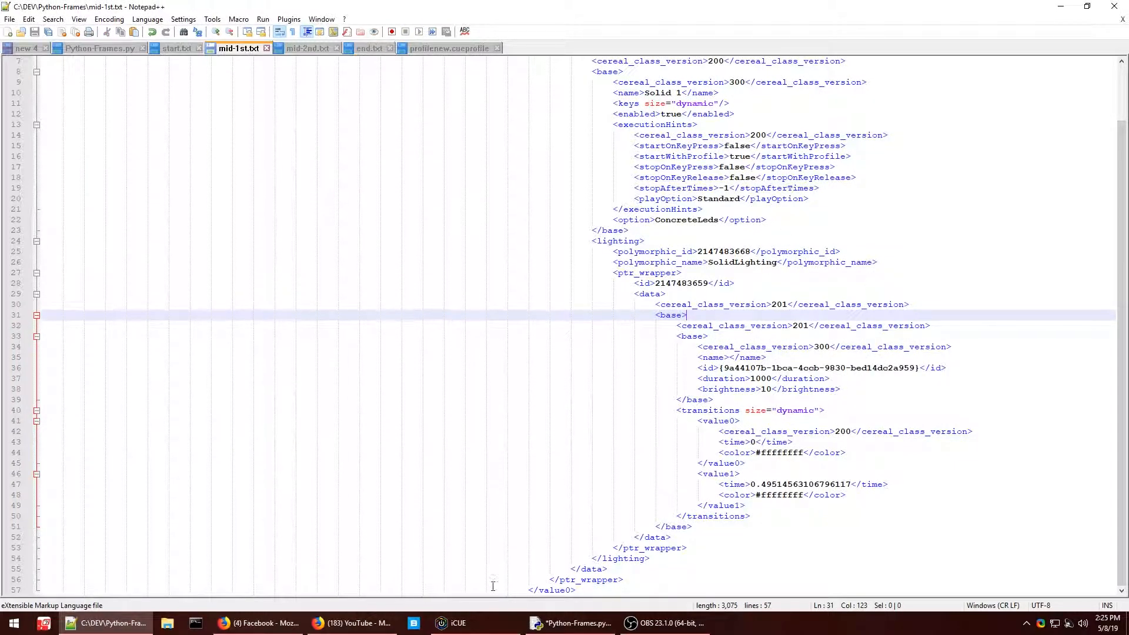
pyautogui.click(571, 623)
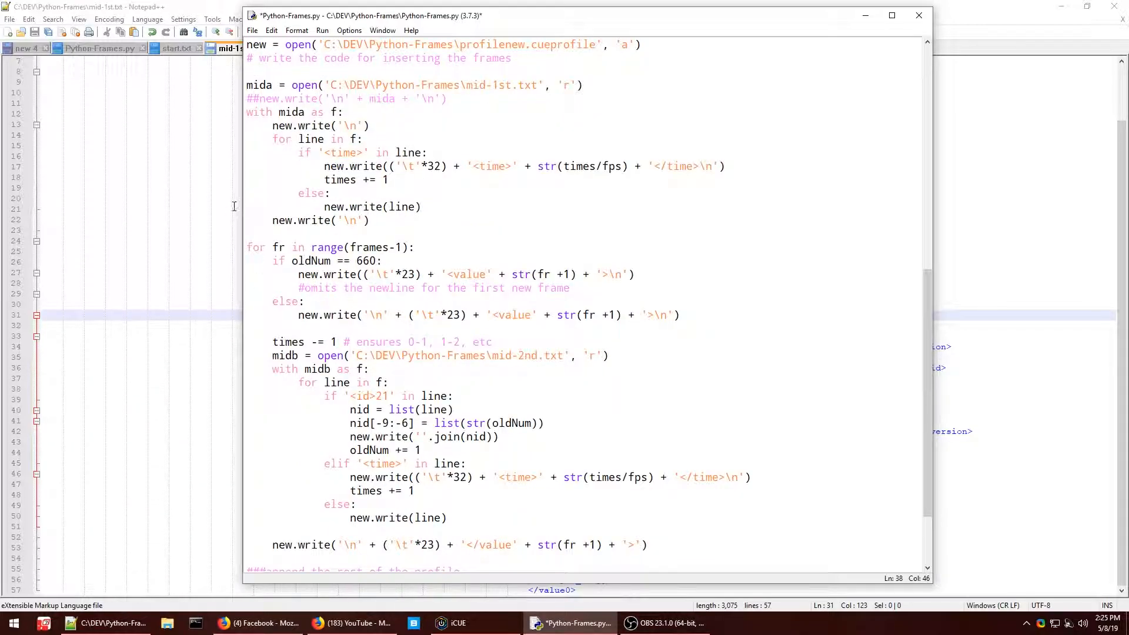
pyautogui.click(237, 48)
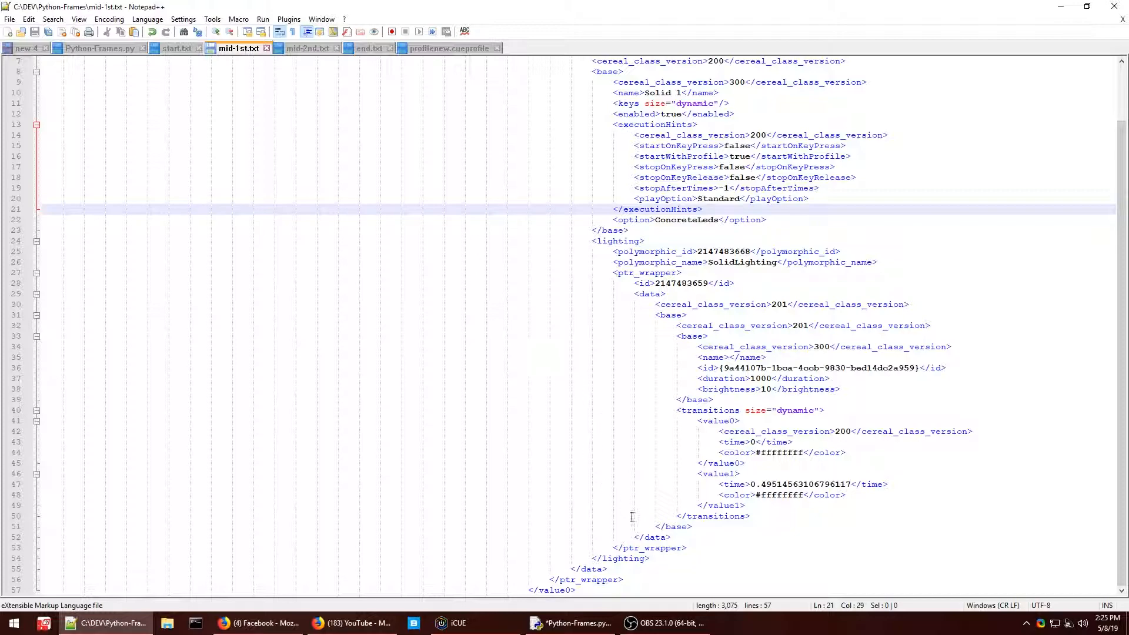
pyautogui.click(572, 624)
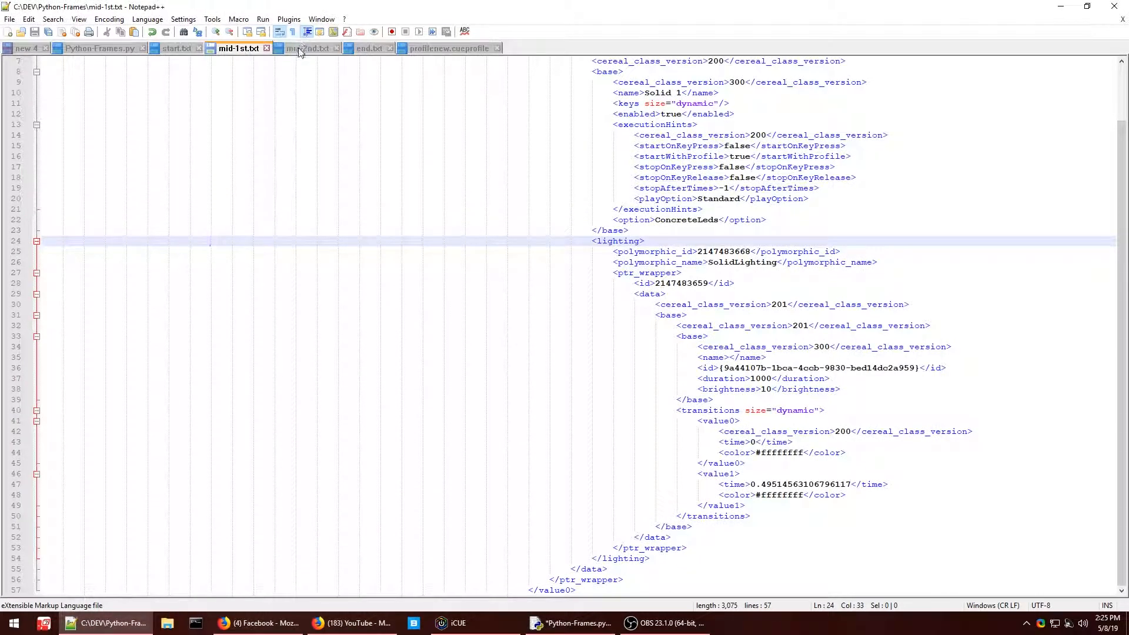
pyautogui.click(307, 49)
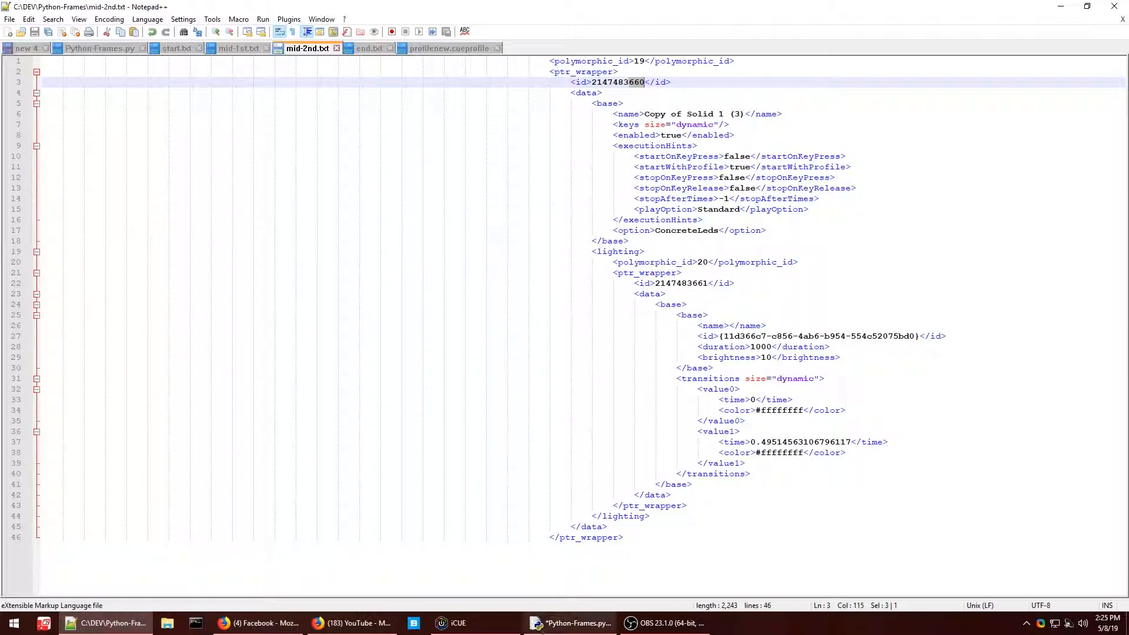
pyautogui.click(569, 623)
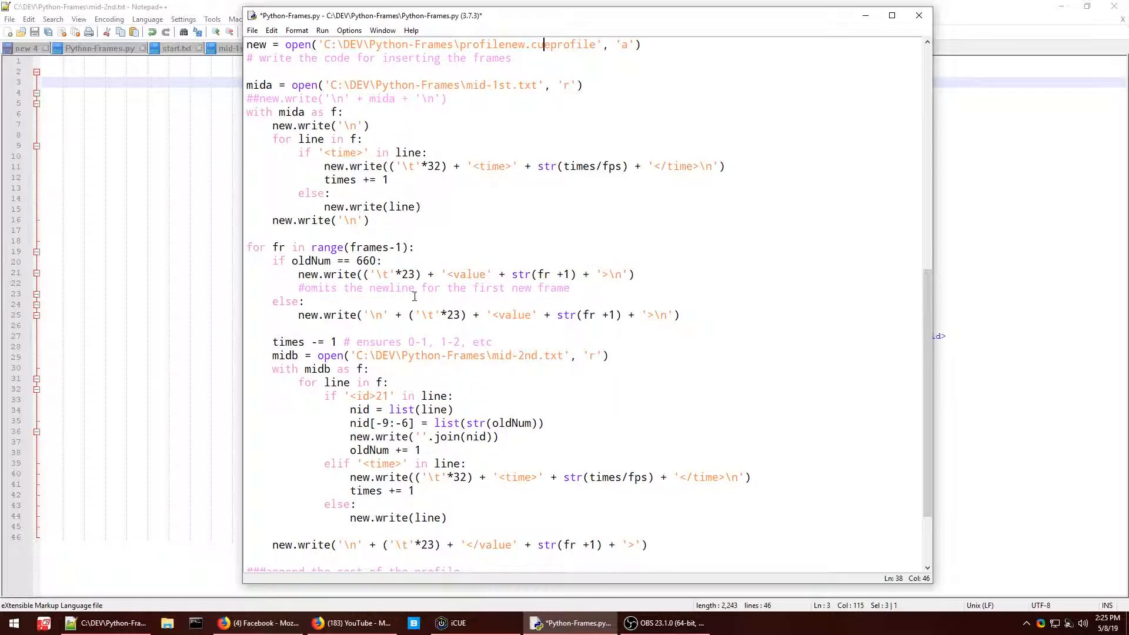
pyautogui.click(307, 48)
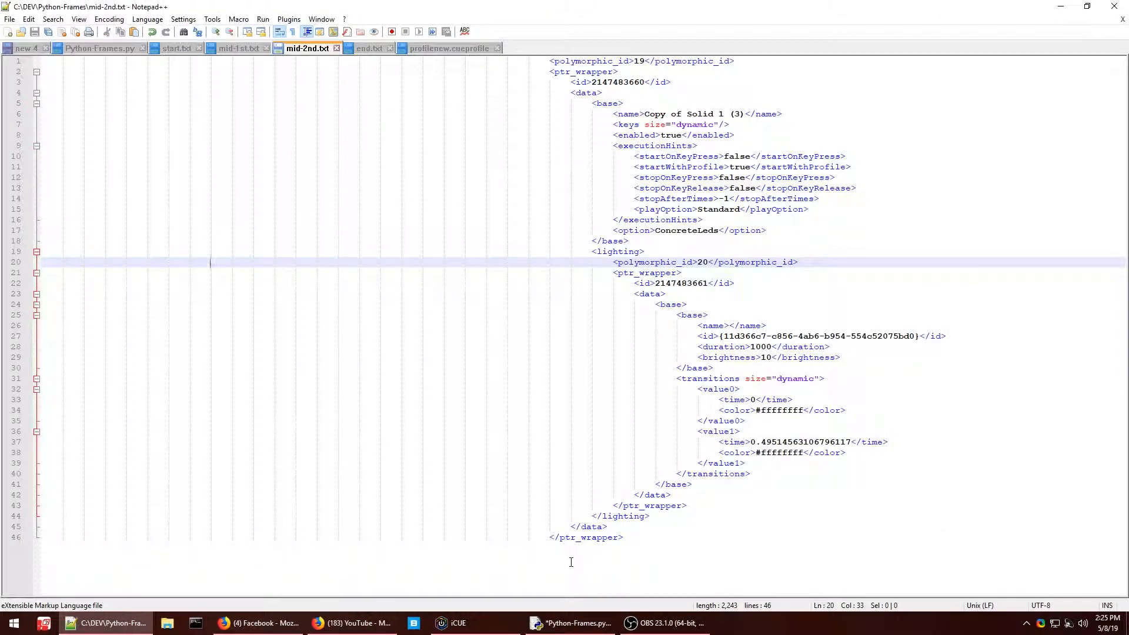
pyautogui.click(571, 624)
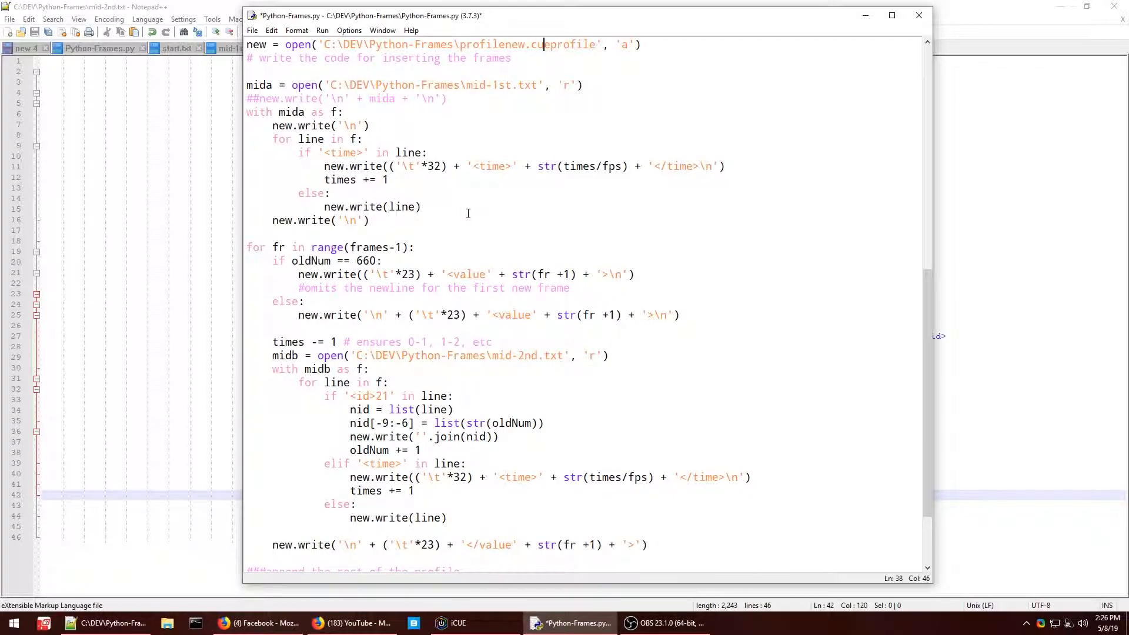
pyautogui.scroll(-3)
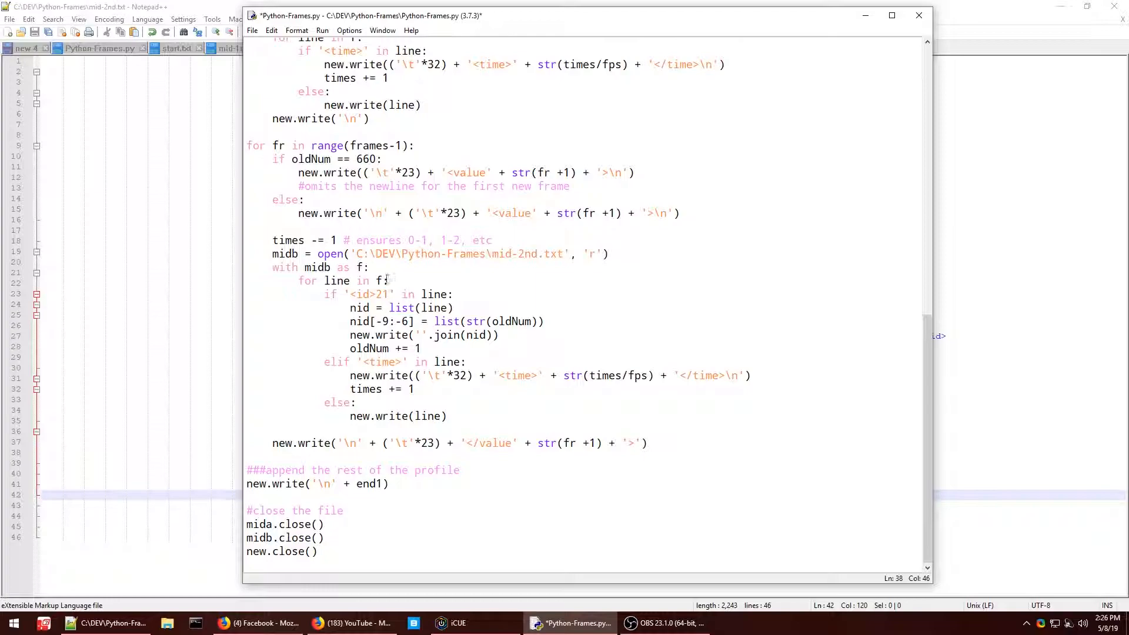
pyautogui.click(305, 49)
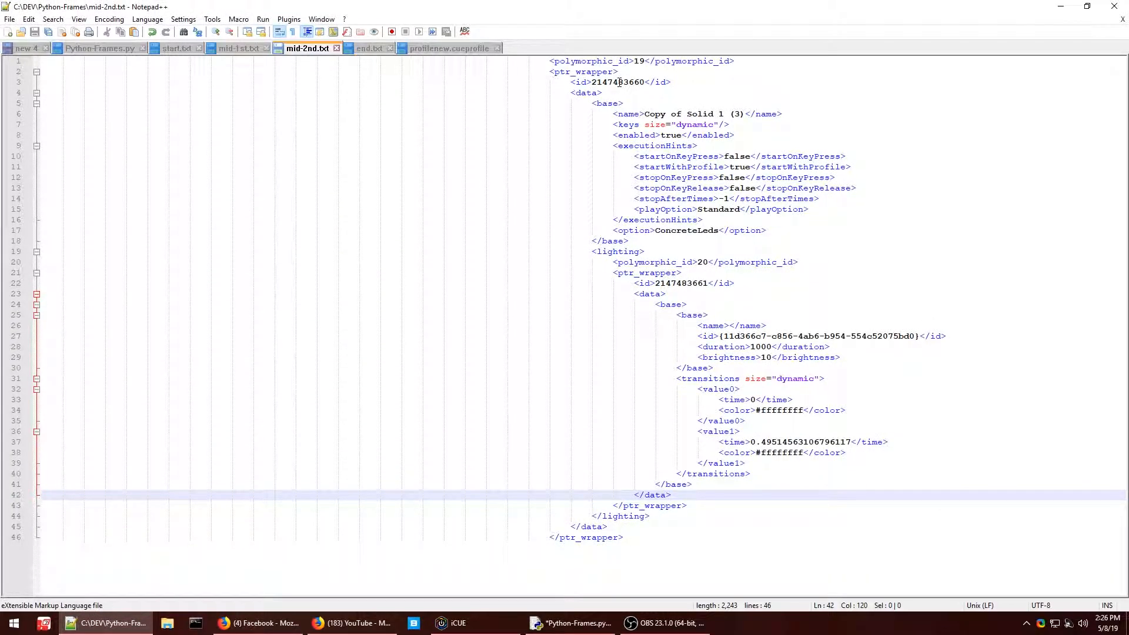
pyautogui.doubleClick(681, 284)
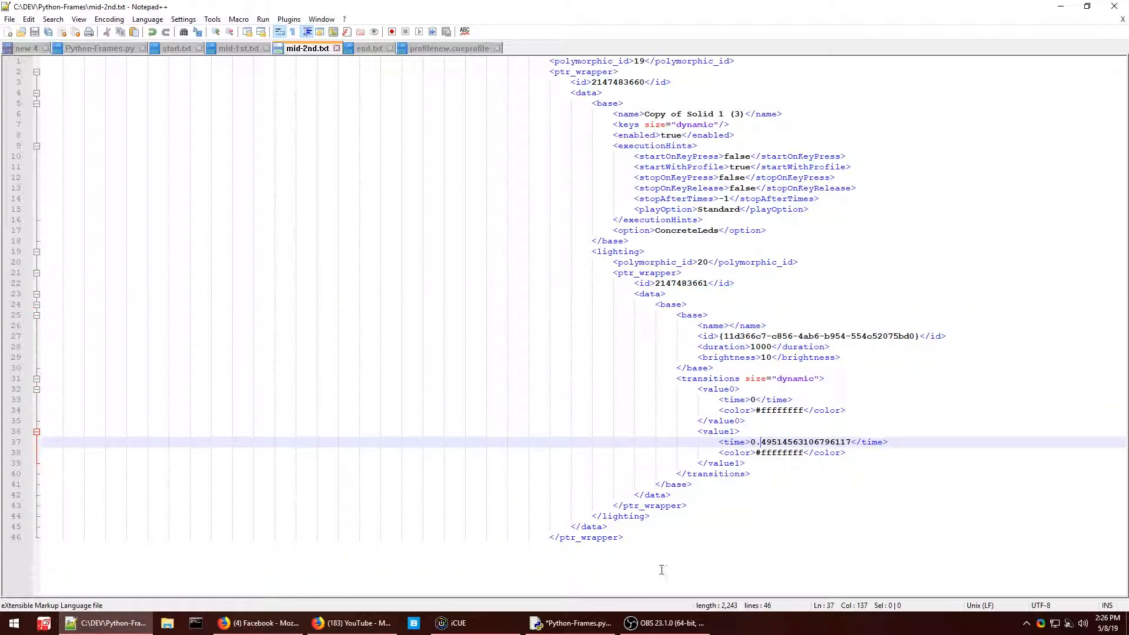
pyautogui.click(571, 623)
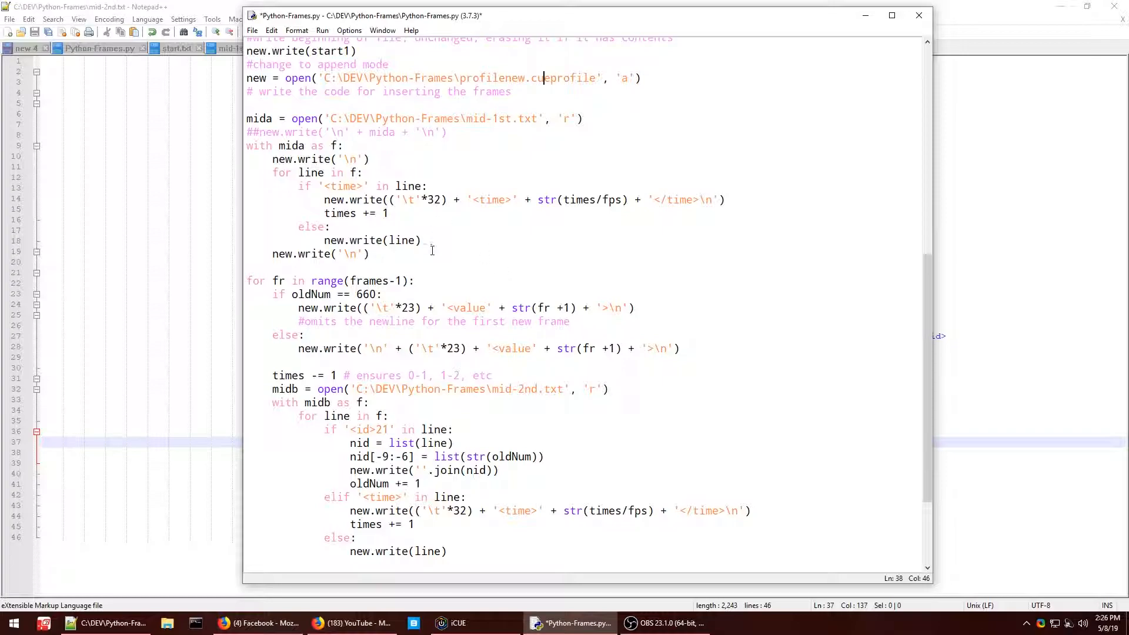
pyautogui.moveTo(514, 273)
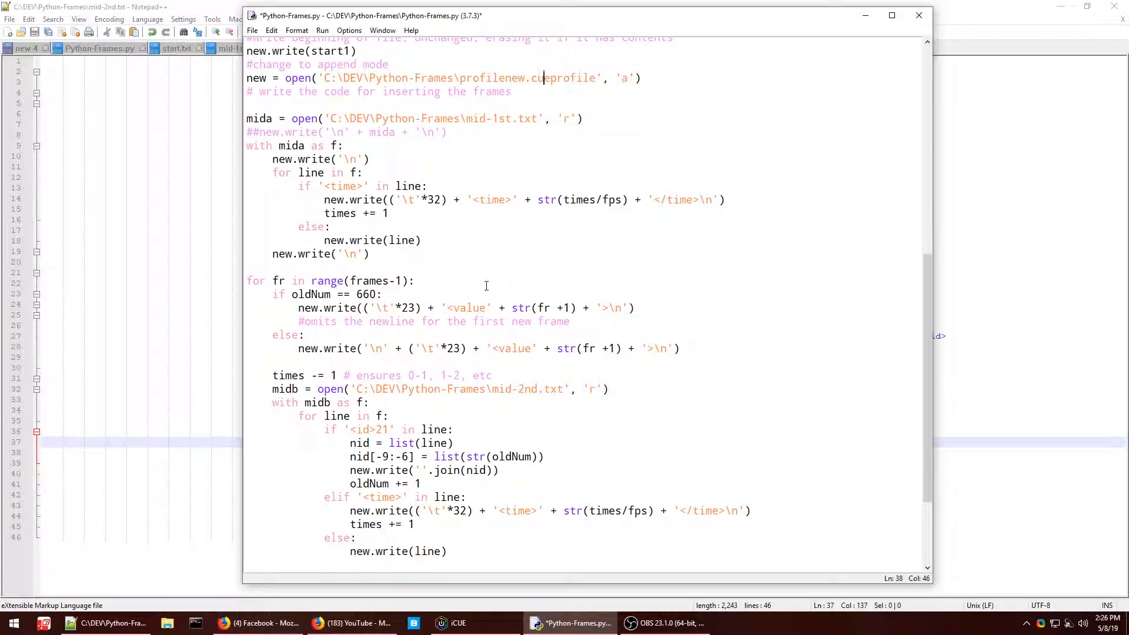
pyautogui.click(307, 48)
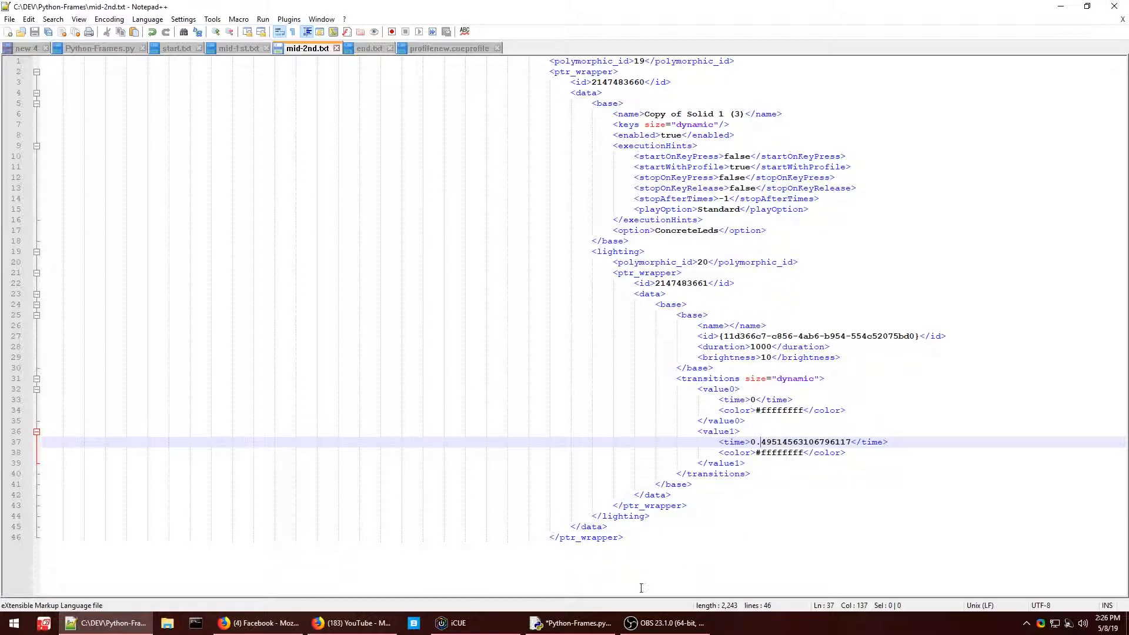
# Bring the Python-Frames script forward and read its frame loop against the mid-2nd.txt template
pyautogui.click(574, 623)
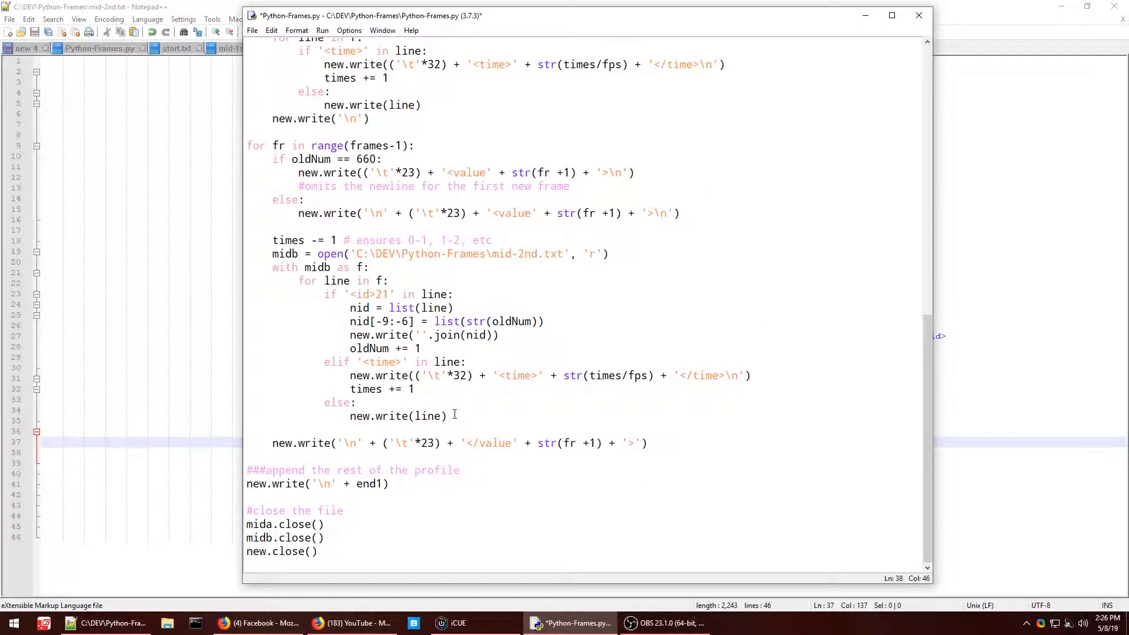
pyautogui.moveTo(400, 307)
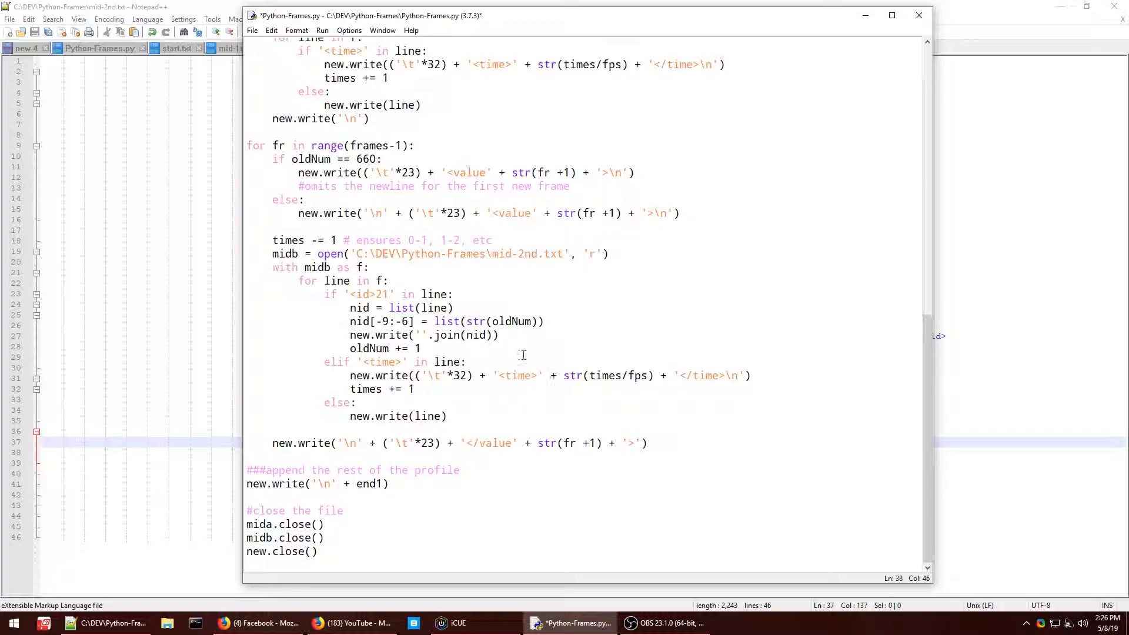
pyautogui.moveTo(461, 387)
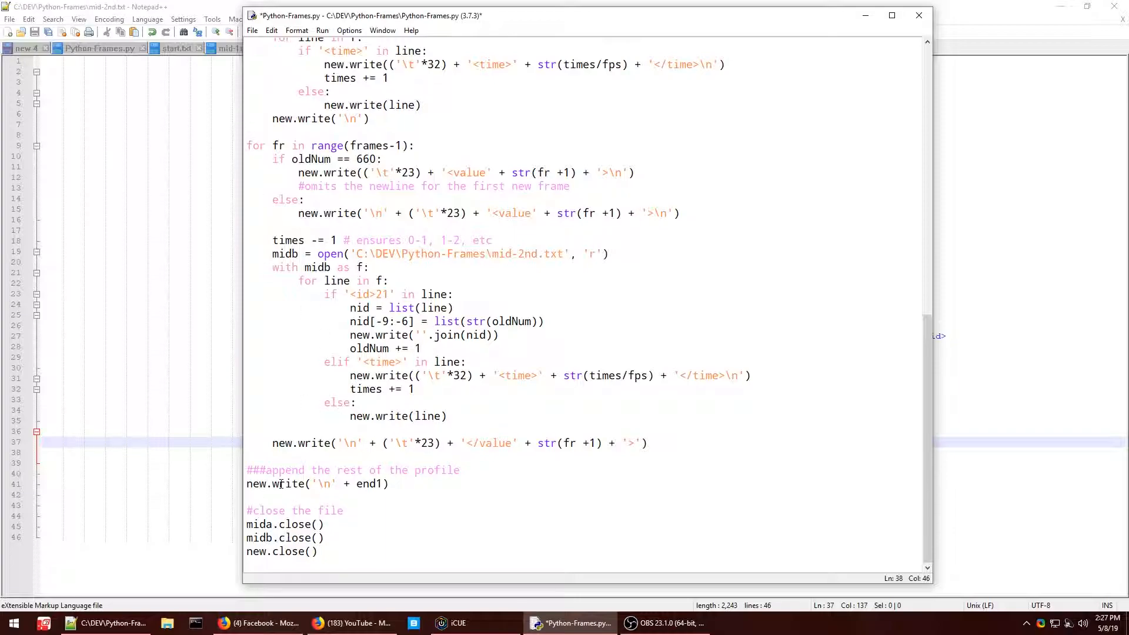
pyautogui.click(306, 48)
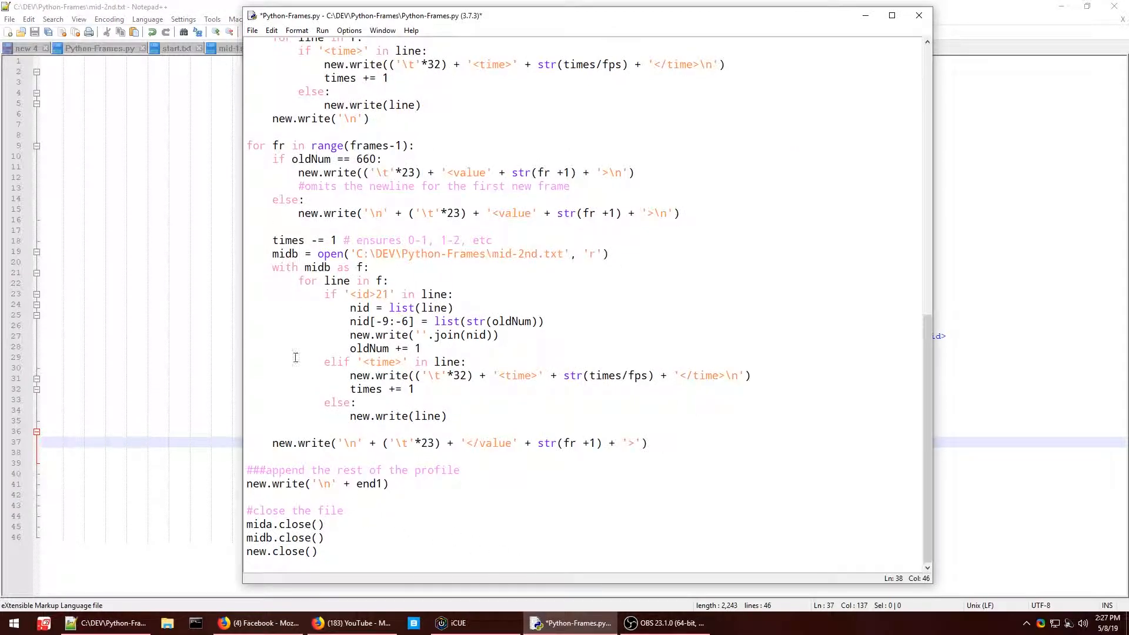
pyautogui.moveTo(422, 520)
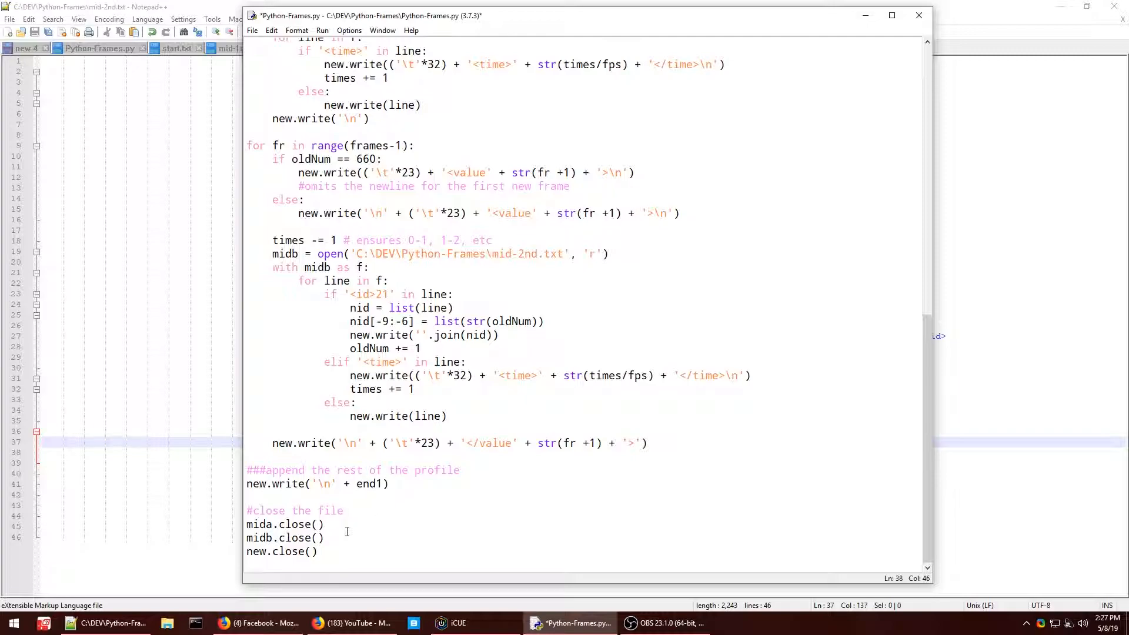
pyautogui.moveTo(291, 510)
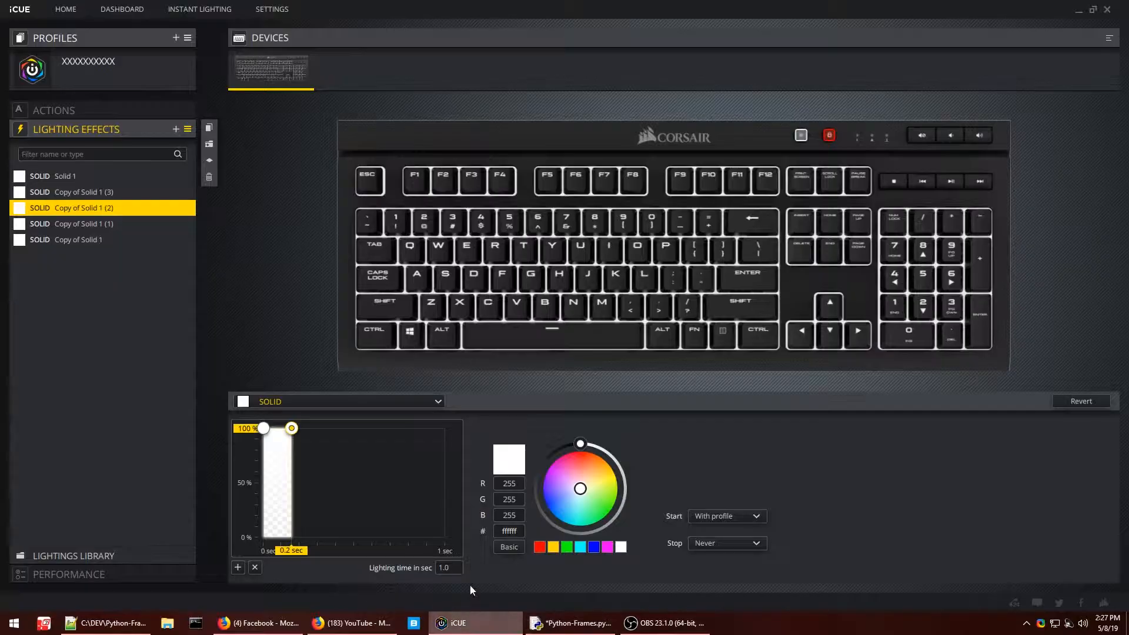
# Check the Copy of Solid 1 effects' full-second timing in iCUE, then save Python-Frames.py
pyautogui.click(79, 224)
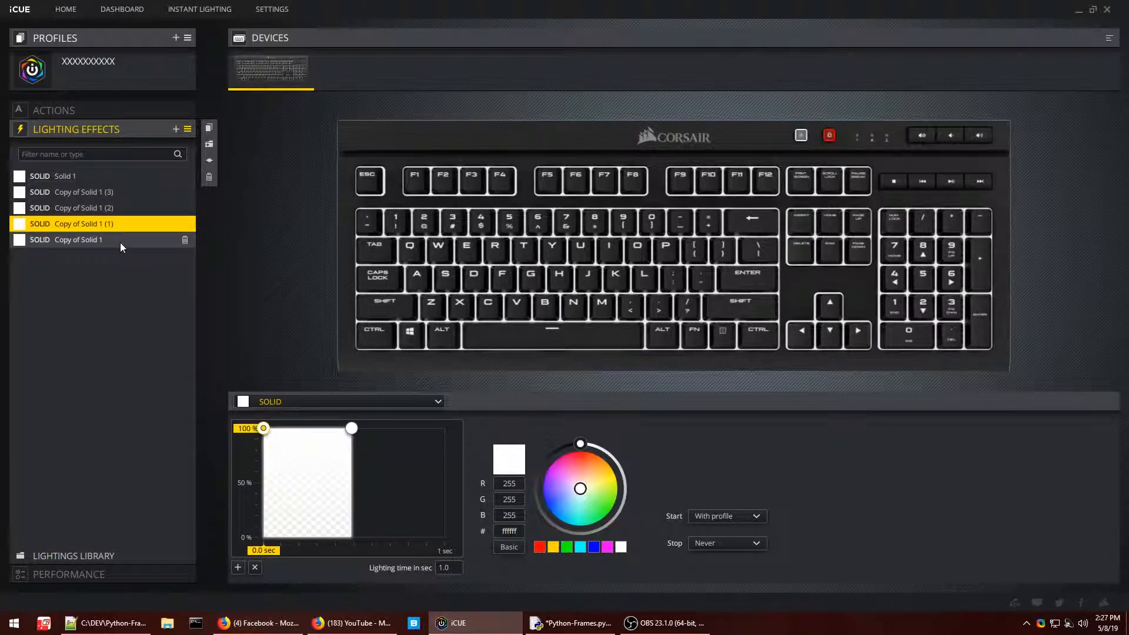
pyautogui.click(77, 240)
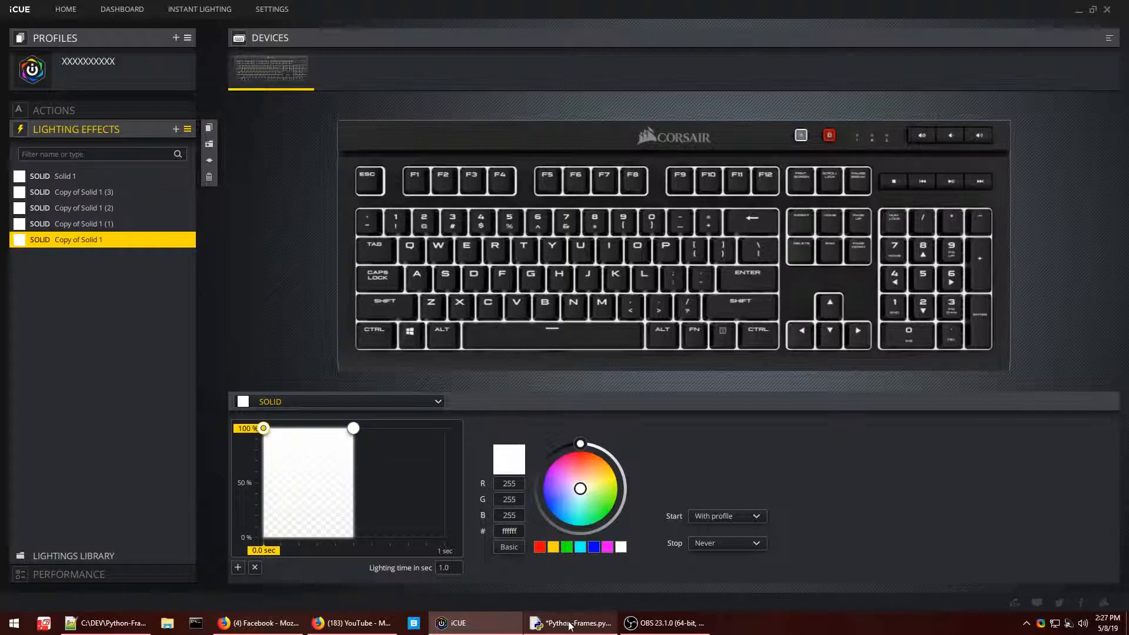
pyautogui.click(572, 624)
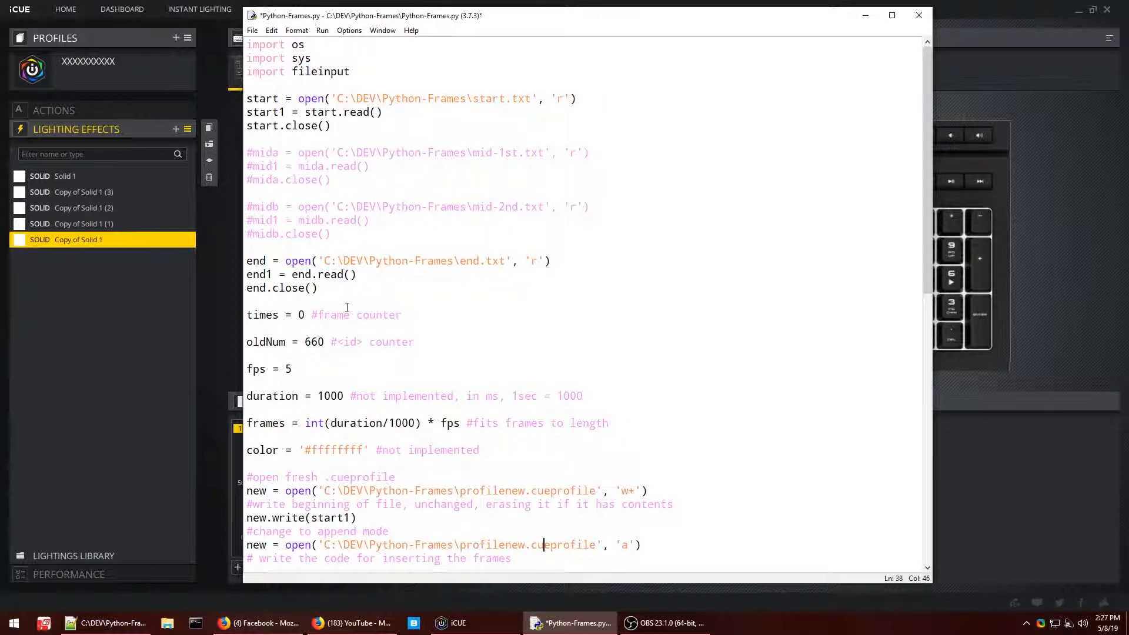
pyautogui.press('ctrl+s')
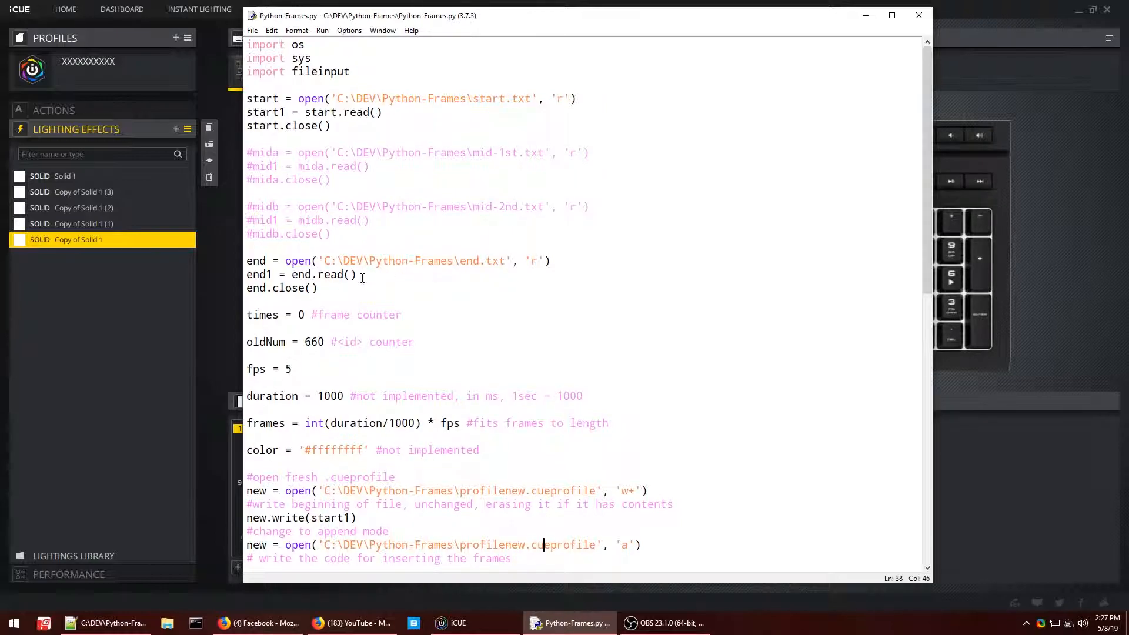
# Run Python-Frames.py via Run Module to generate the new .cueprofile file
pyautogui.click(323, 31)
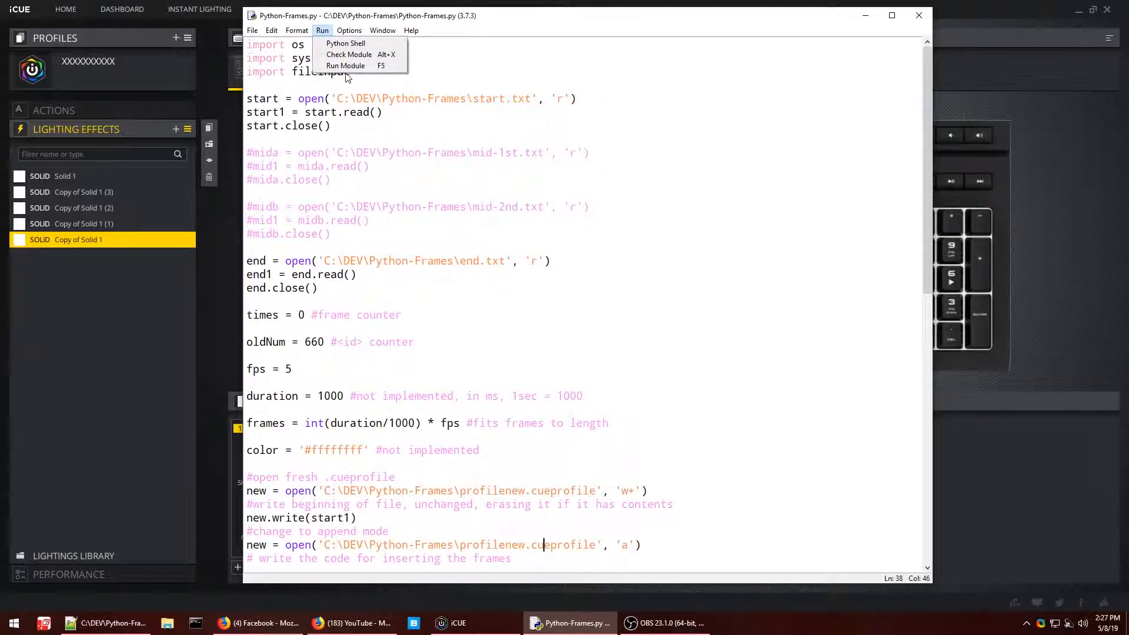
pyautogui.click(346, 65)
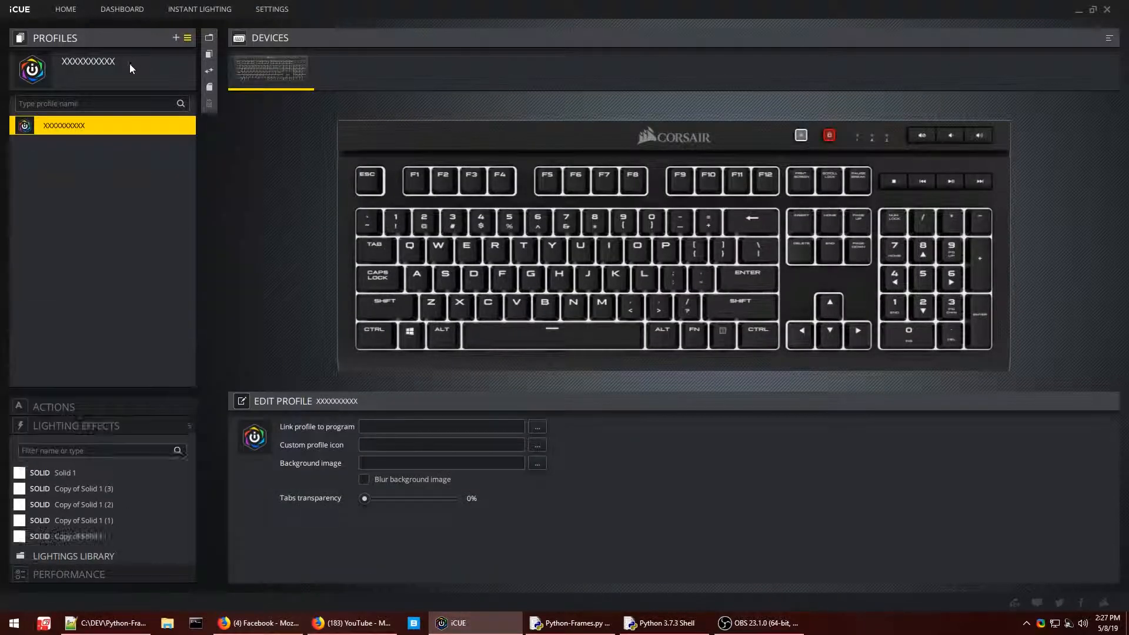
# Import profilenew.cueprofile from the Python-Frames folder, adding a profile ending in (1)
pyautogui.click(210, 71)
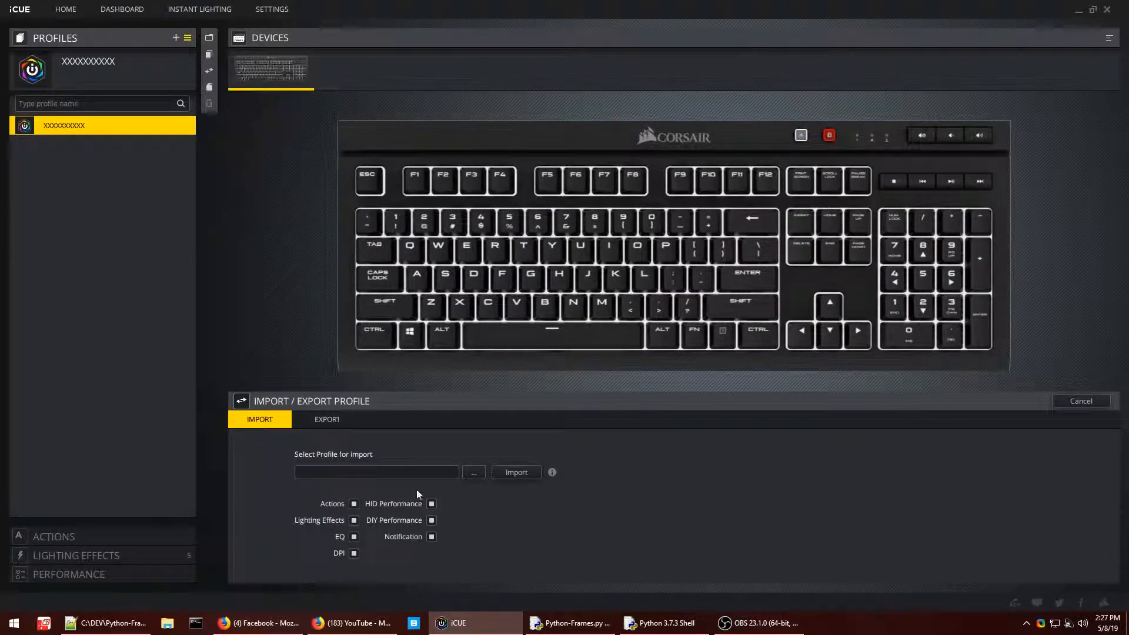
pyautogui.click(473, 473)
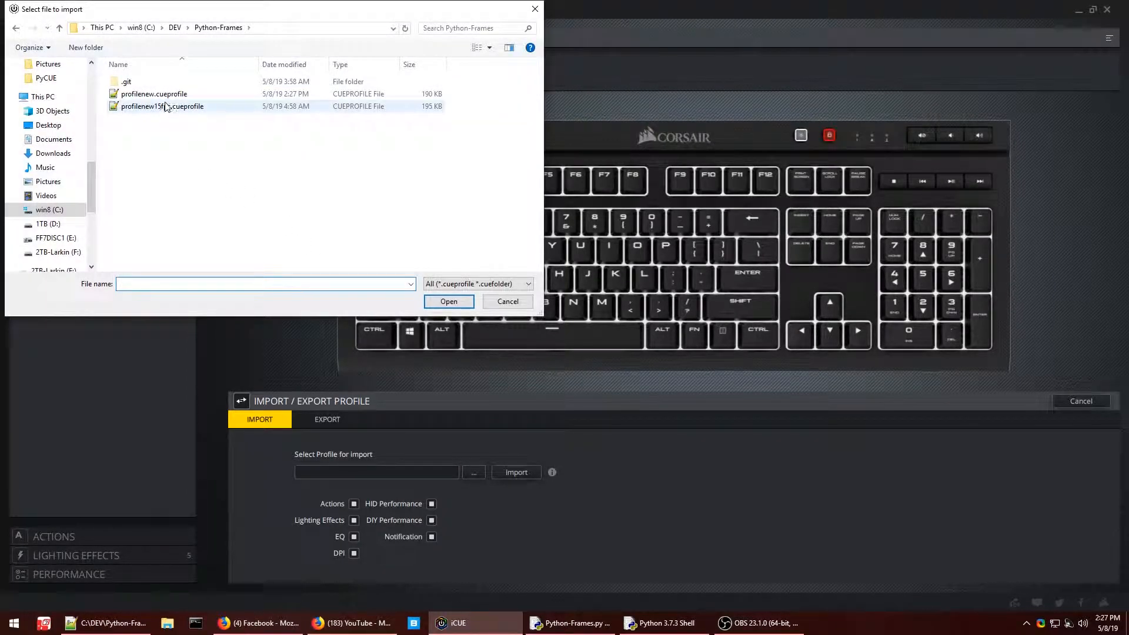
pyautogui.click(153, 94)
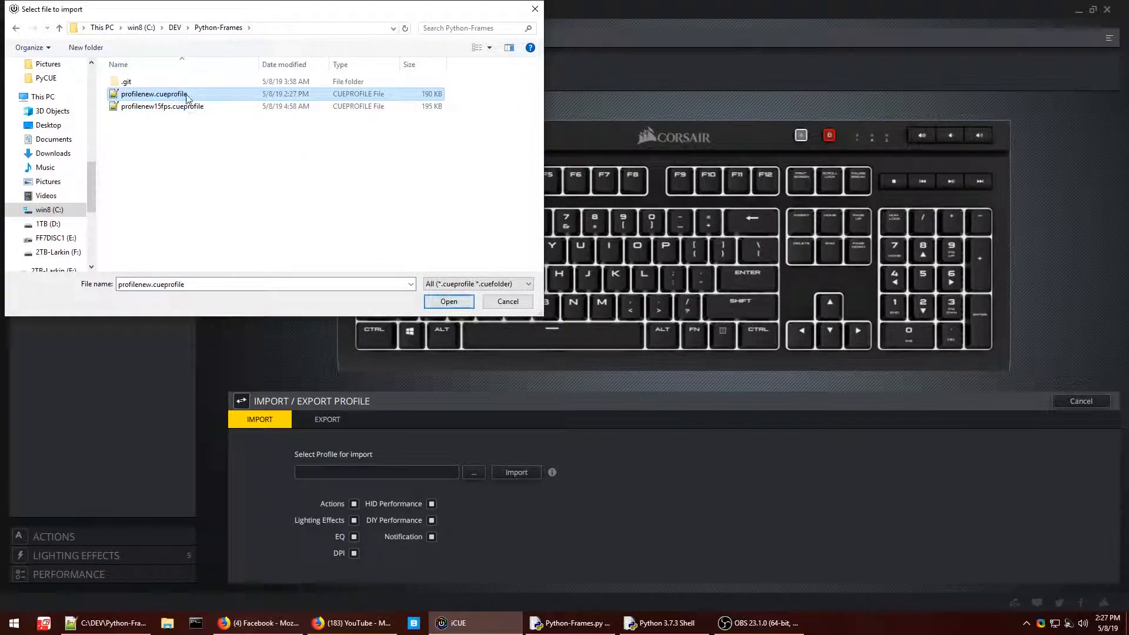
pyautogui.click(448, 301)
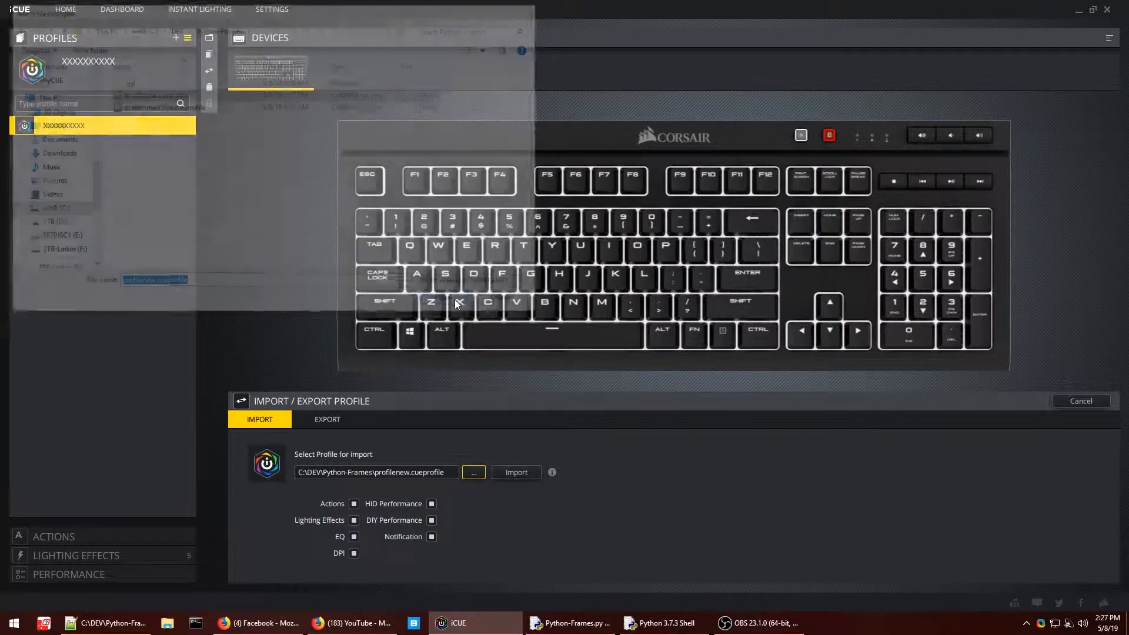
pyautogui.click(516, 472)
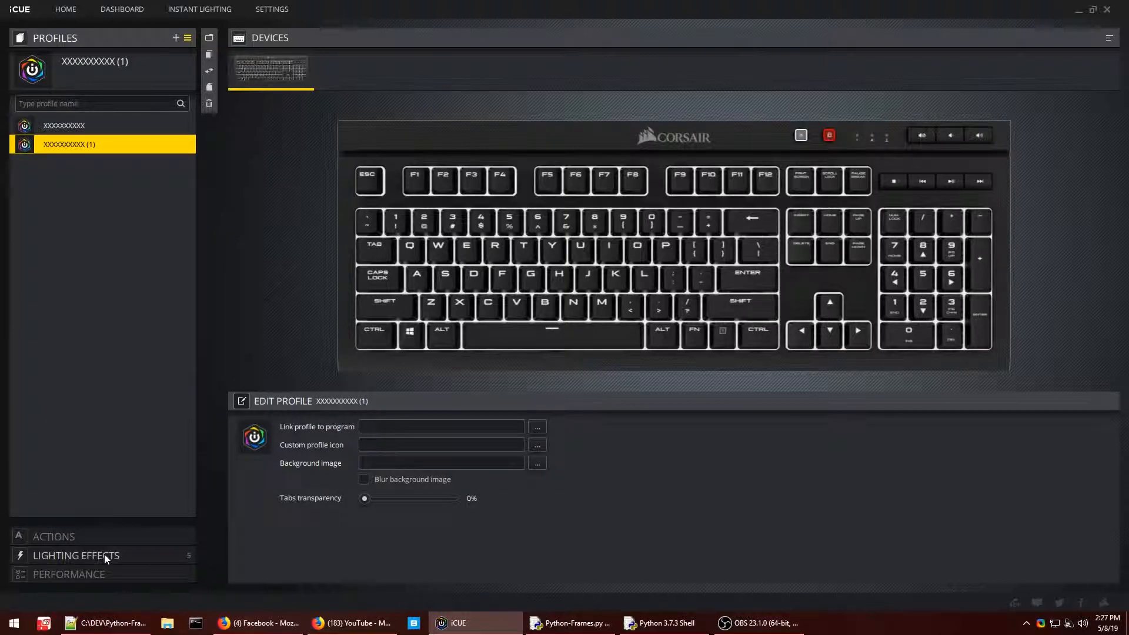
# Inspect the five Solid white frames' staggered start times, then return to the Profiles list
pyautogui.click(77, 555)
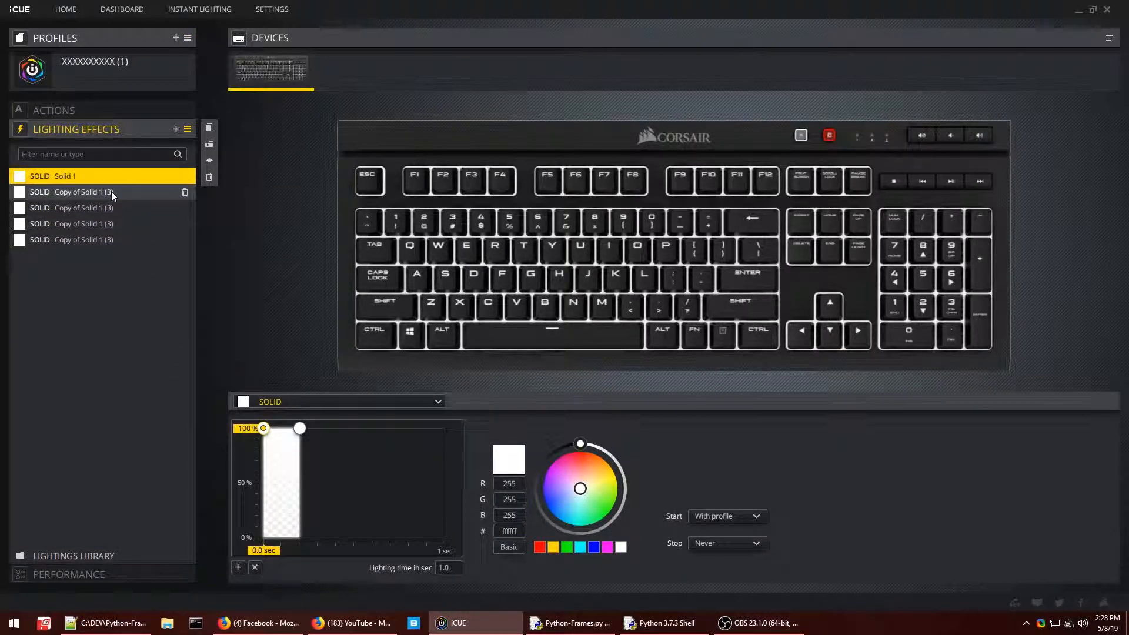
pyautogui.click(83, 240)
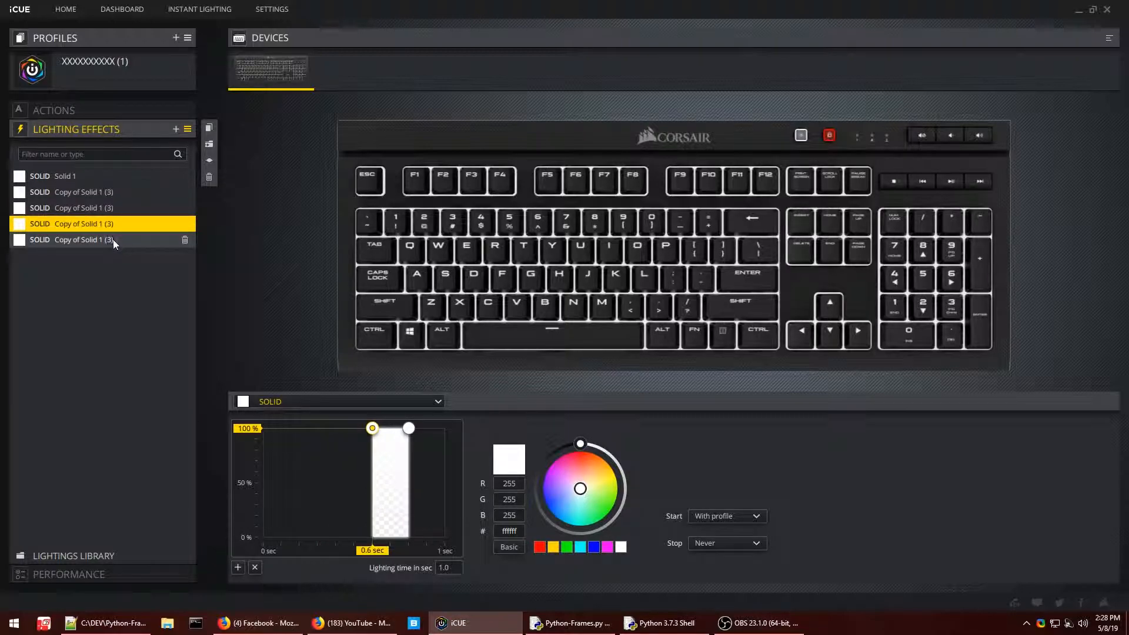
pyautogui.click(102, 192)
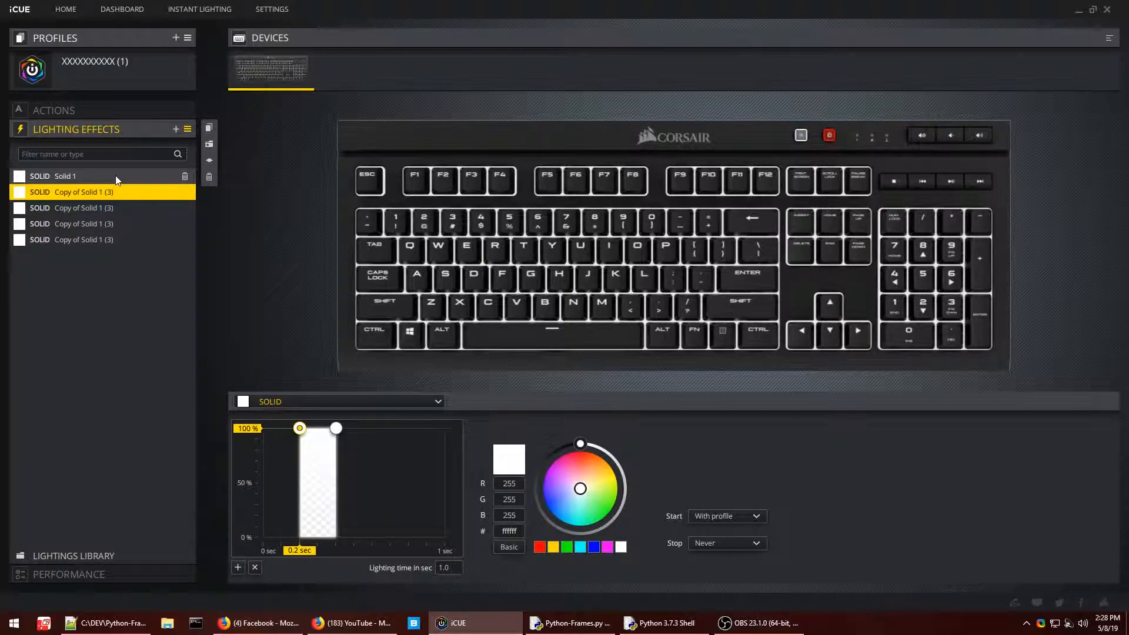
pyautogui.click(83, 224)
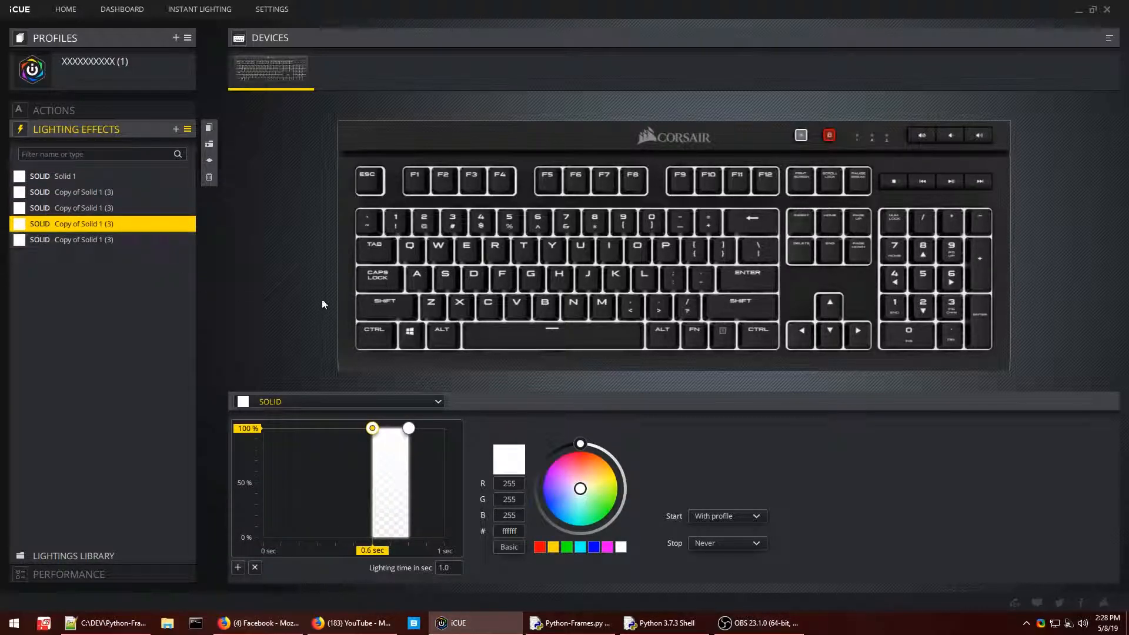
pyautogui.click(64, 175)
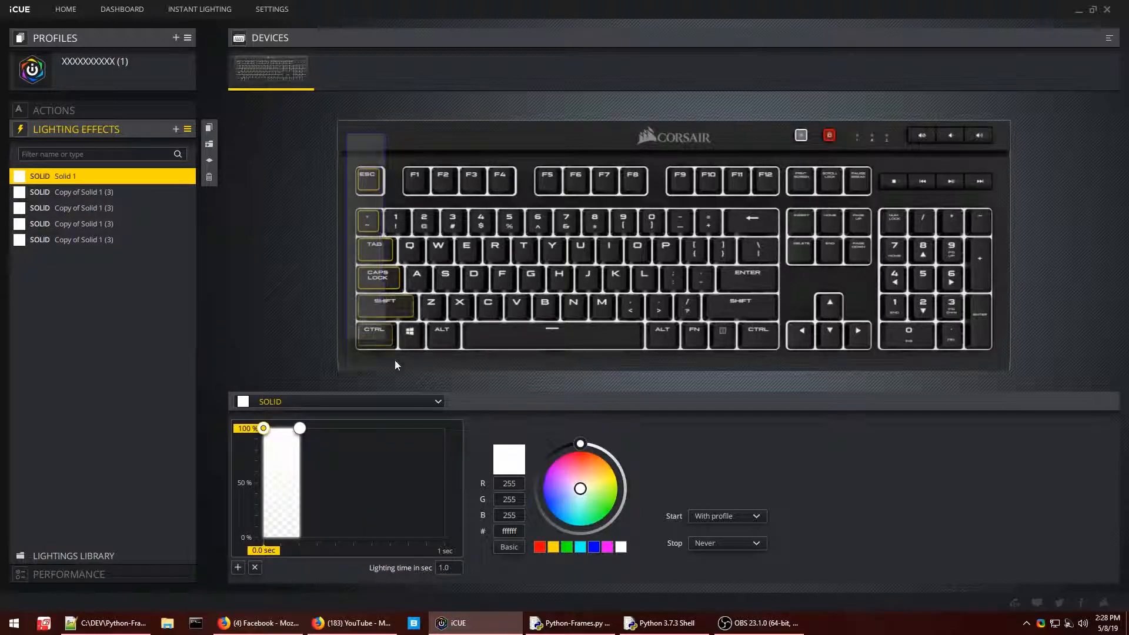
pyautogui.click(79, 192)
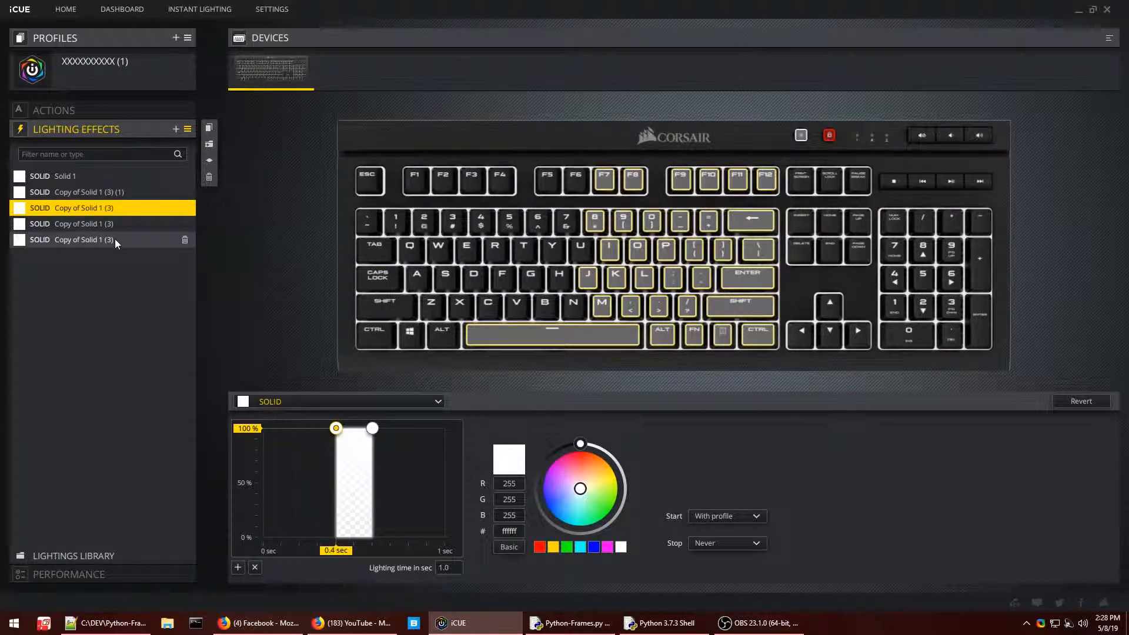
pyautogui.click(64, 175)
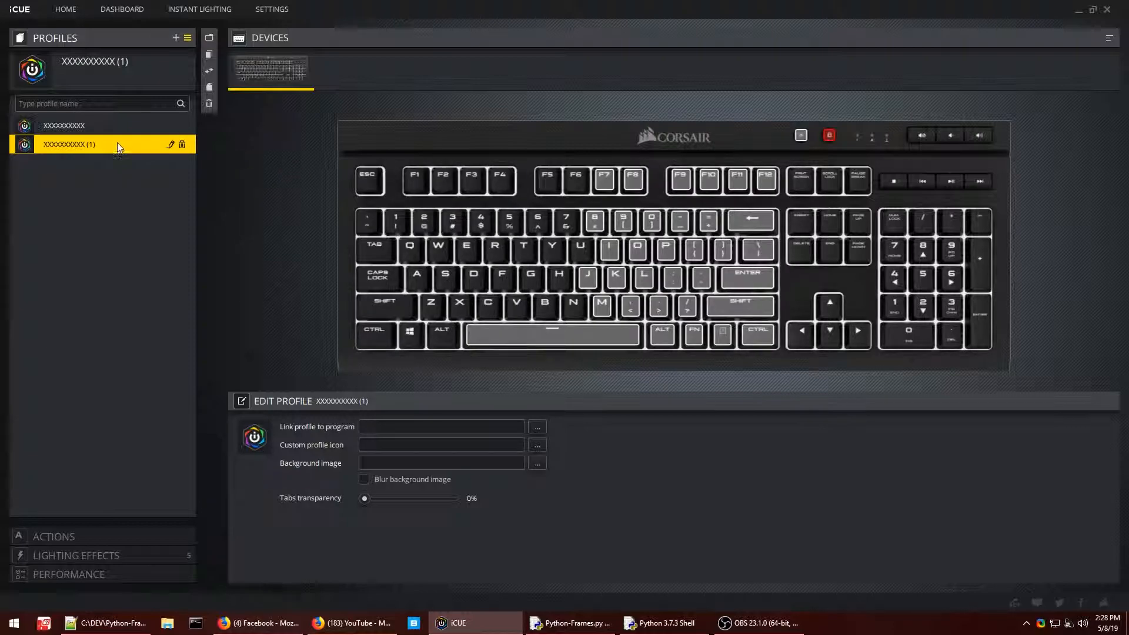
# Compare the original profile with profile (1)'s lighting frames and rerun Python-Frames.py
pyautogui.click(63, 126)
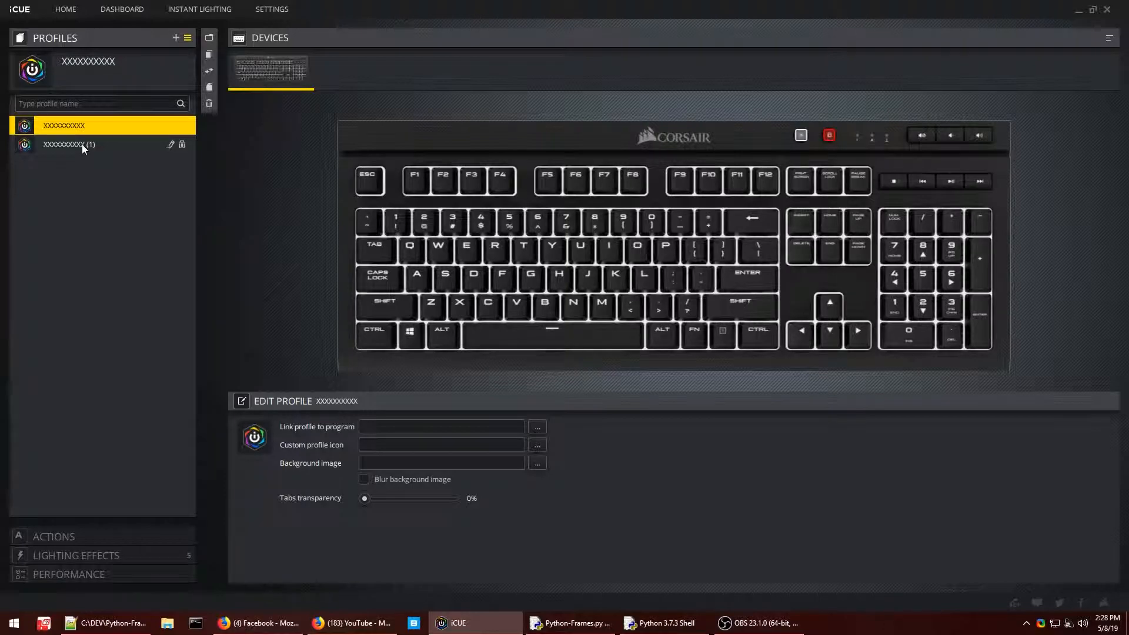
pyautogui.click(68, 144)
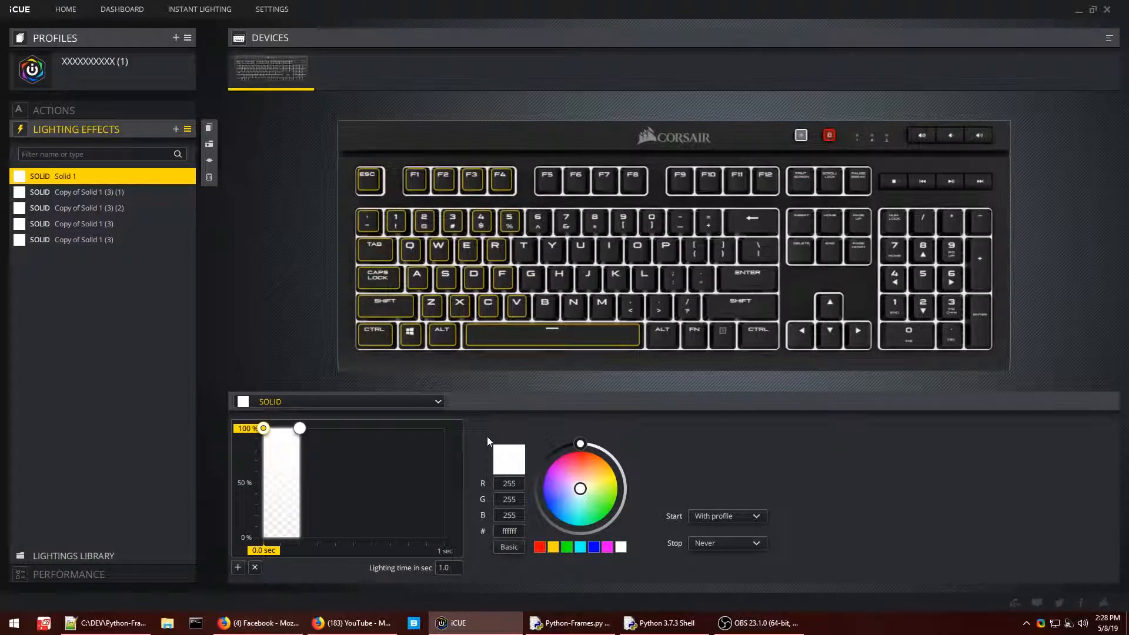
pyautogui.click(570, 624)
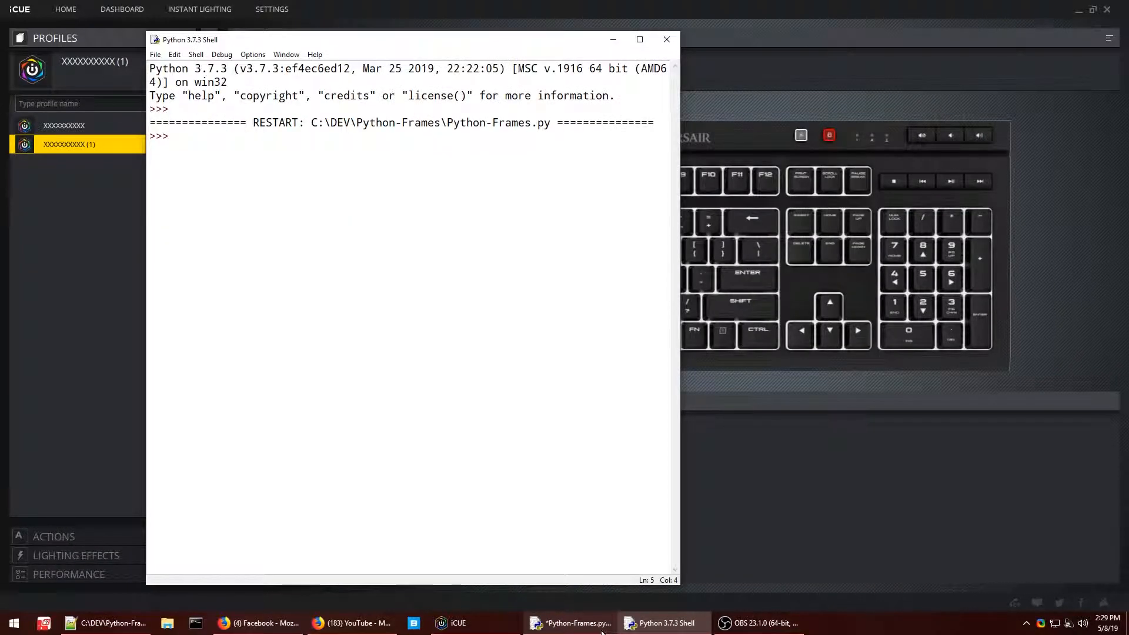
# Switch from the Python shell back to iCUE's Import/Export Profile panel
pyautogui.click(572, 624)
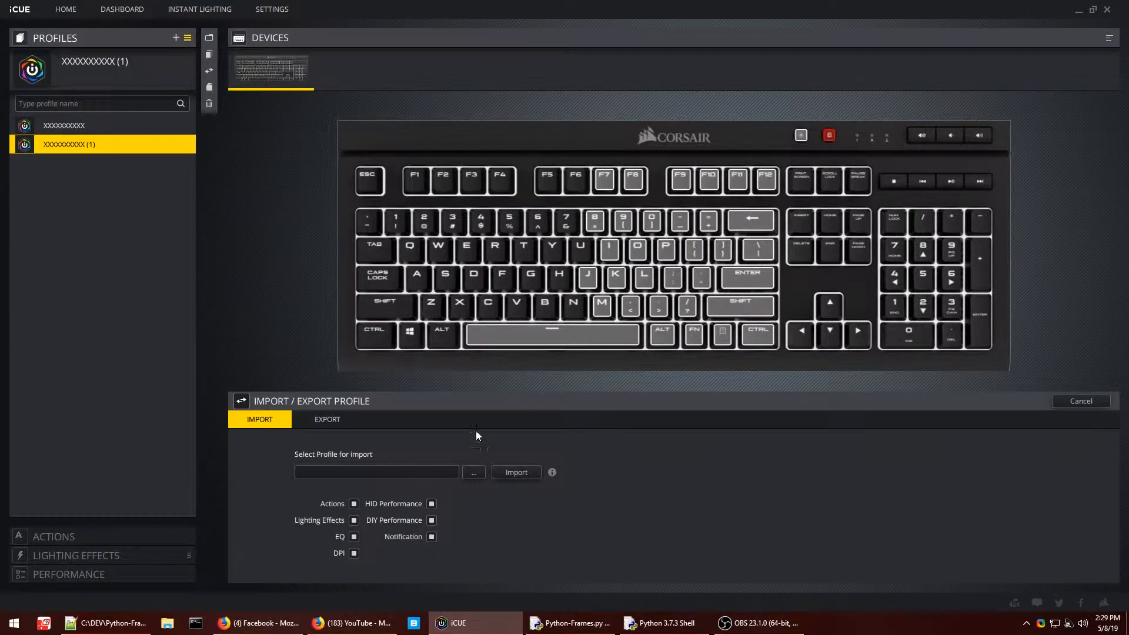
# Import the regenerated profilenew.cueprofile as profile (2) filled with Copy of Solid white frames
pyautogui.click(472, 473)
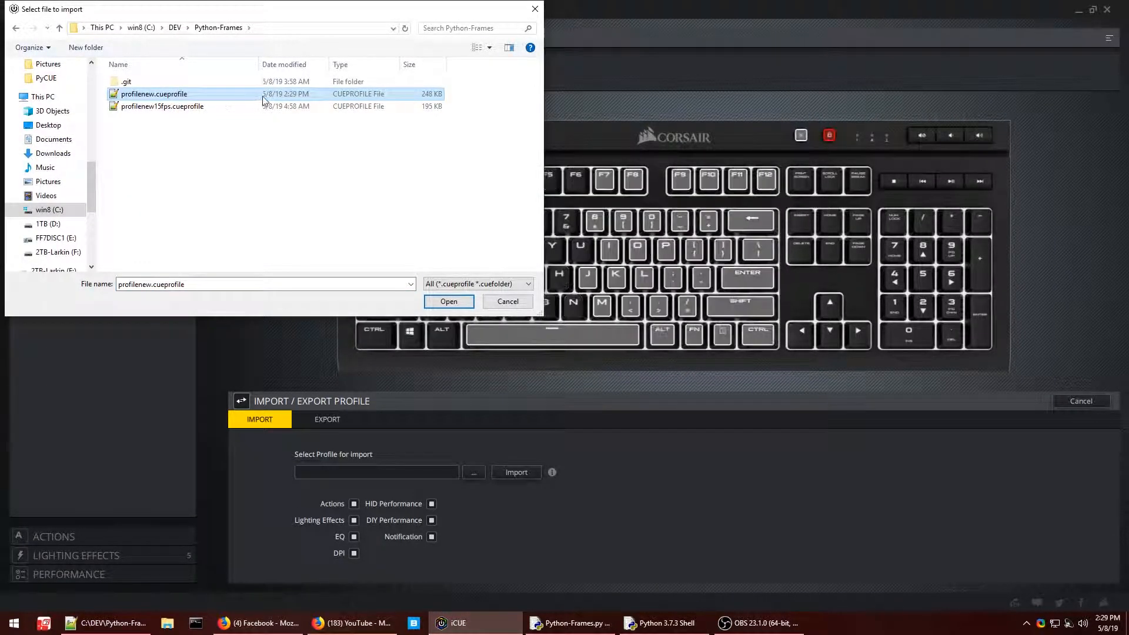
pyautogui.click(449, 302)
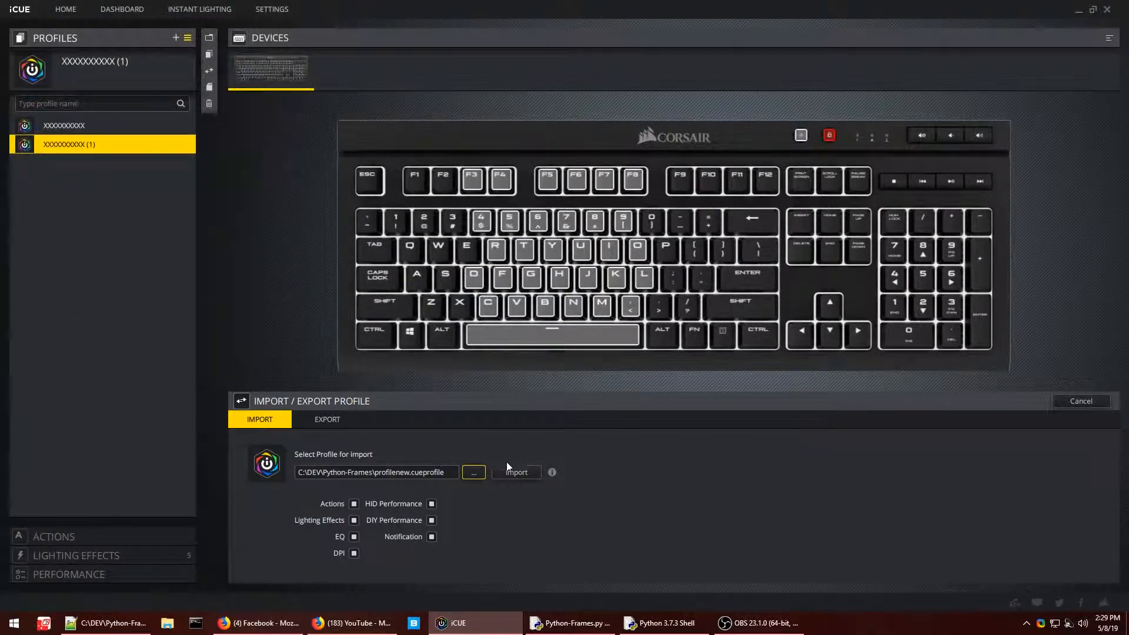
pyautogui.click(516, 472)
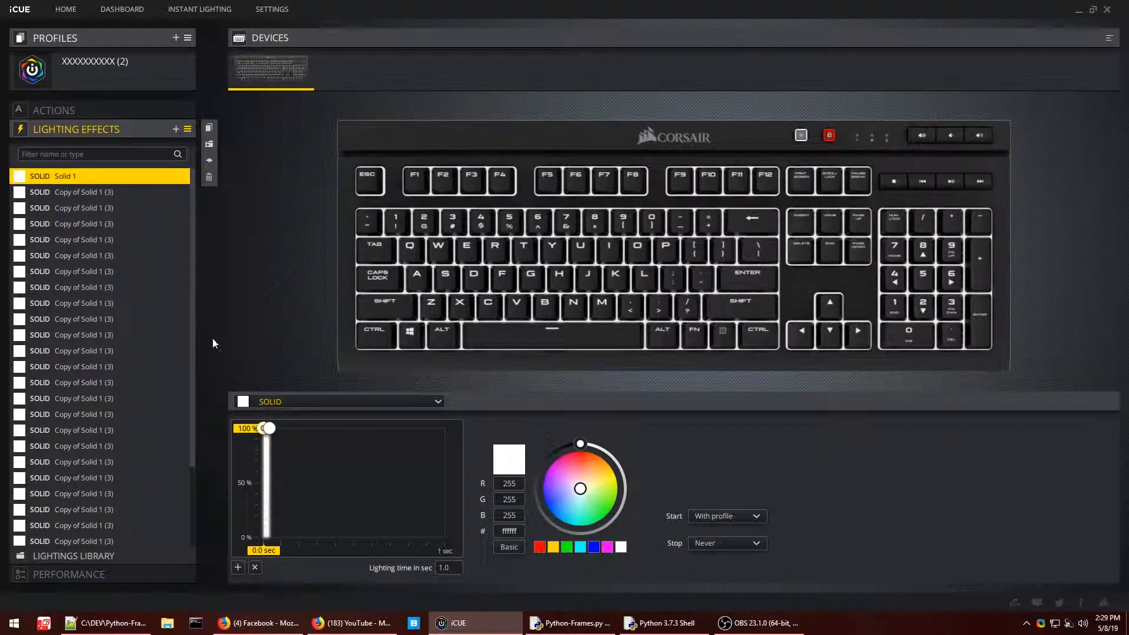
# Verify profile (2)'s 30 white frames step from 0.0 to 0.5 seconds, then return to Profiles
pyautogui.click(95, 287)
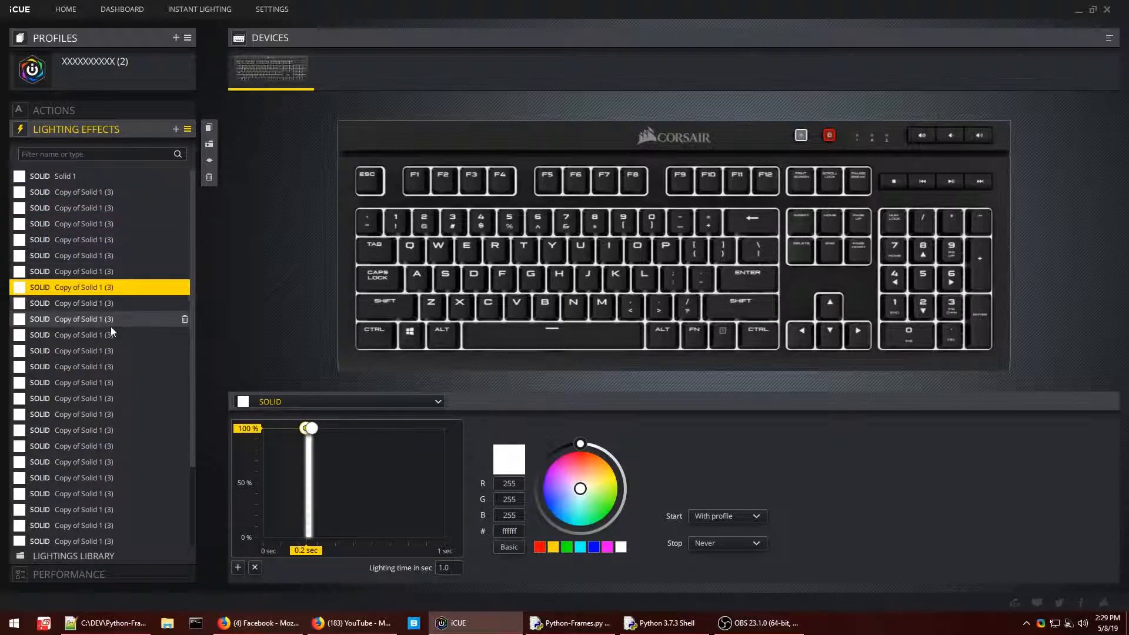
pyautogui.click(78, 430)
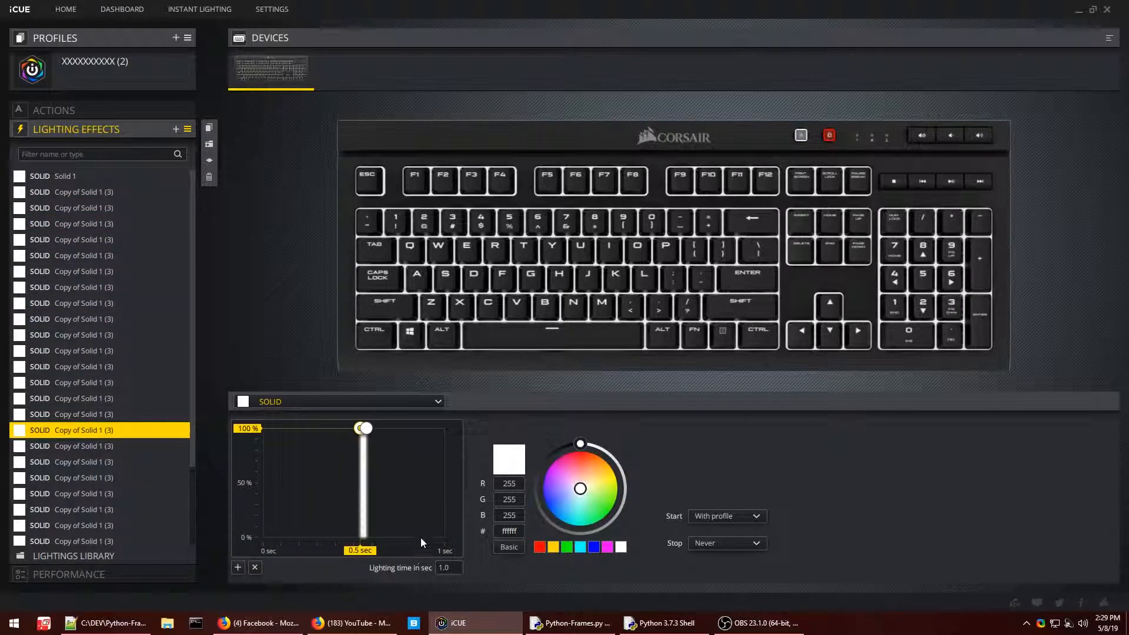
pyautogui.scroll(-3)
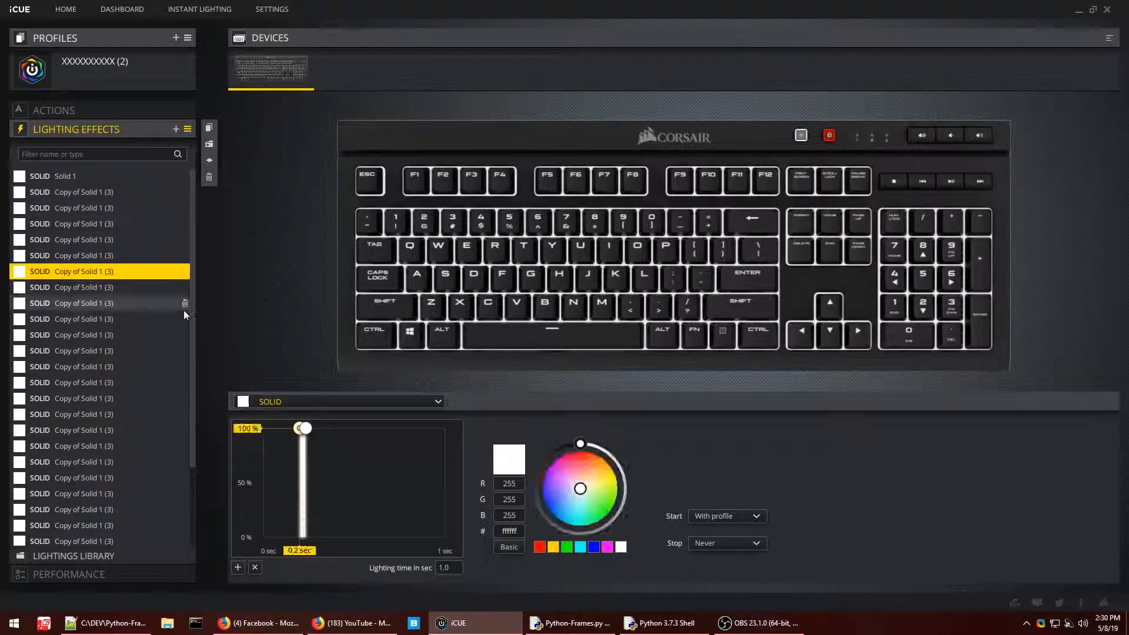
pyautogui.click(79, 175)
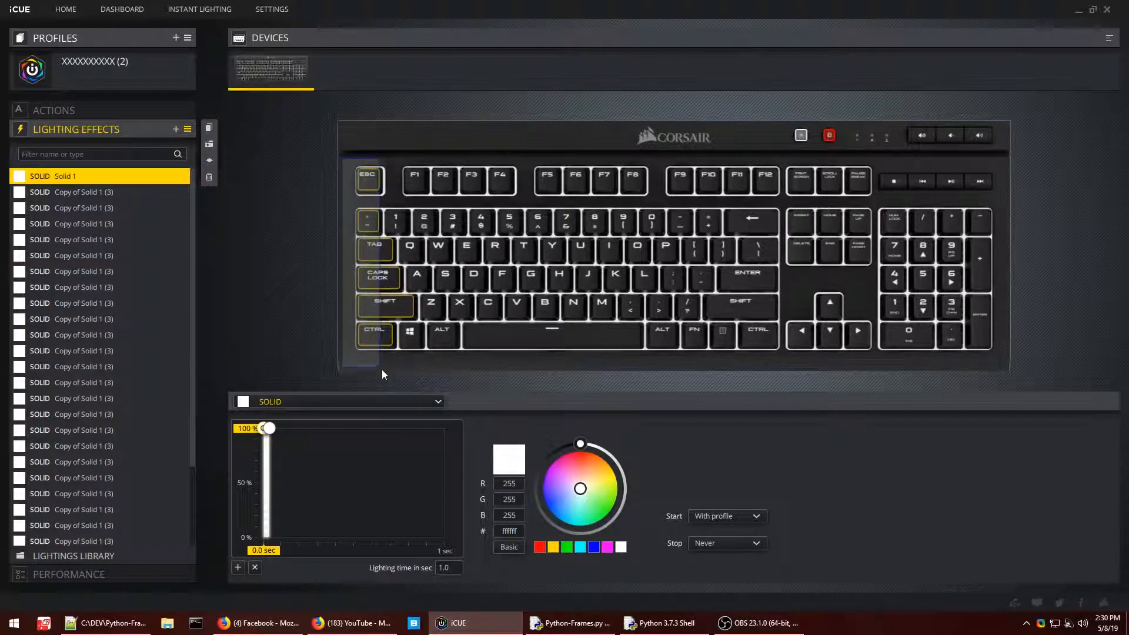
pyautogui.click(72, 191)
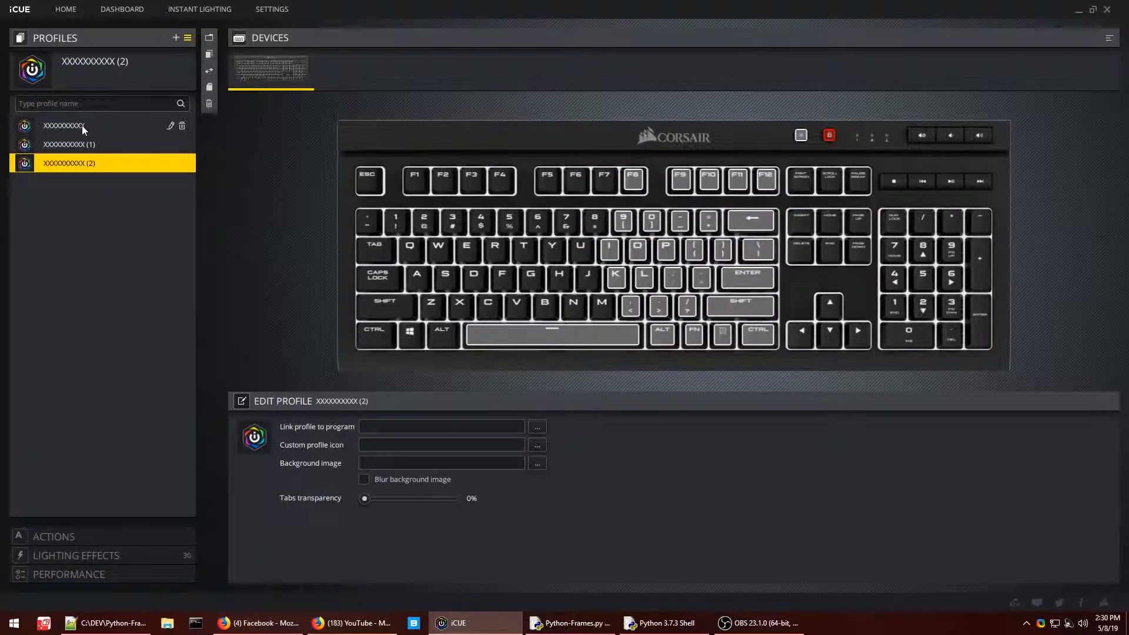
pyautogui.click(64, 125)
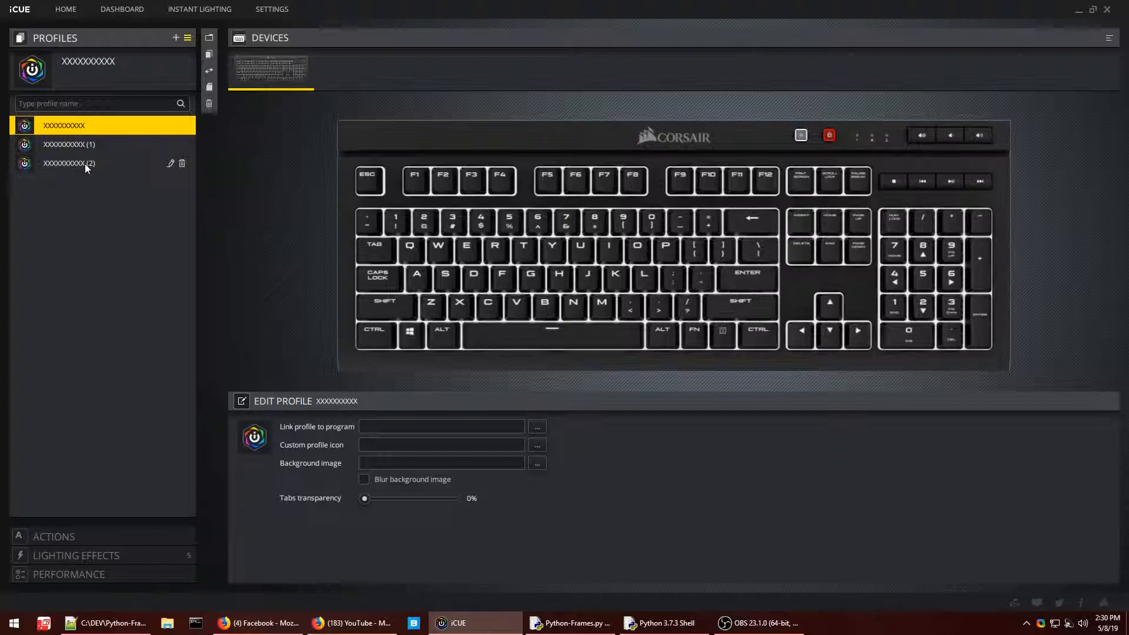
pyautogui.click(69, 163)
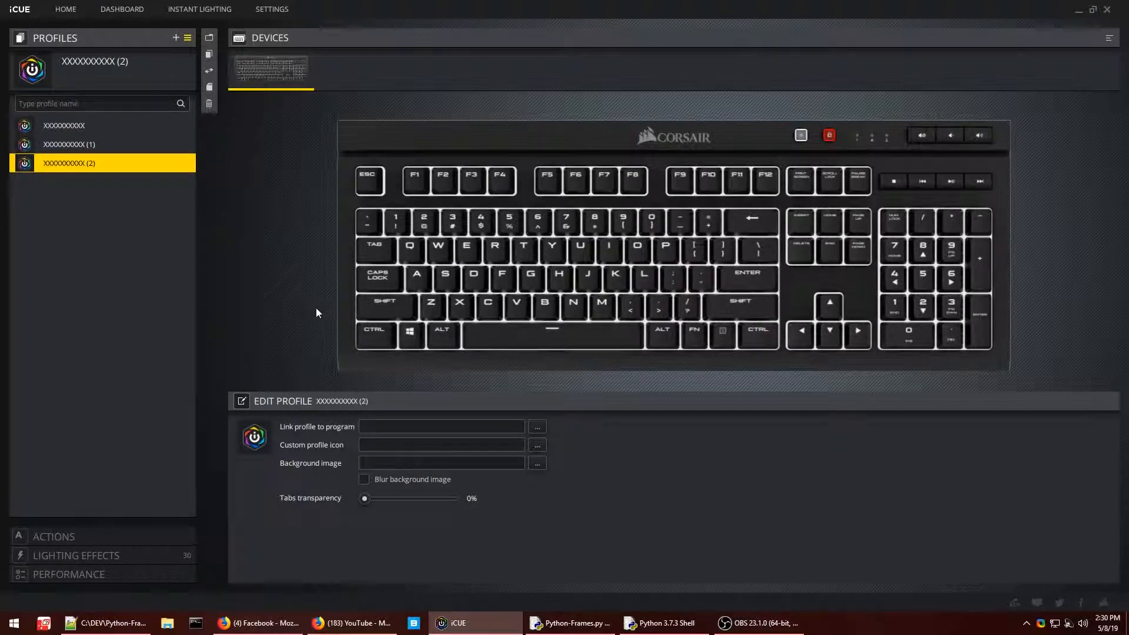
pyautogui.moveTo(637, 295)
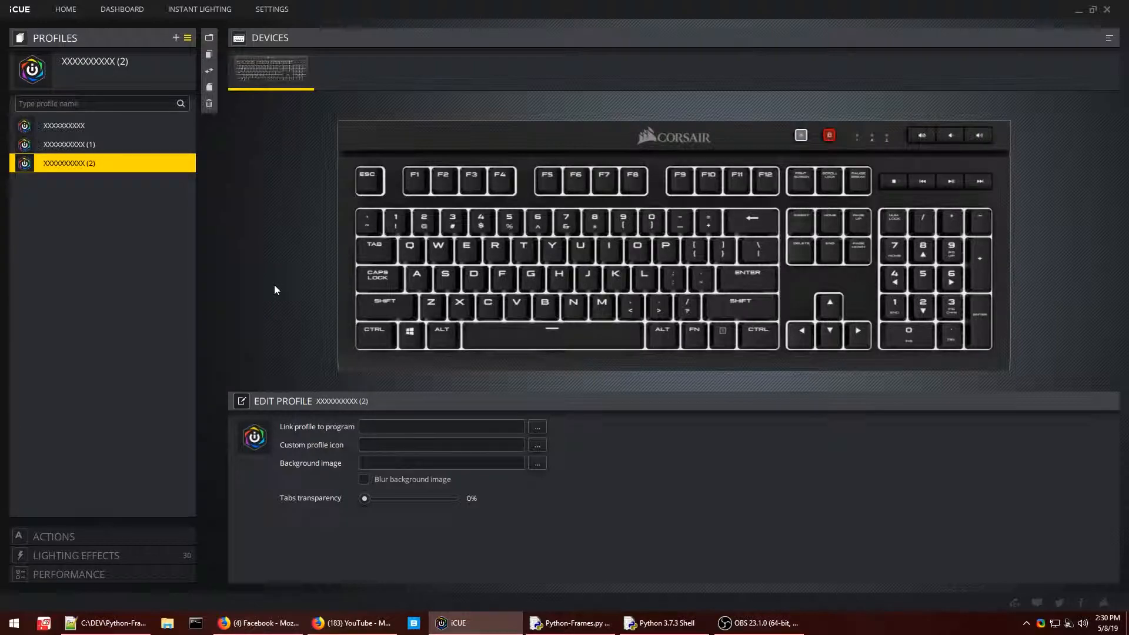
pyautogui.moveTo(618, 252)
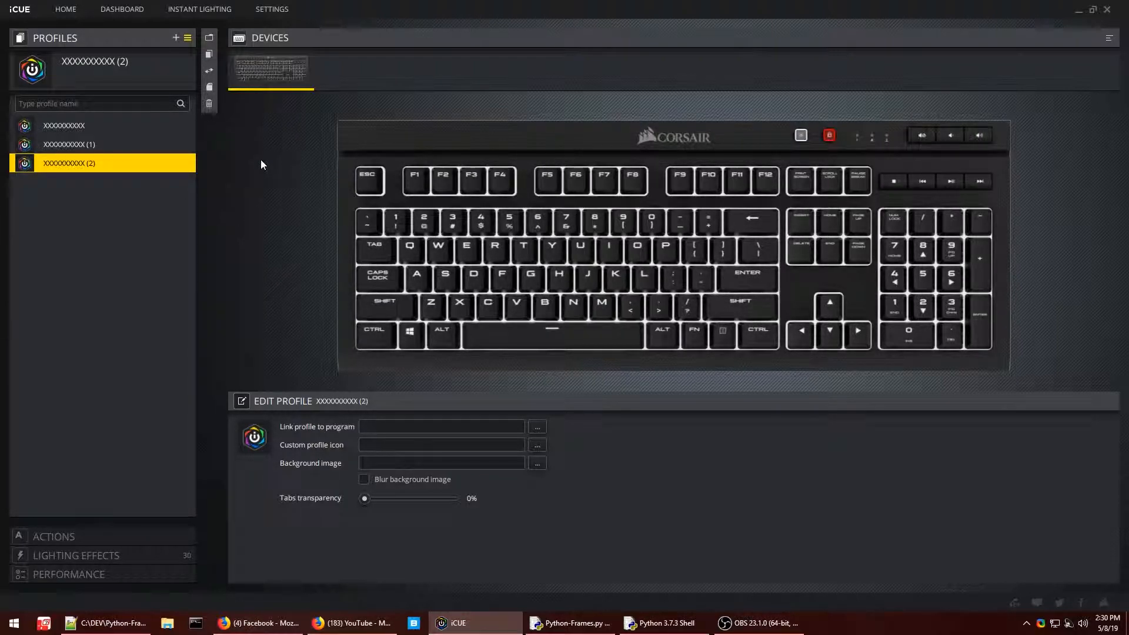
pyautogui.moveTo(342, 231)
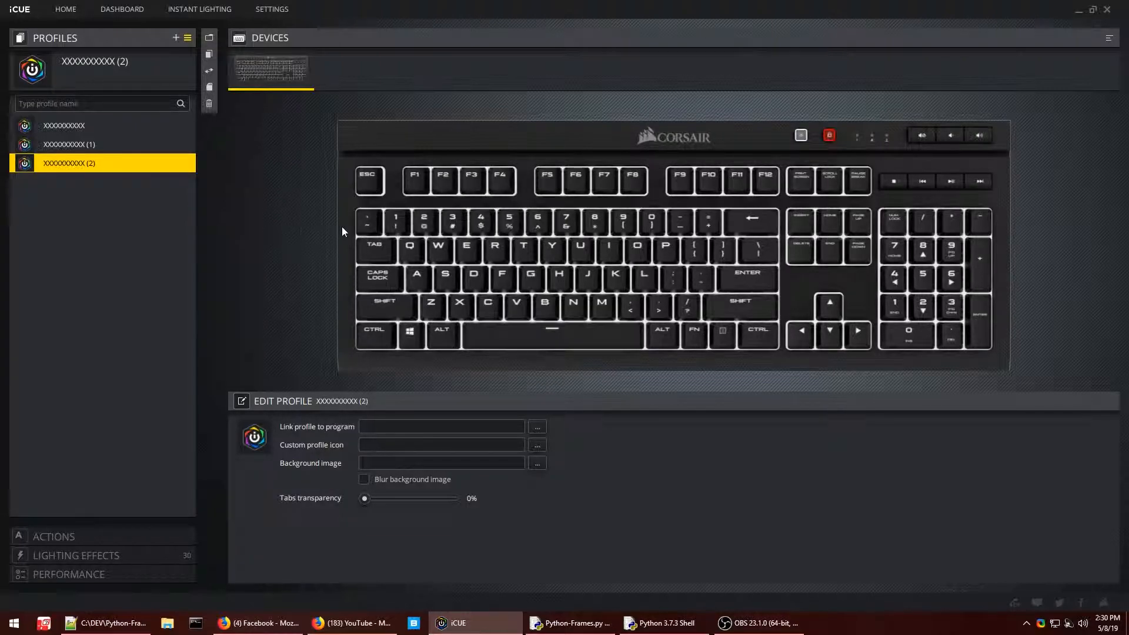